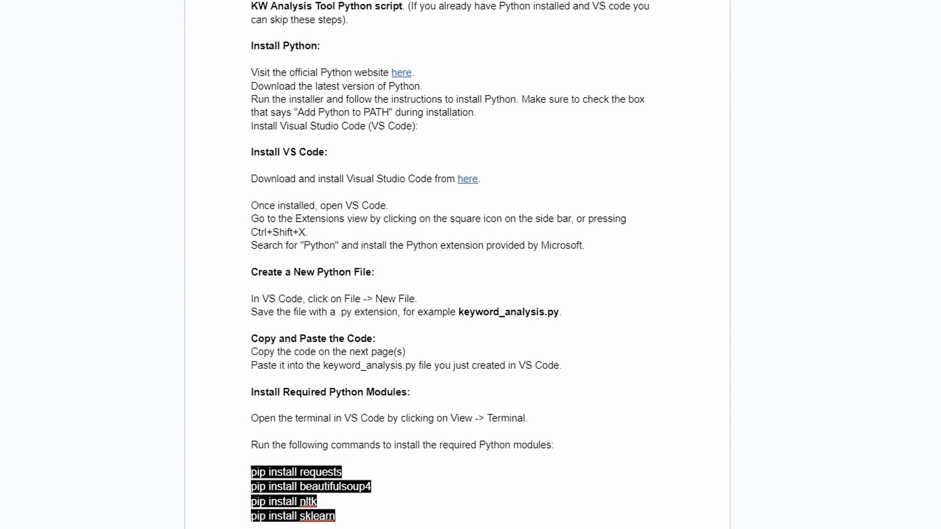
Step: Scroll through the 34 keyword ideas for 'ai business ideas' with searches and competition
{"action": "scroll", "scroll_direction": "down", "scroll_amount": 3}
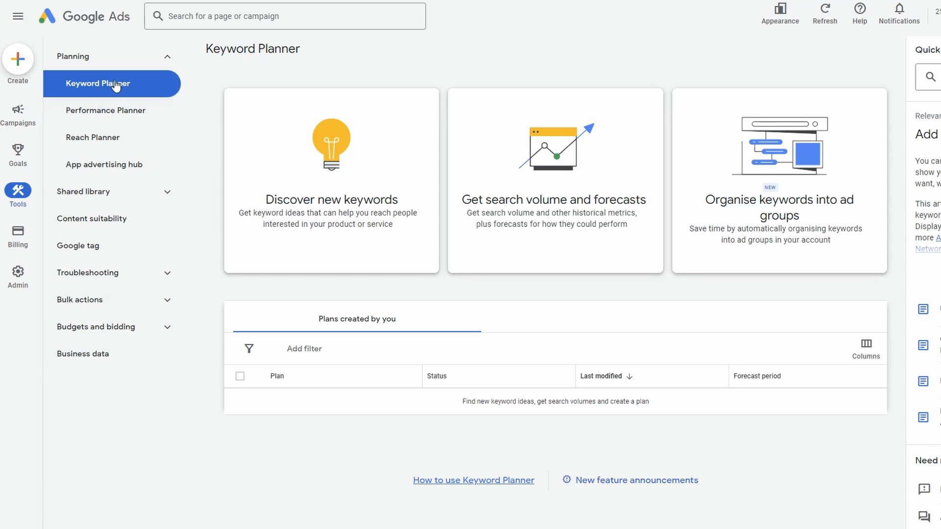
{"action": "mouse_move", "coordinate": [336, 208]}
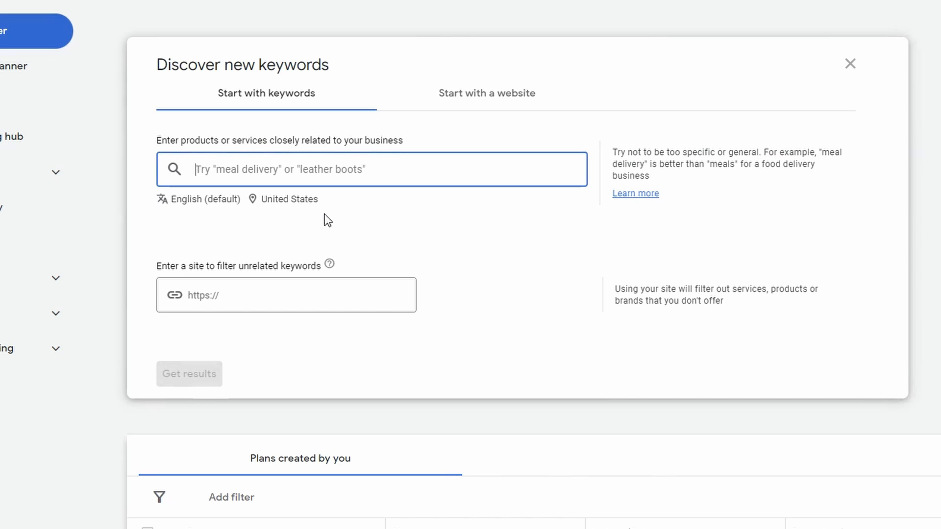
{"action": "mouse_move", "coordinate": [287, 214]}
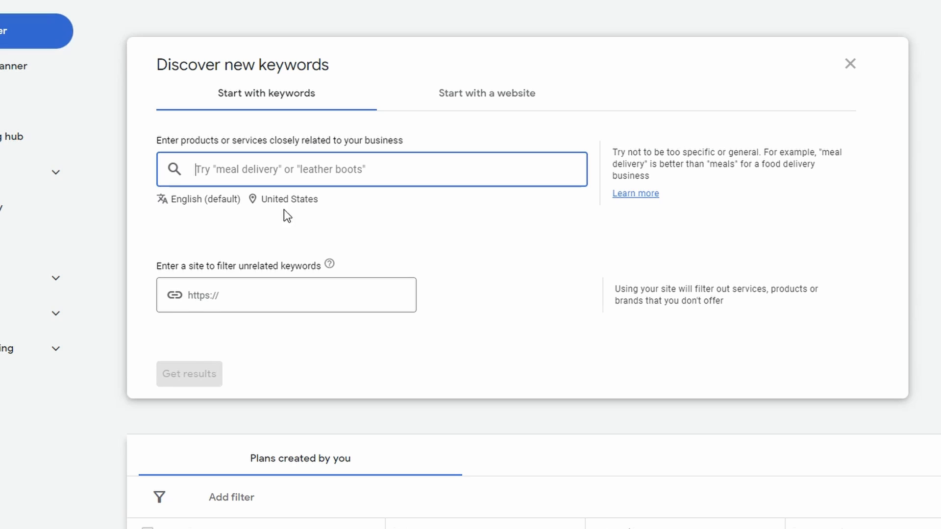
{"action": "mouse_move", "coordinate": [206, 204]}
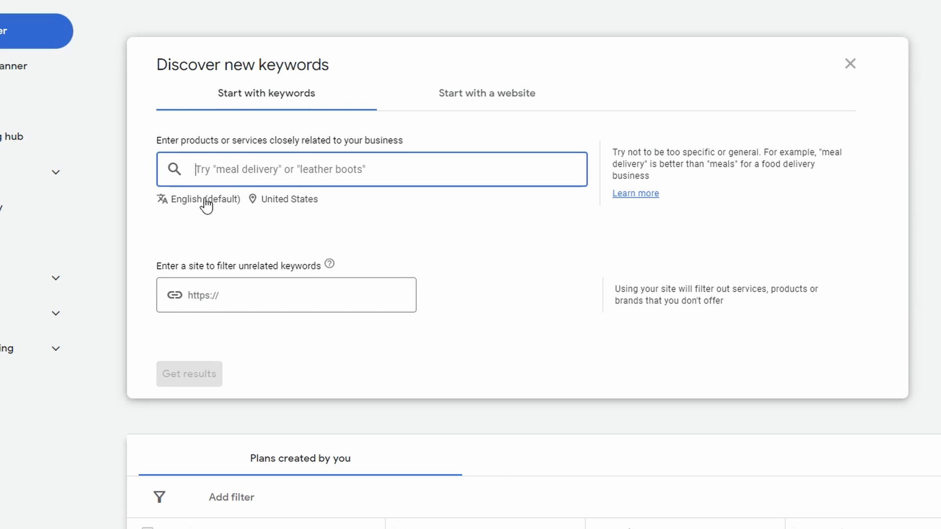
{"action": "mouse_move", "coordinate": [220, 170]}
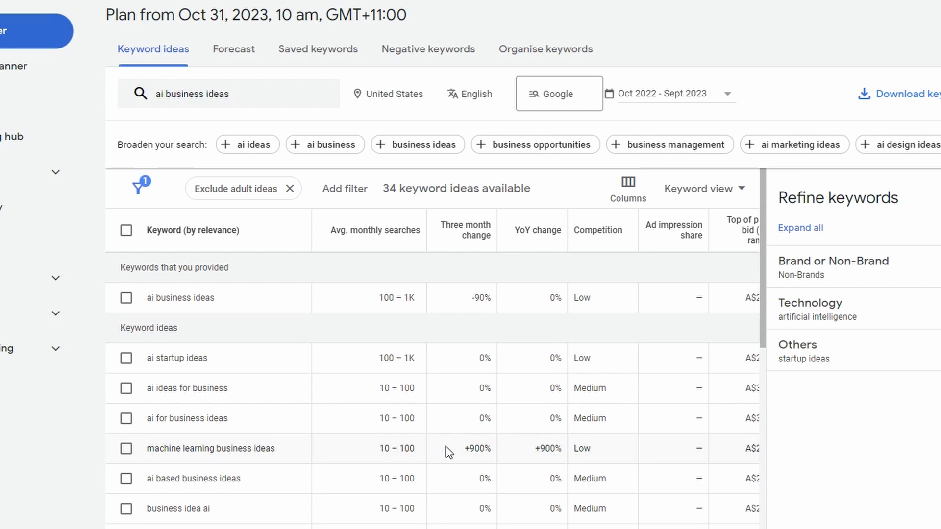
{"action": "mouse_move", "coordinate": [236, 462]}
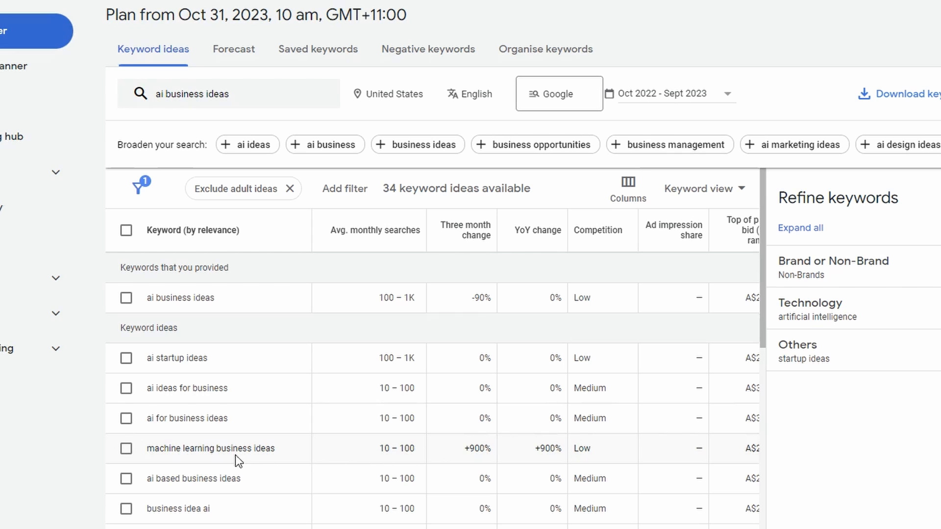
{"action": "mouse_move", "coordinate": [373, 468]}
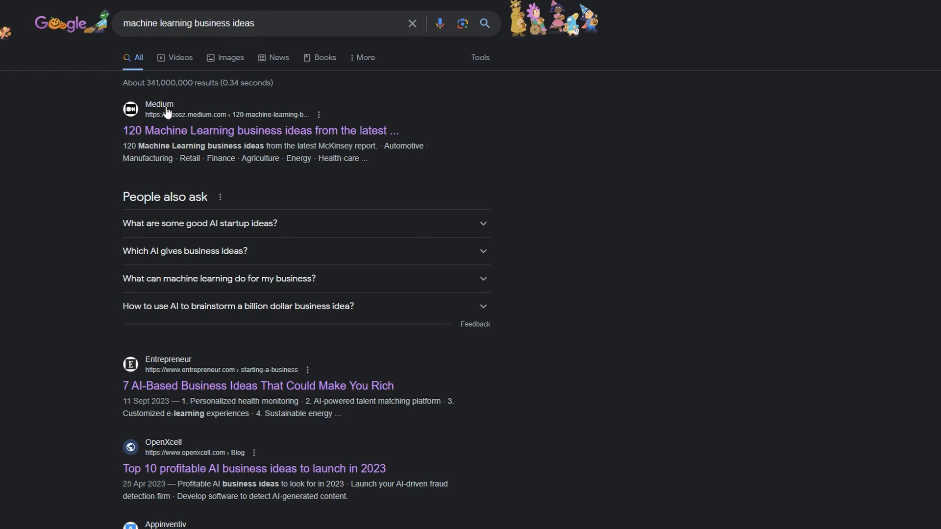
Step: Select the People also ask questions and scroll on to the Exploding Topics listing
{"action": "scroll", "scroll_direction": "down", "scroll_amount": 3}
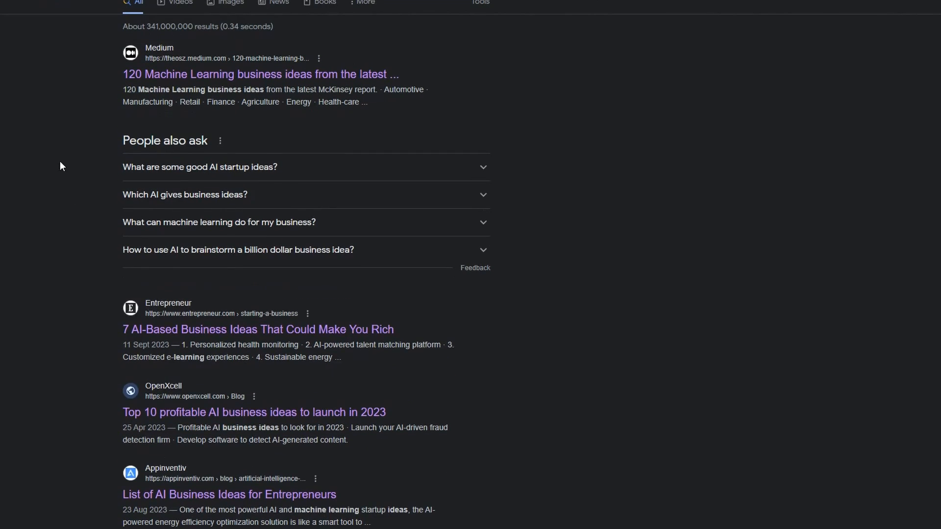
{"action": "mouse_move", "coordinate": [109, 179]}
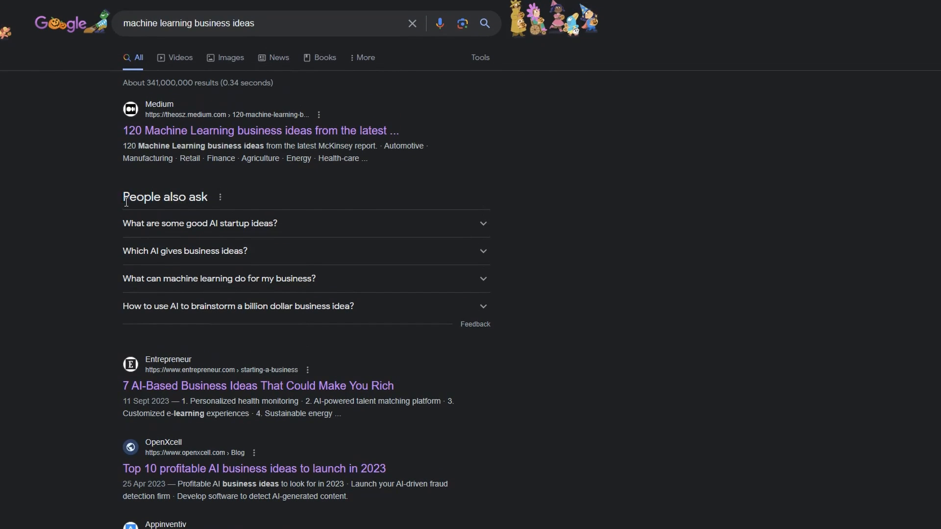
{"action": "left_click_drag", "start_coordinate": [123, 197], "coordinate": [354, 306]}
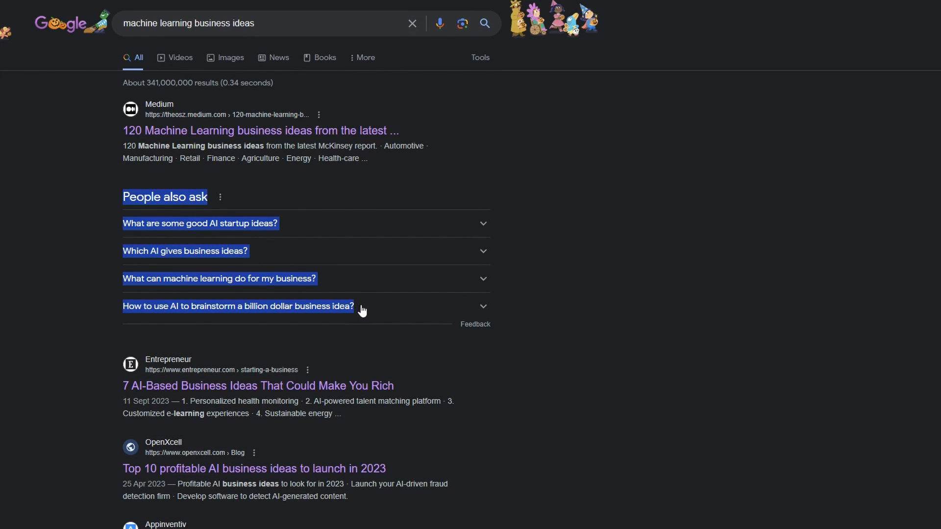
{"action": "mouse_move", "coordinate": [637, 309]}
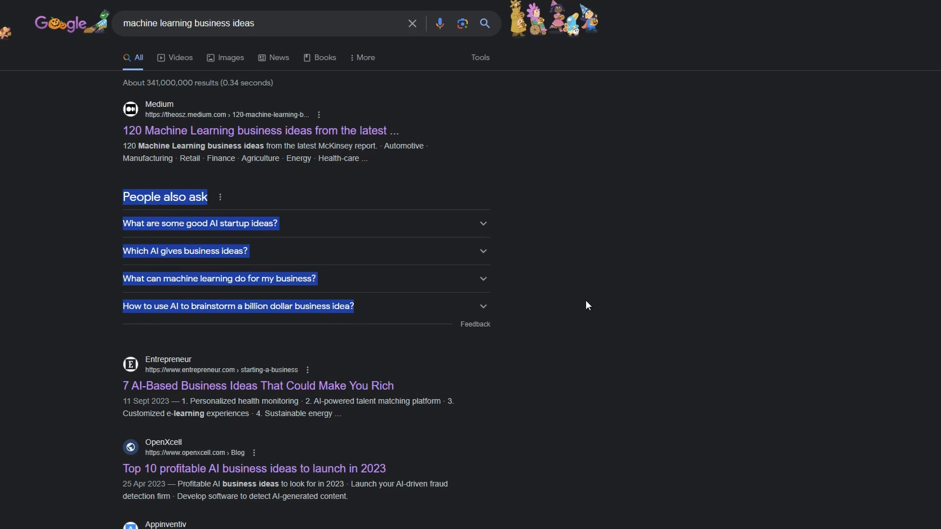
{"action": "scroll", "scroll_direction": "down", "scroll_amount": 3}
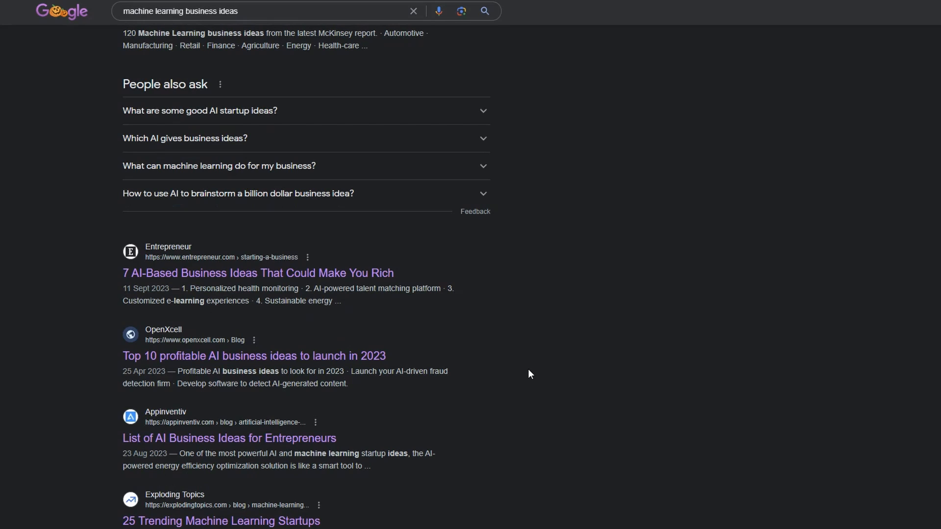
{"action": "scroll", "scroll_direction": "down", "scroll_amount": 3}
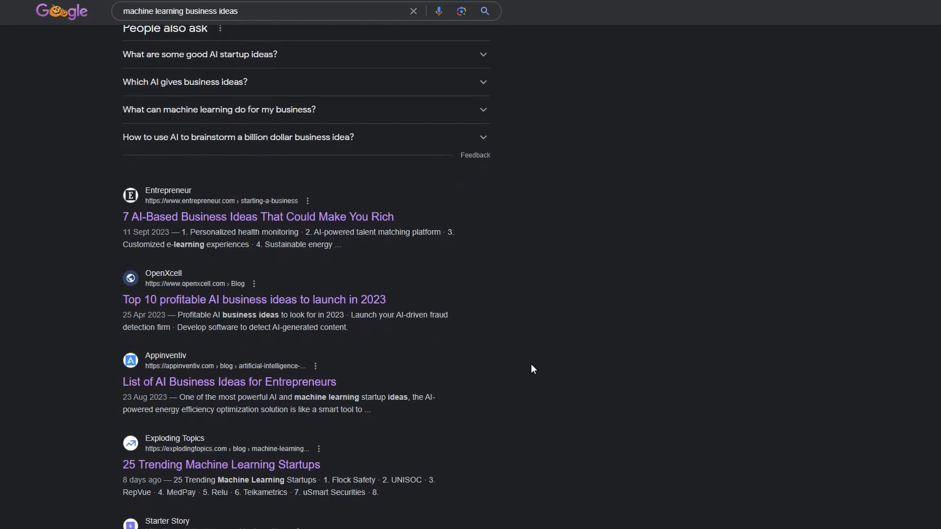
{"action": "mouse_move", "coordinate": [604, 366]}
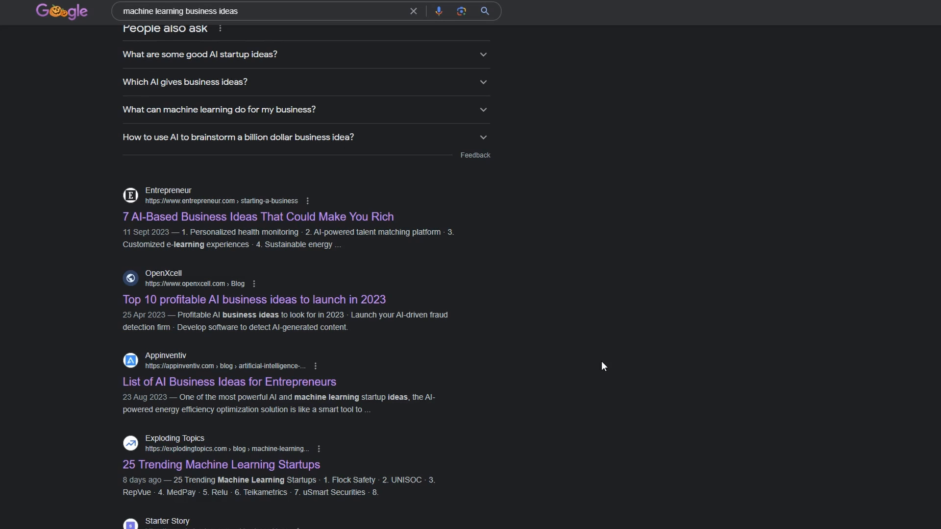
Step: Skim Entrepreneur's article on AI business ideas
{"action": "left_click", "coordinate": [258, 217]}
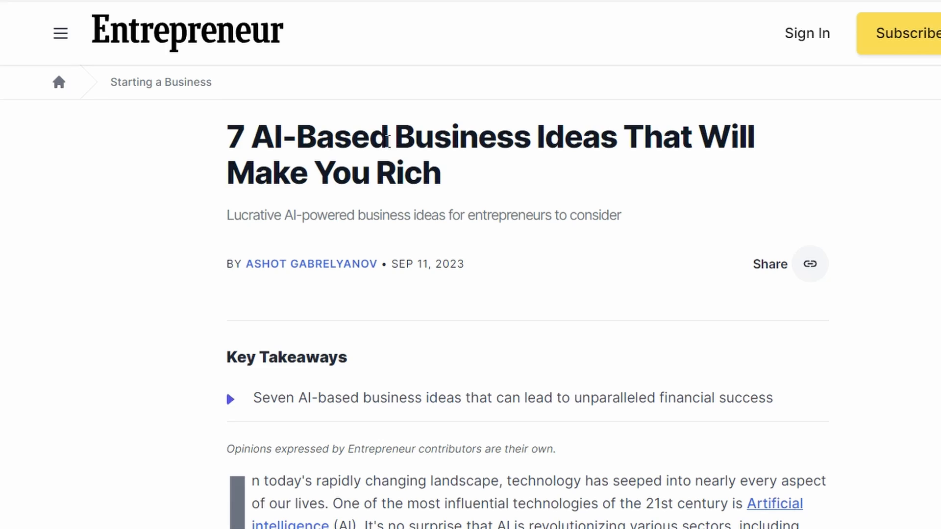
{"action": "scroll", "scroll_direction": "down", "scroll_amount": 3}
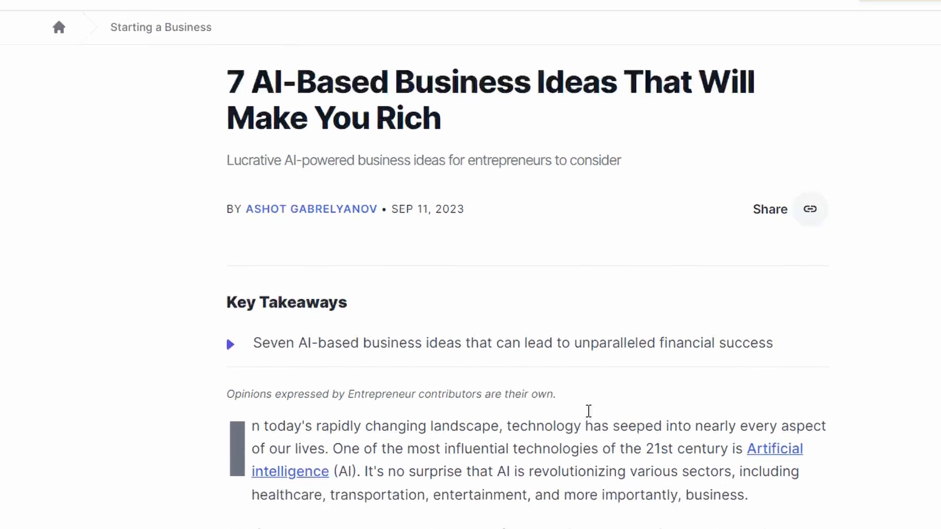
{"action": "scroll", "scroll_direction": "down", "scroll_amount": 3}
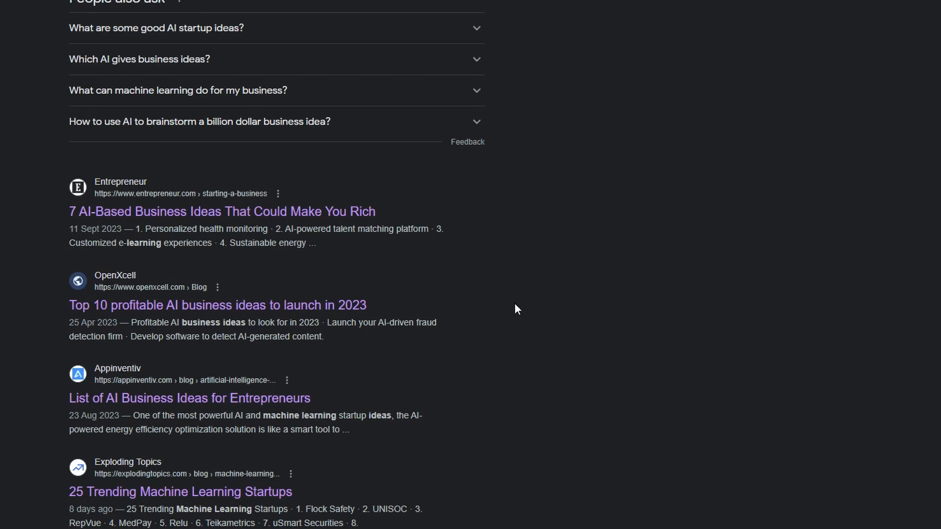
{"action": "mouse_move", "coordinate": [614, 273]}
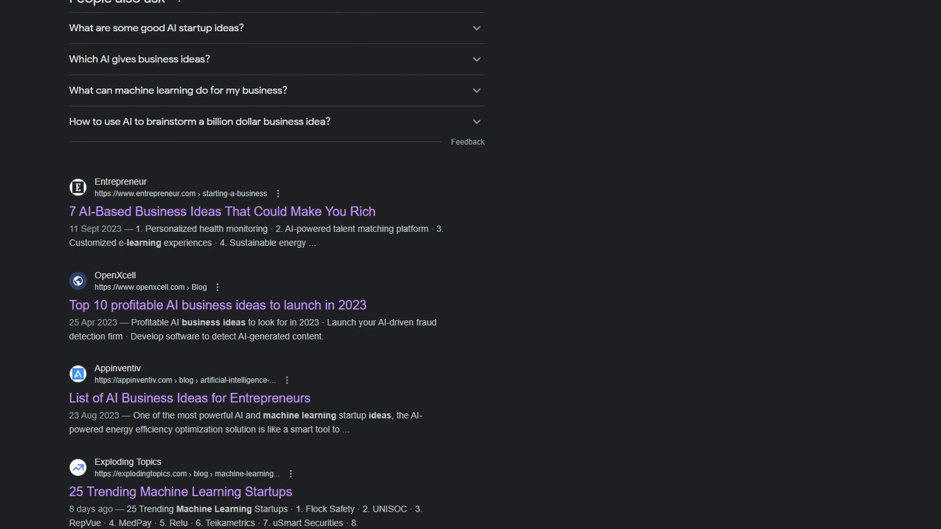
Step: Skim Appinventiv's list of artificial intelligence business ideas
{"action": "left_click", "coordinate": [190, 398]}
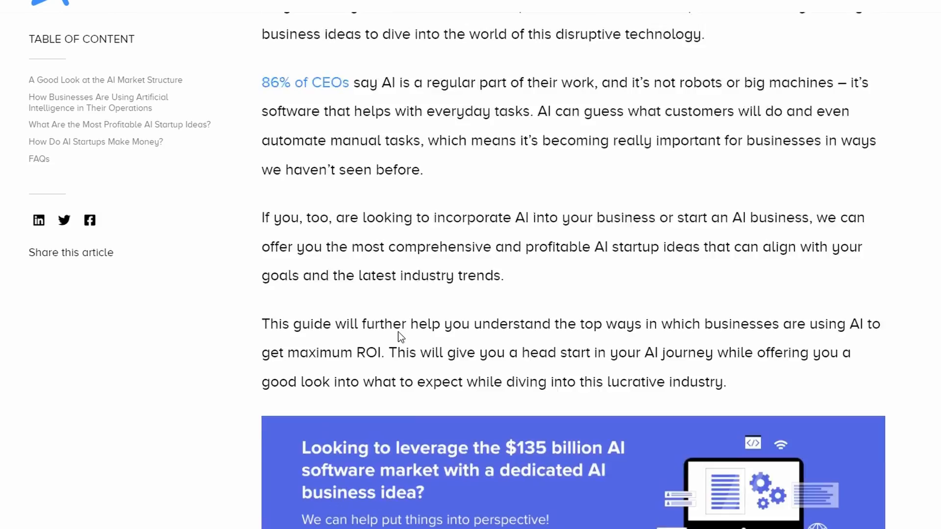
{"action": "scroll", "scroll_direction": "up", "scroll_amount": 3}
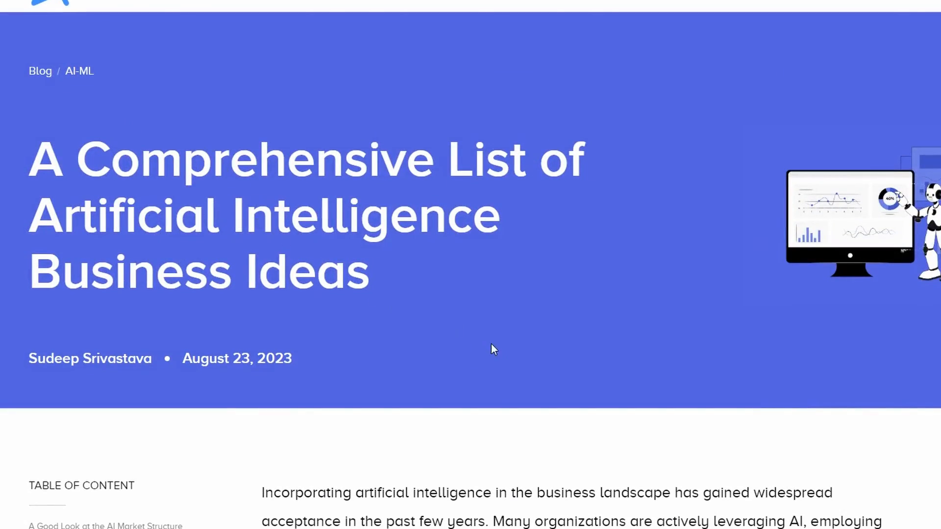
{"action": "scroll", "scroll_direction": "down", "scroll_amount": 3}
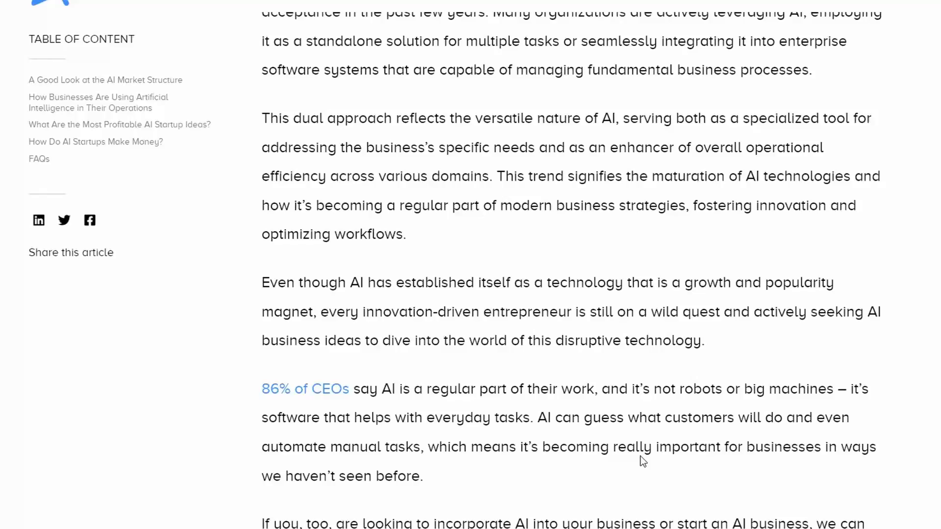
{"action": "scroll", "scroll_direction": "down", "scroll_amount": 3}
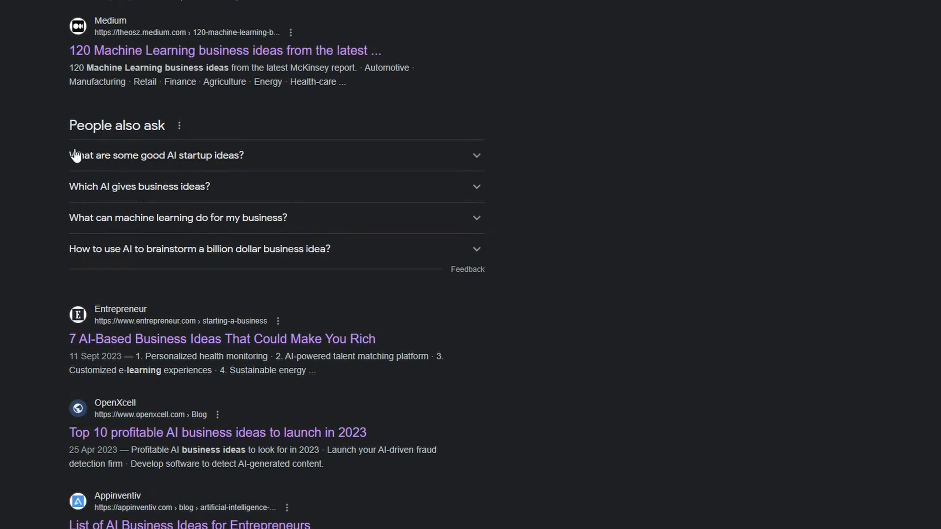
Step: Highlight the People also ask heading and its four related questions
{"action": "left_click_drag", "start_coordinate": [69, 125], "coordinate": [465, 363]}
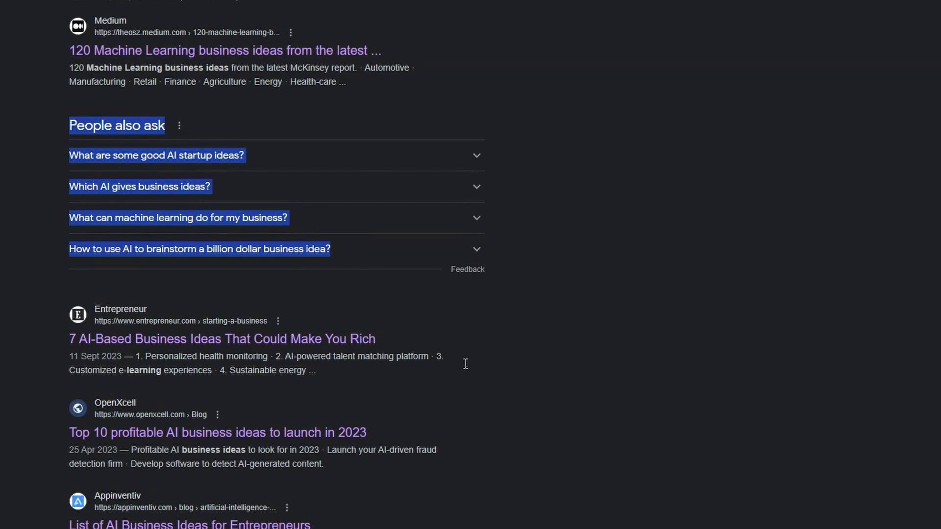
{"action": "mouse_move", "coordinate": [529, 445]}
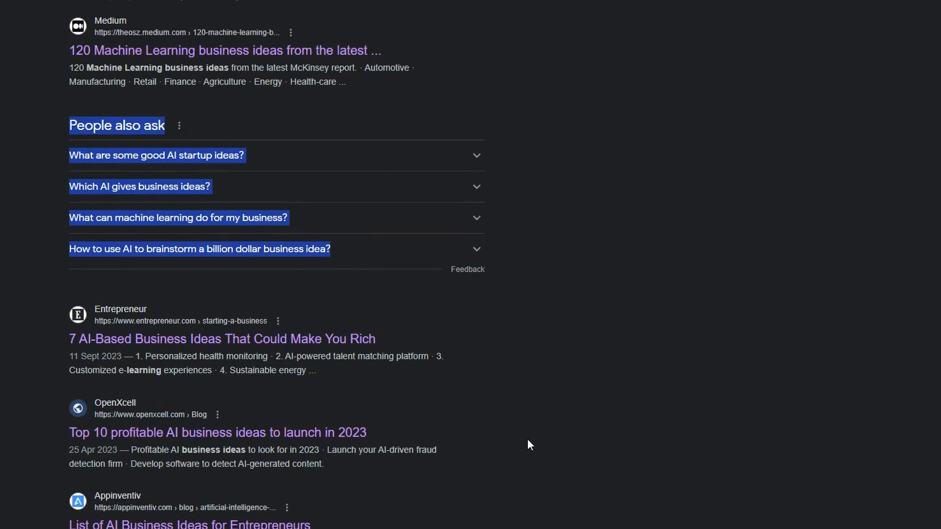
{"action": "mouse_move", "coordinate": [533, 468]}
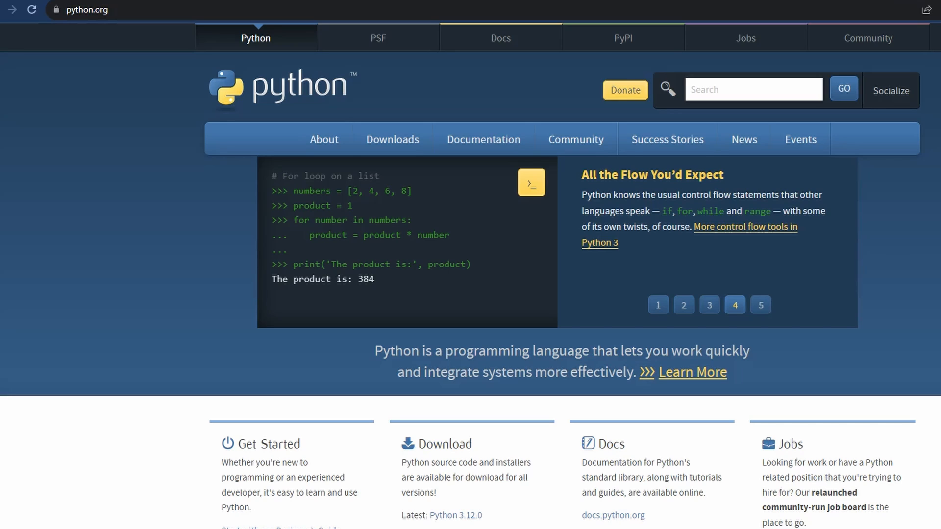
Step: Go to python.org, showing its homepage code examples
{"action": "left_click", "coordinate": [761, 304]}
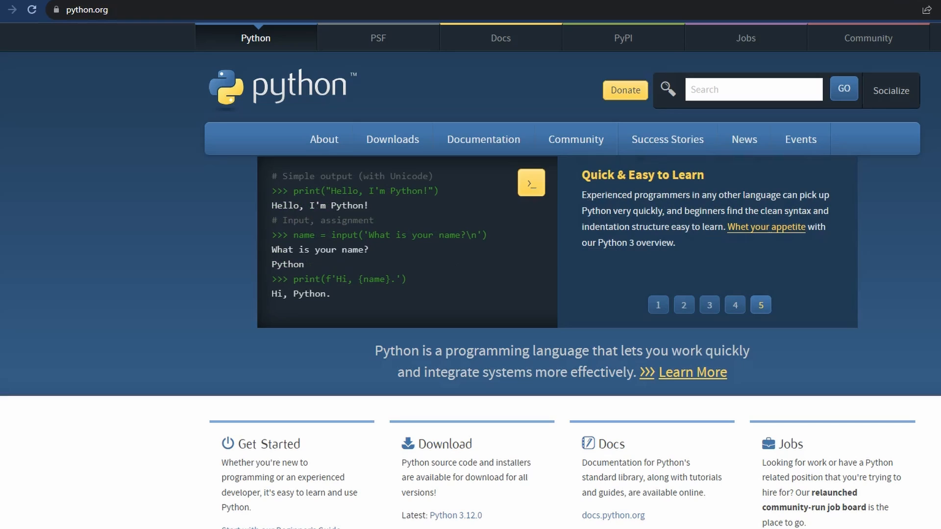
{"action": "mouse_move", "coordinate": [376, 8]}
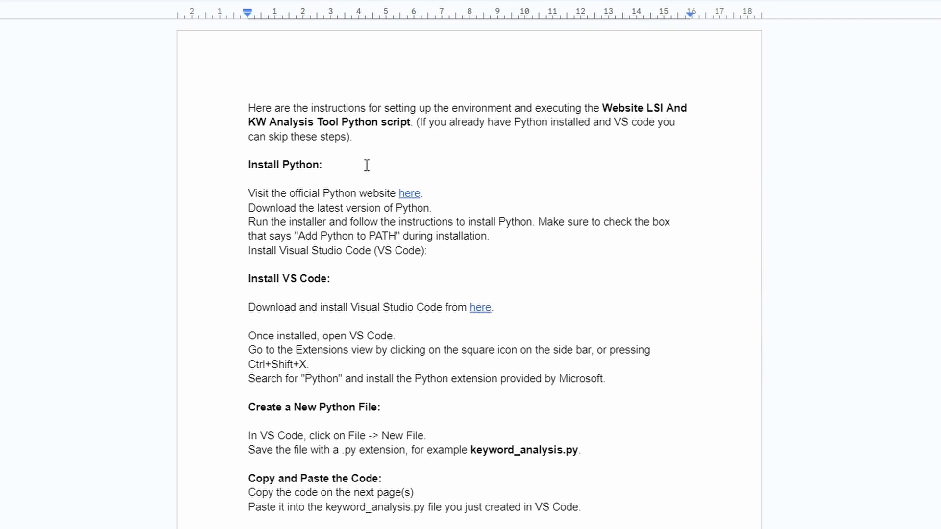
{"action": "mouse_move", "coordinate": [251, 275]}
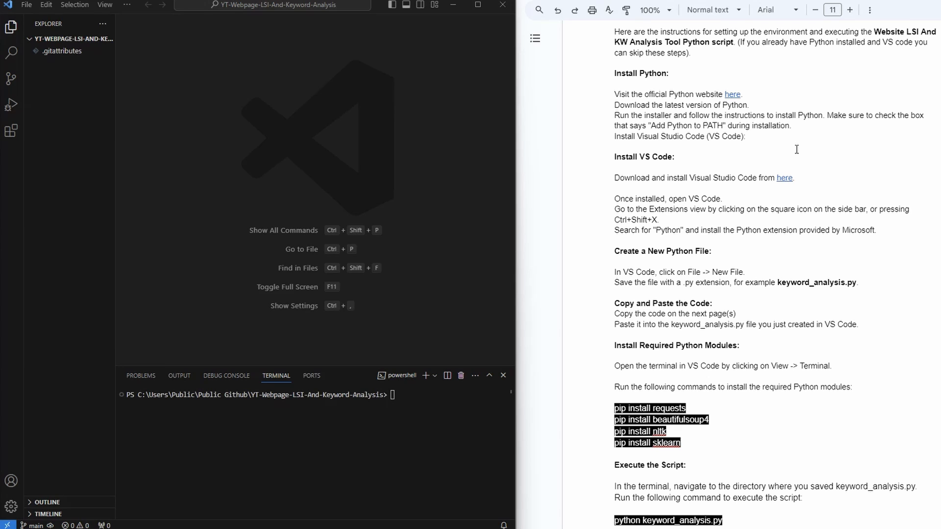
{"action": "mouse_move", "coordinate": [188, 128]}
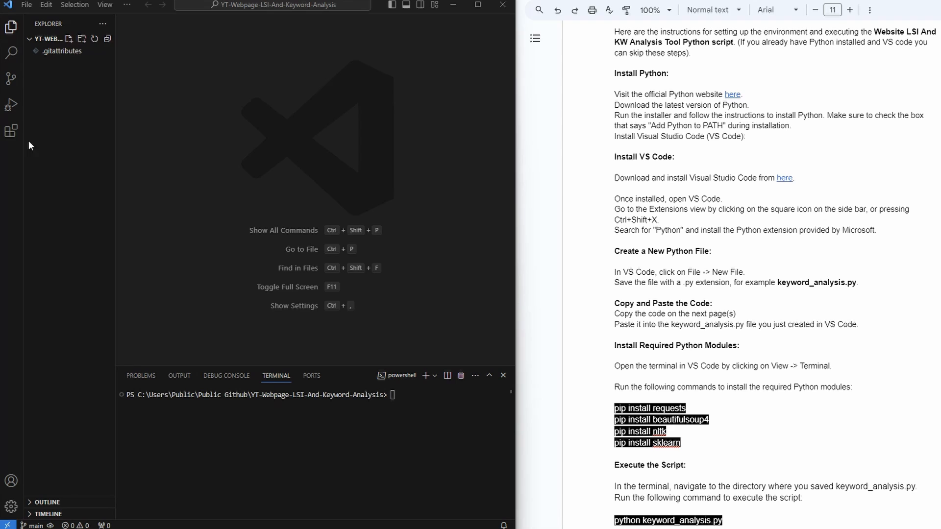
Step: Confirm Microsoft's Python and Pylance extensions are installed, then return to the project files
{"action": "left_click", "coordinate": [11, 130]}
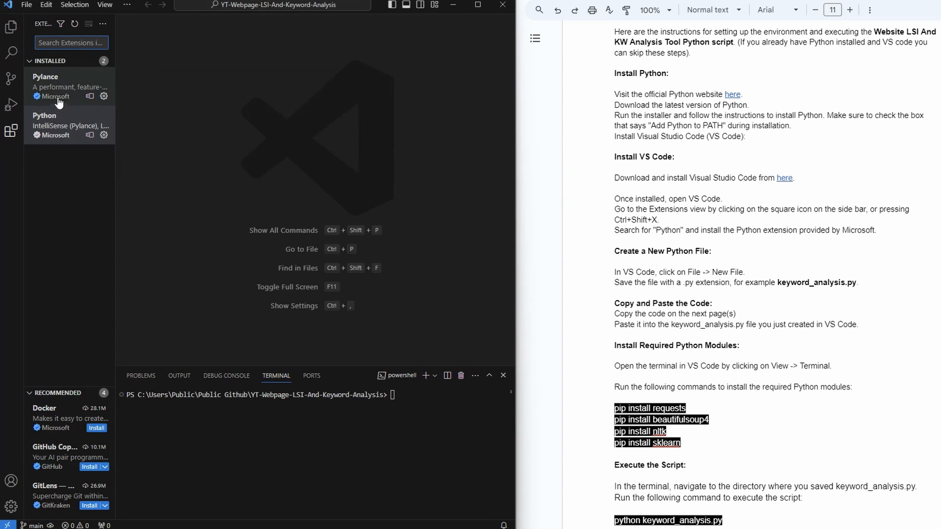
{"action": "left_click", "coordinate": [69, 126]}
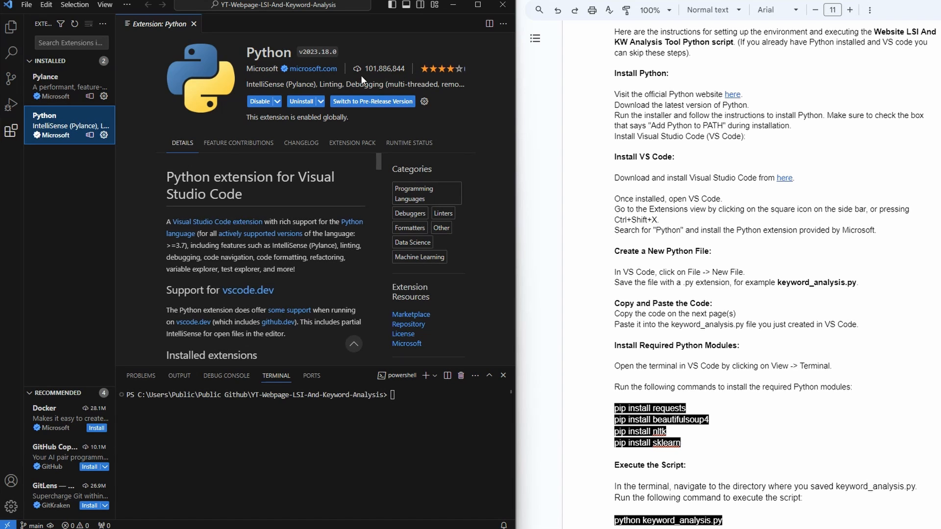
{"action": "mouse_move", "coordinate": [385, 68]}
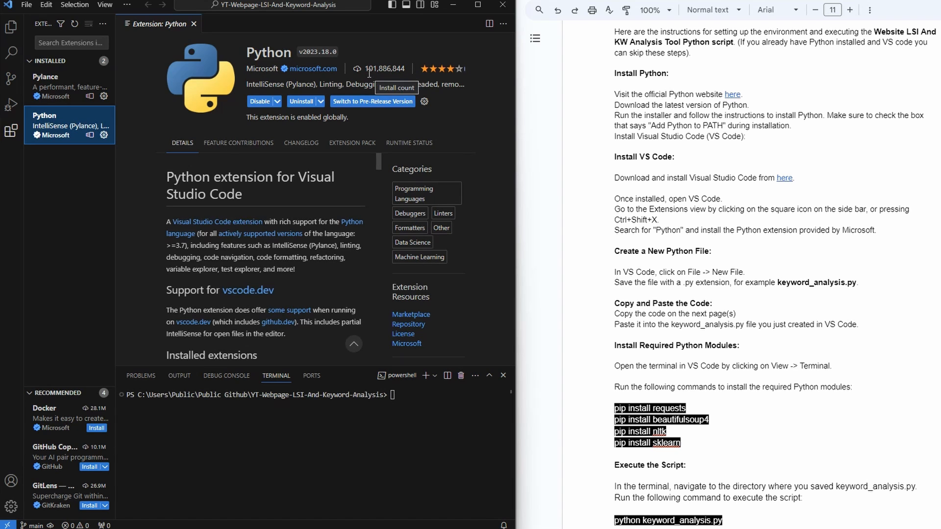
{"action": "mouse_move", "coordinate": [7, 44]}
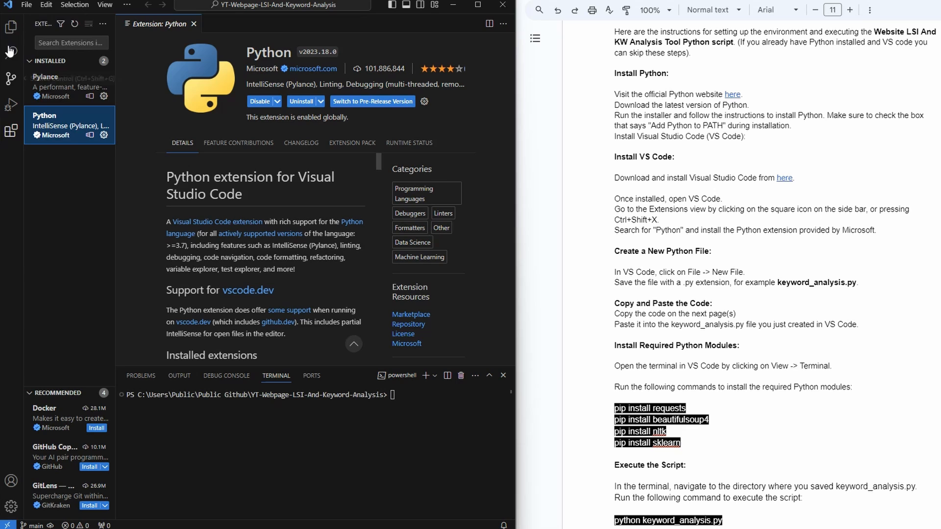
{"action": "left_click", "coordinate": [6, 28]}
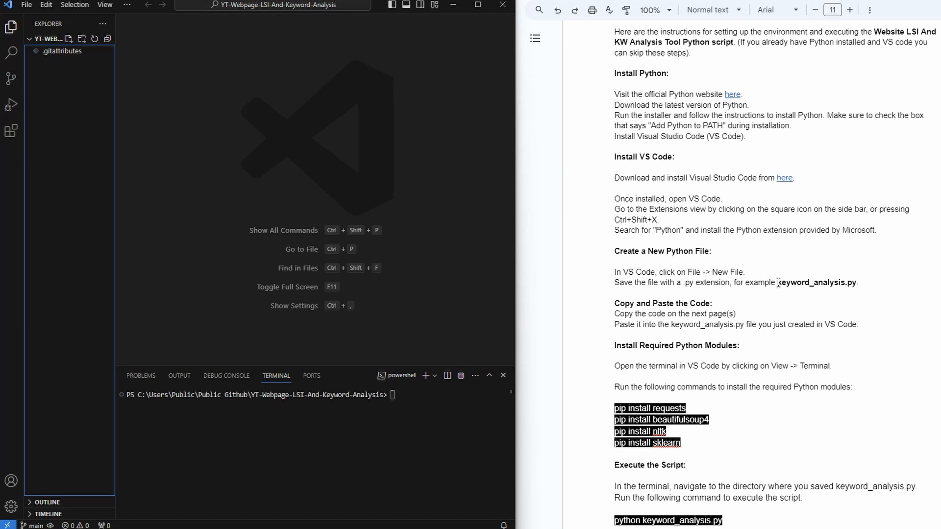
Step: Create a new keyword_analysis.py file using the name copied from the Doc
{"action": "double_click", "coordinate": [817, 283]}
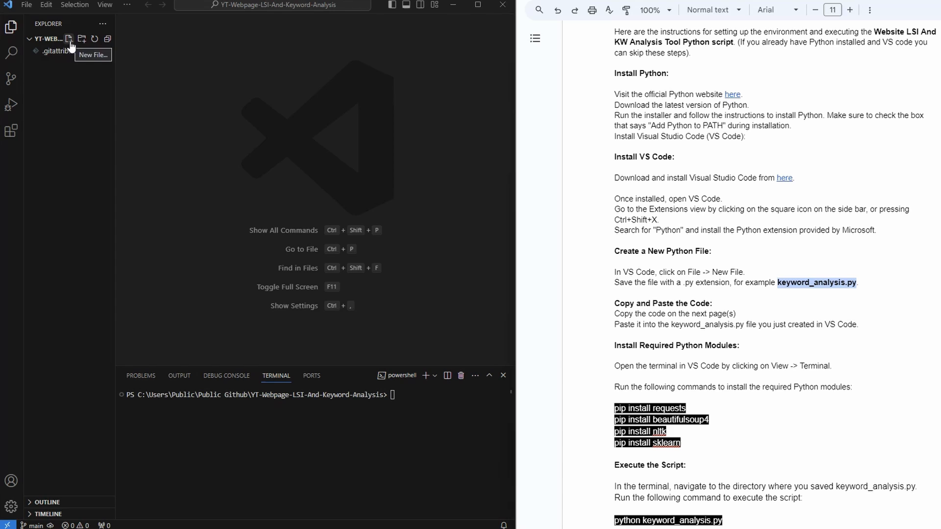
{"action": "left_click", "coordinate": [69, 39]}
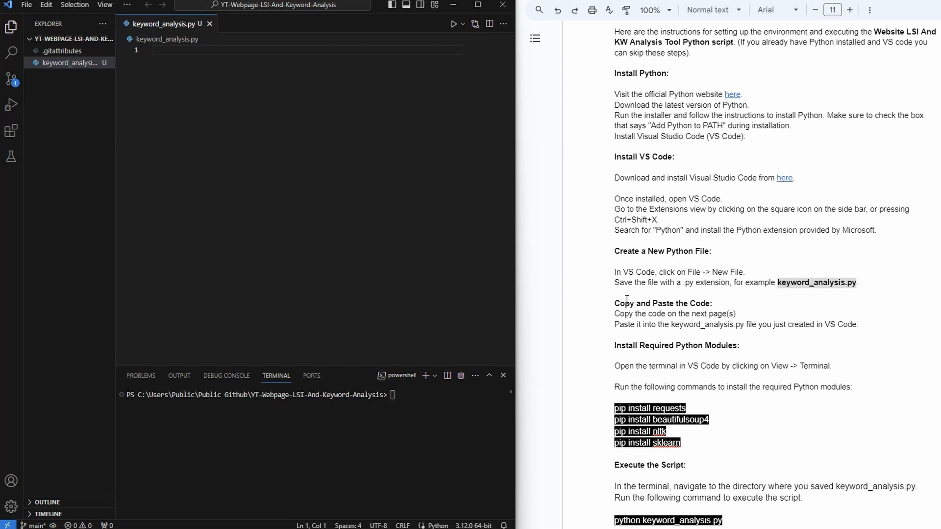
Step: Save the pasted 206-line keyword analysis script in keyword_analysis.py
{"action": "scroll", "scroll_direction": "down", "scroll_amount": 3}
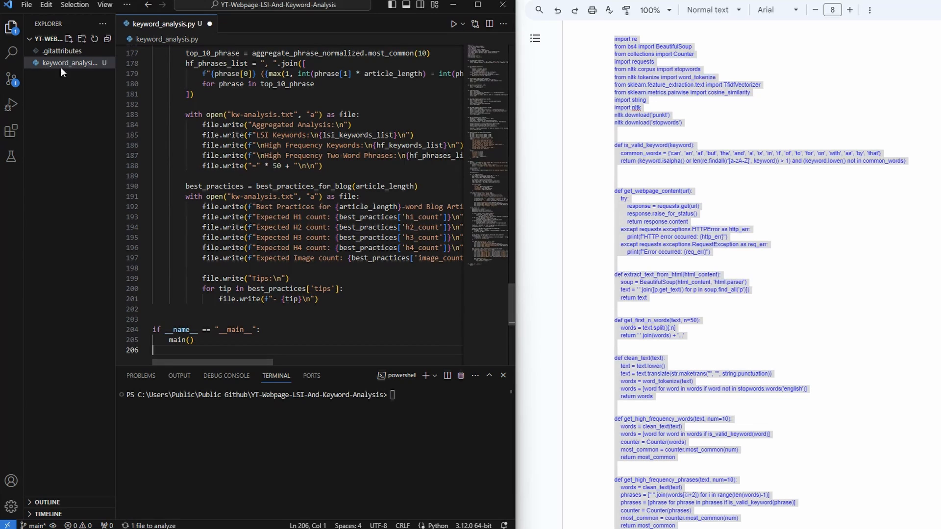
{"action": "left_click", "coordinate": [26, 4]}
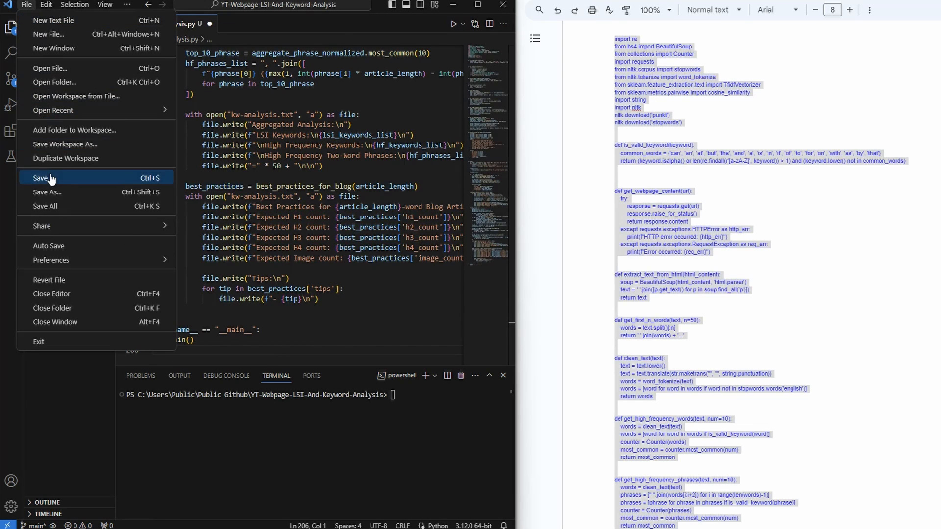
{"action": "left_click", "coordinate": [41, 178]}
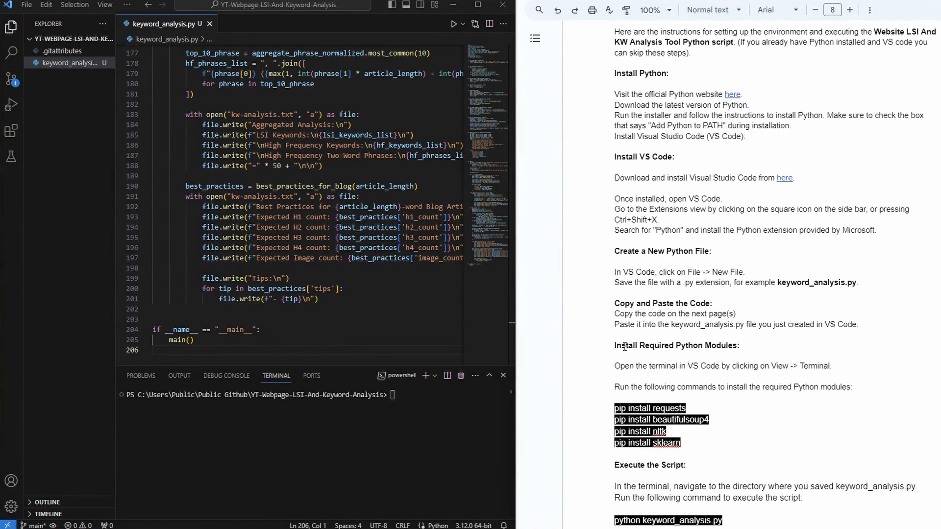
{"action": "scroll", "scroll_direction": "down", "scroll_amount": 3}
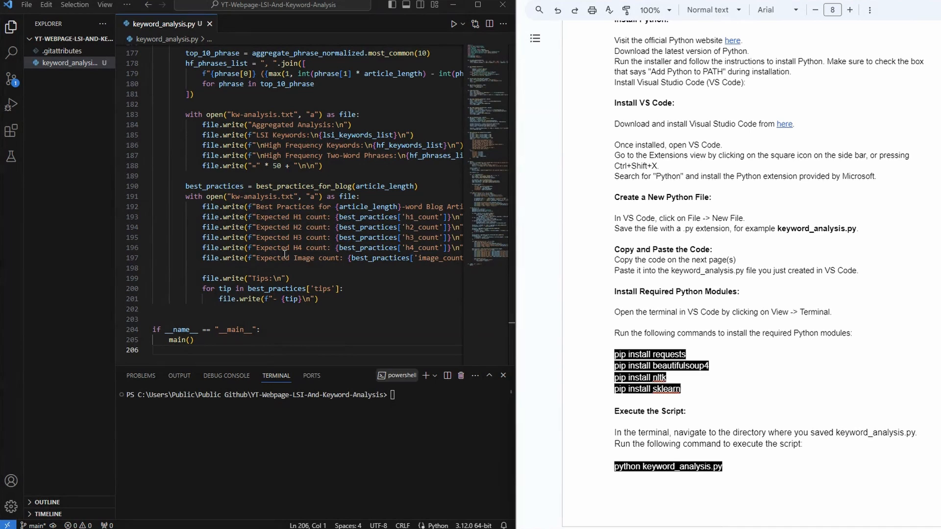
Step: Run 'pip install requests' in the terminal, confirming requests is already installed
{"action": "left_click", "coordinate": [126, 5]}
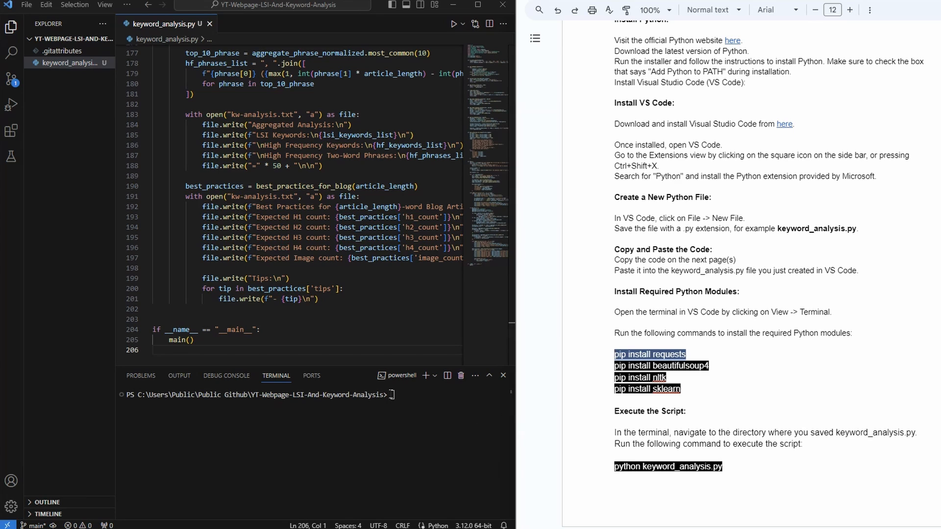
{"action": "type", "text": "pip install requests"}
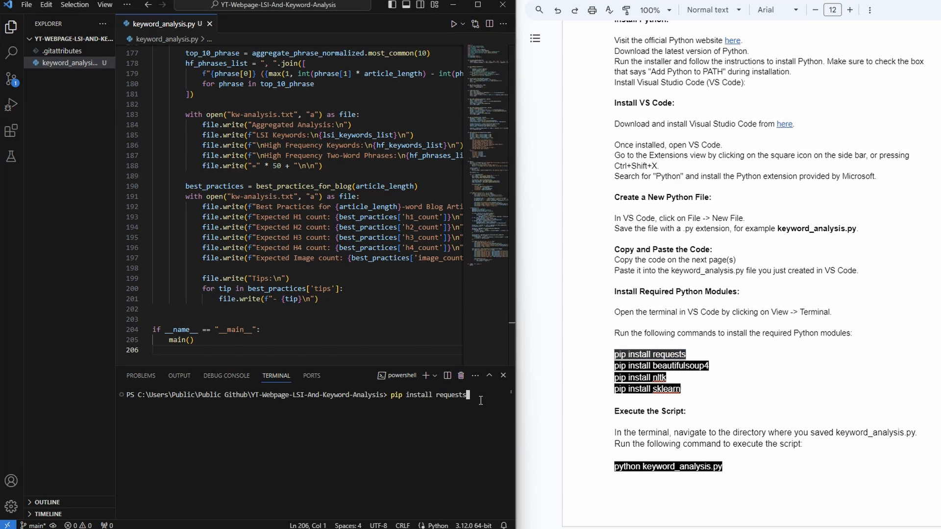
{"action": "key", "text": "Enter"}
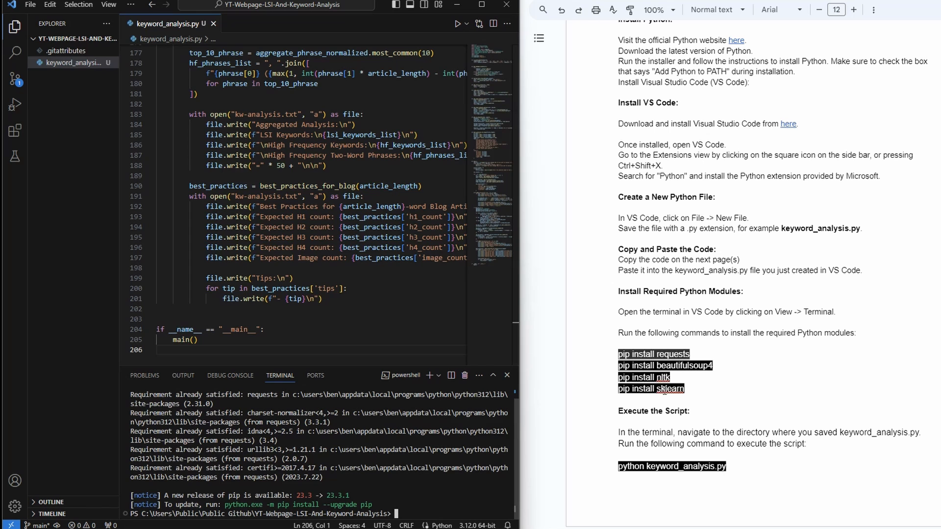
{"action": "mouse_move", "coordinate": [711, 395]}
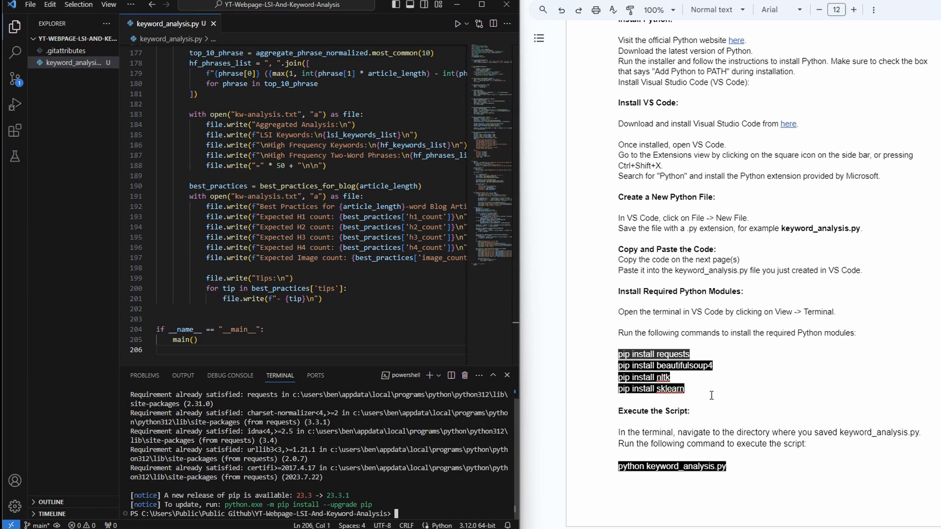
{"action": "scroll", "scroll_direction": "down", "scroll_amount": 3}
{"action": "type", "text": "python keyword_analysis.py"}
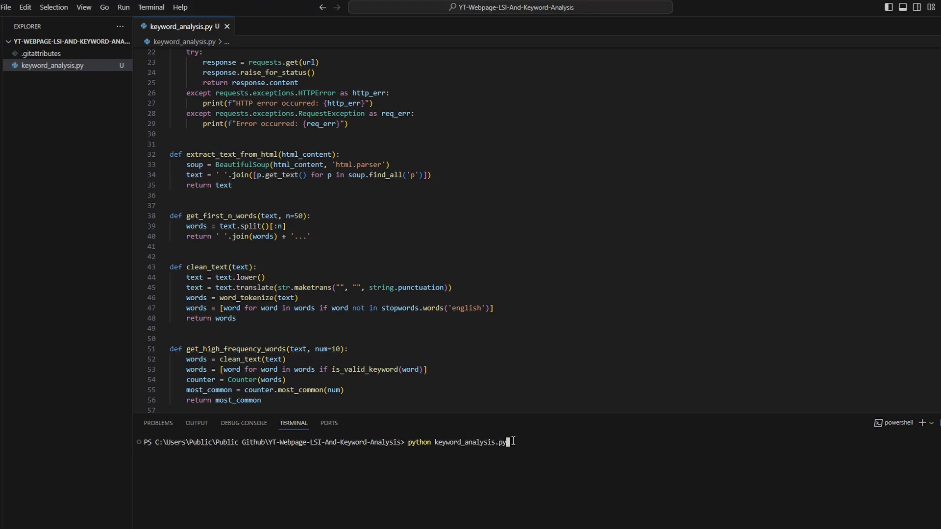
Step: Run keyword_analysis.py with 1 URL, entering the Entrepreneur AI-based business ideas article URL
{"action": "key", "text": "Enter"}
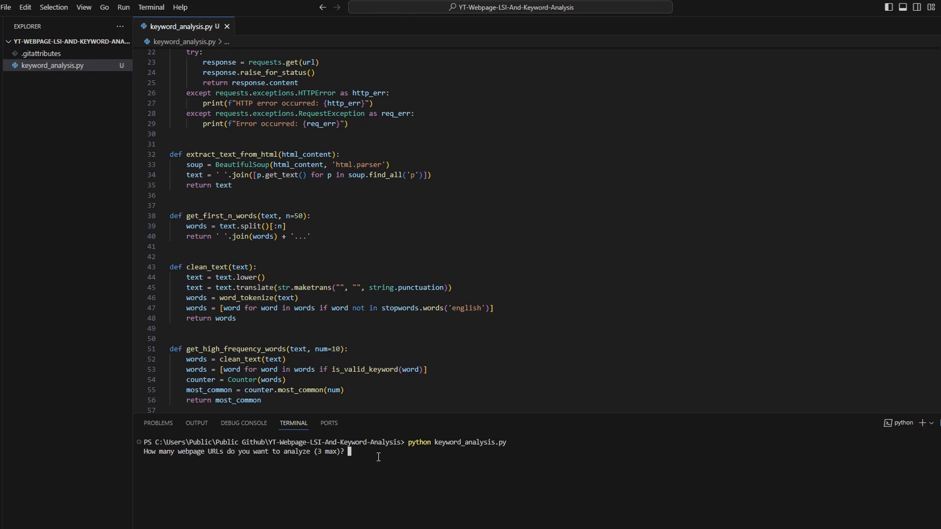
{"action": "type", "text": "1"}
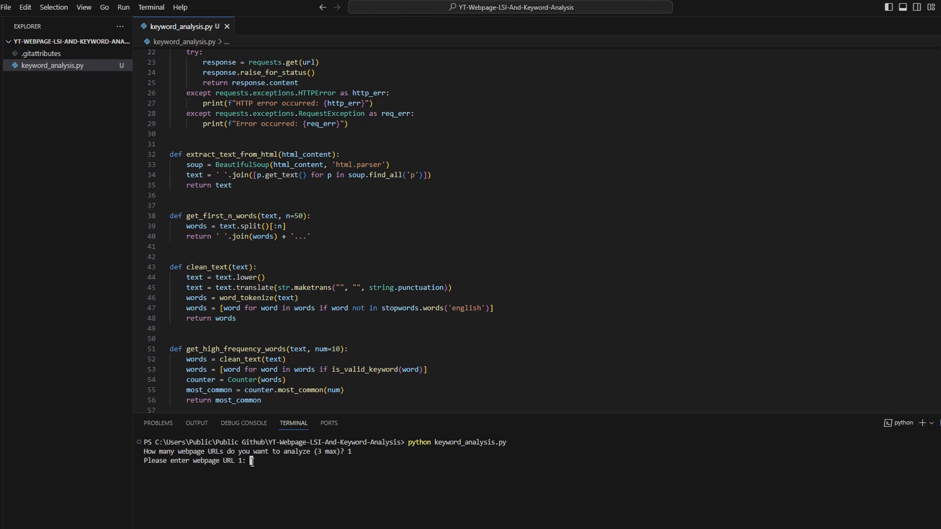
{"action": "type", "text": "https://www.entrepreneur.com/starting-a-business/7-ai-based-business-ideas-that-could-make-you-rich/458479"}
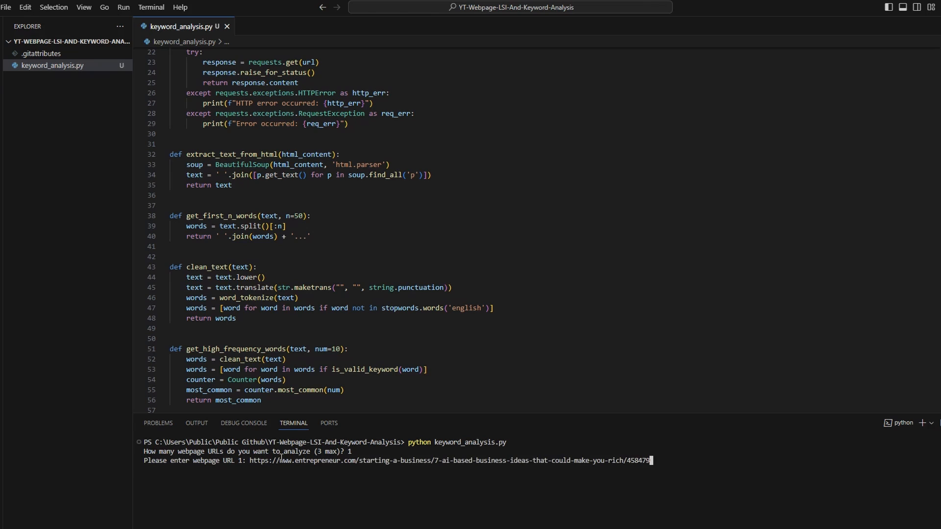
{"action": "mouse_move", "coordinate": [754, 430]}
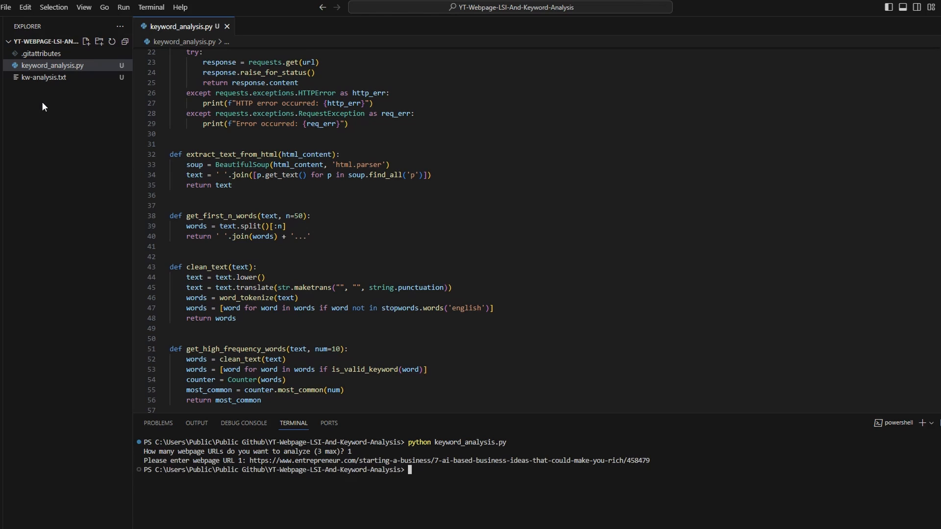
{"action": "mouse_move", "coordinate": [38, 78]}
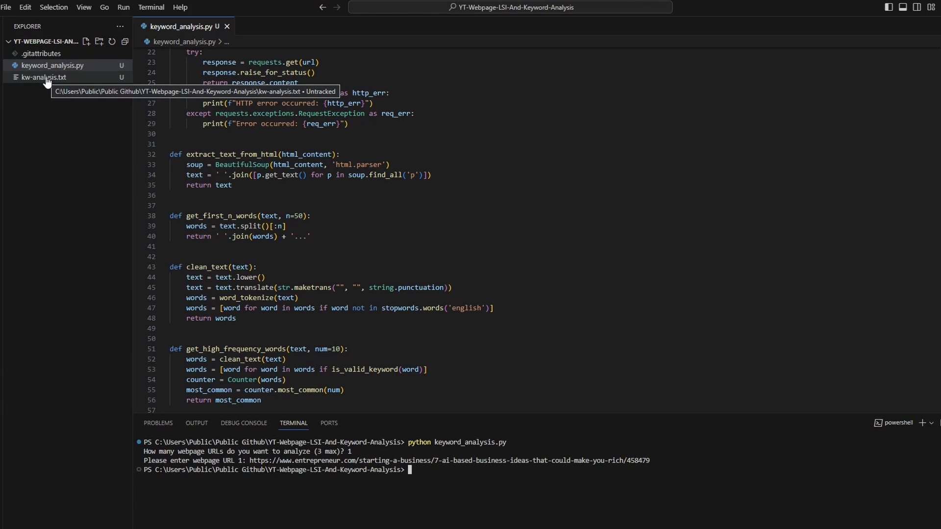
{"action": "mouse_move", "coordinate": [41, 92]}
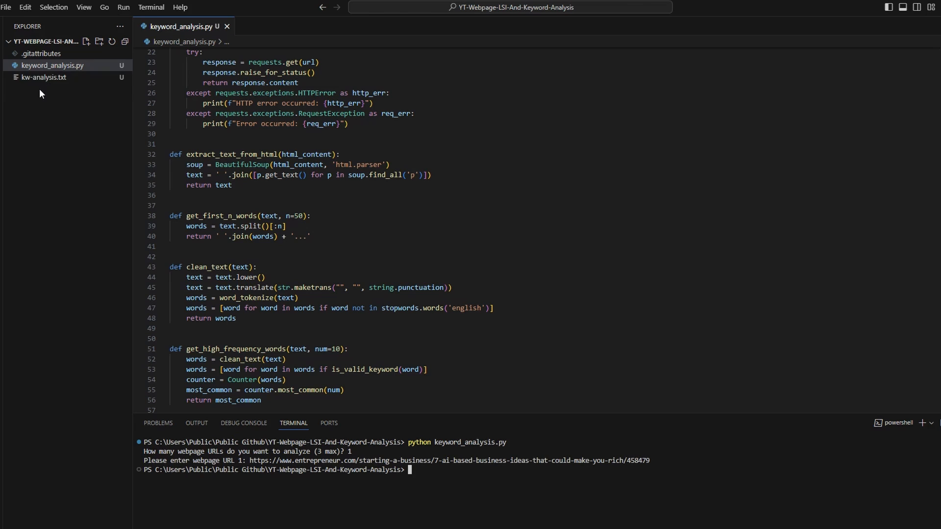
Step: Open kw-analysis.txt from the Explorer and highlight its report text and section headings
{"action": "left_click", "coordinate": [41, 77]}
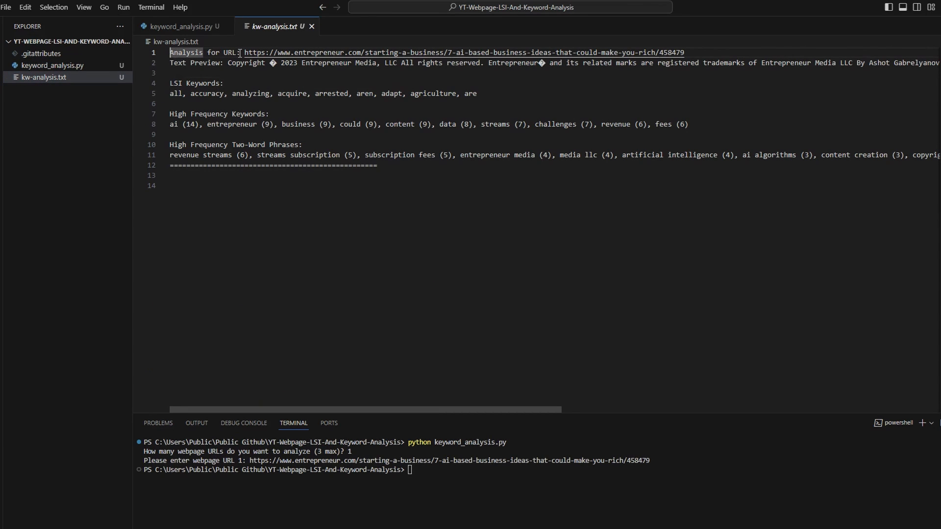
{"action": "left_click_drag", "start_coordinate": [241, 53], "coordinate": [521, 62]}
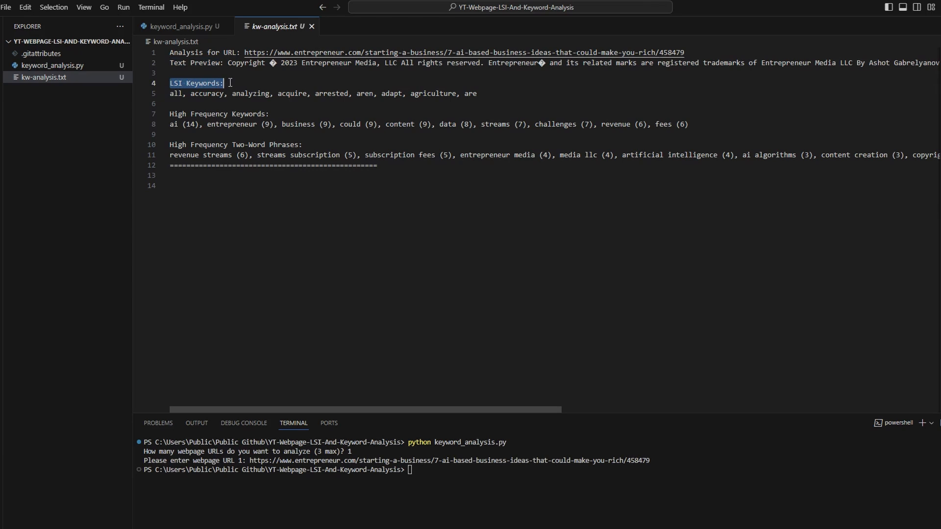
{"action": "double_click", "coordinate": [190, 114]}
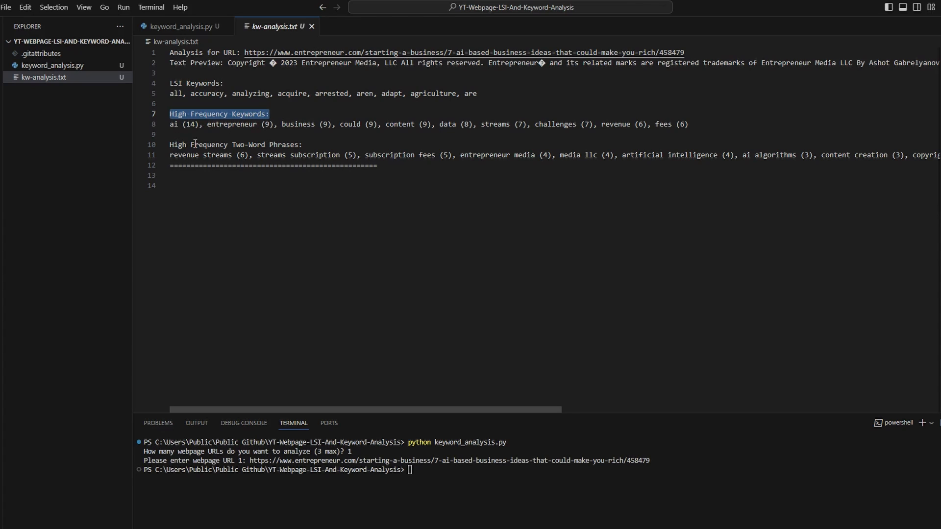
{"action": "mouse_move", "coordinate": [341, 155]}
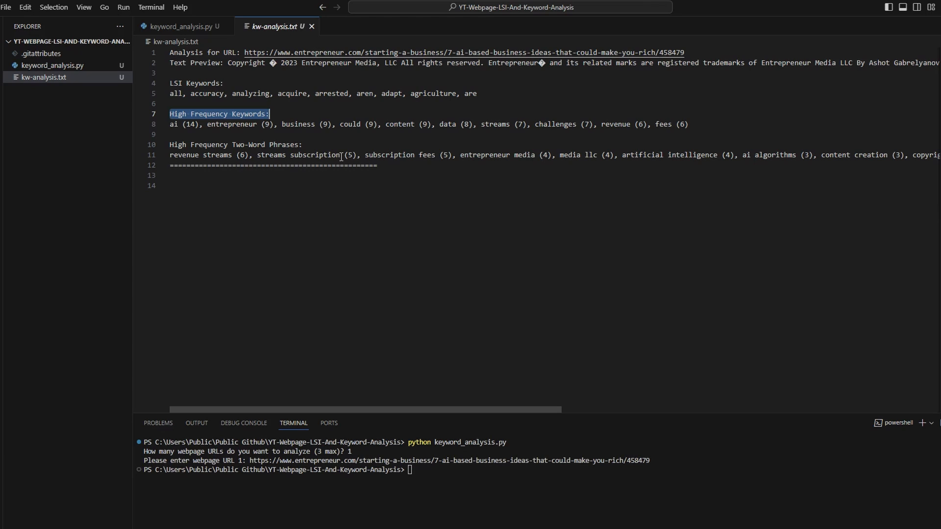
{"action": "mouse_move", "coordinate": [397, 173]}
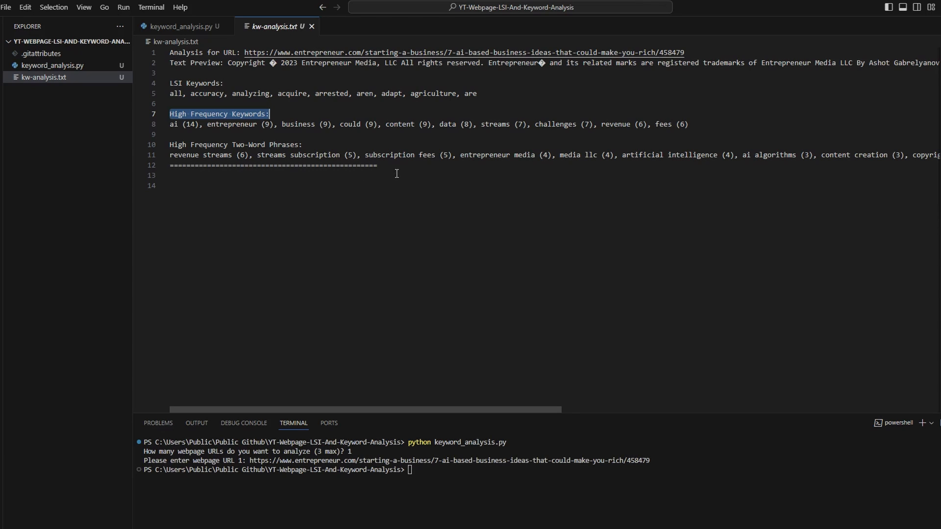
{"action": "mouse_move", "coordinate": [448, 194]}
{"action": "type", "text": "python keyword_analysis.py"}
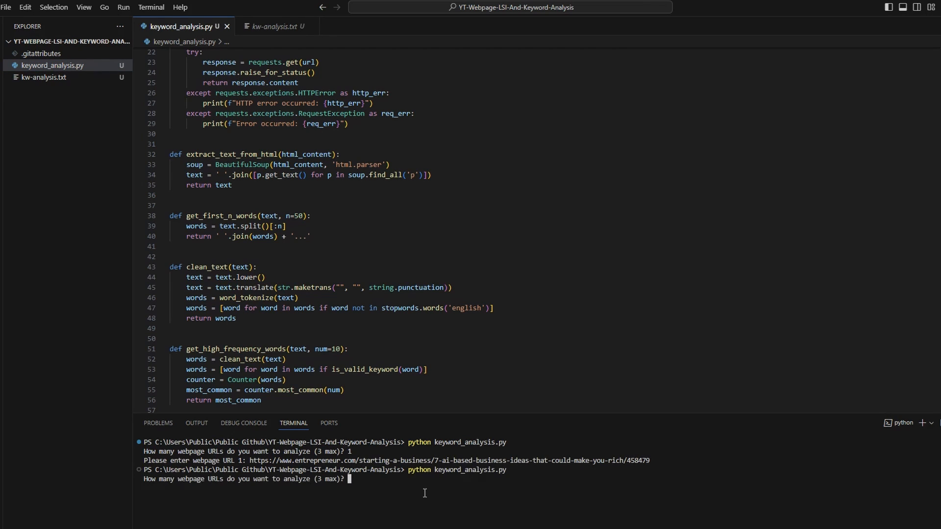
Step: Run the keyword script with 2 URLs, a 1200-word target, and the Entrepreneur URL
{"action": "type", "text": "2"}
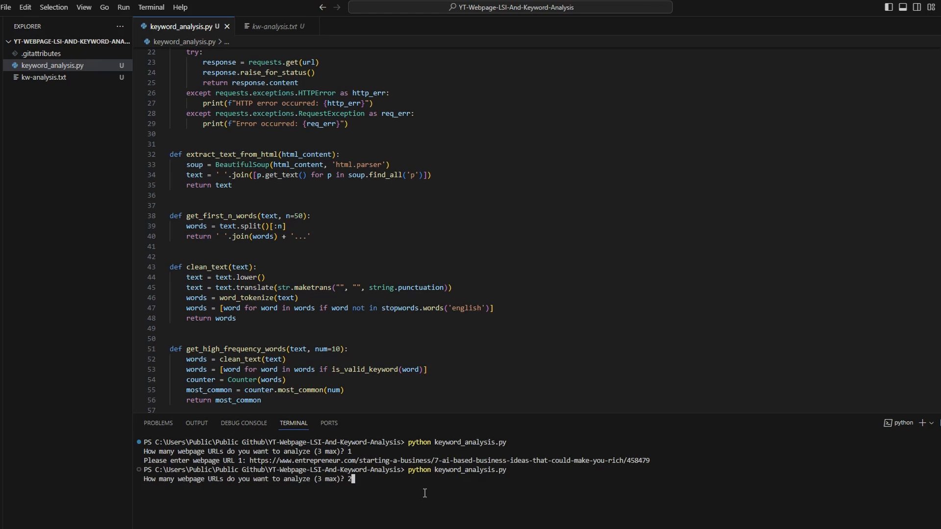
{"action": "key", "text": "Enter"}
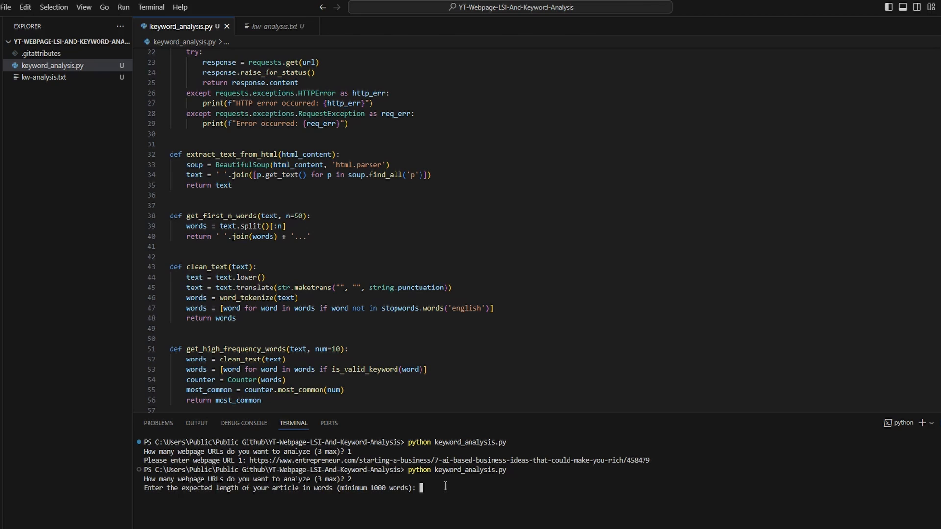
{"action": "type", "text": "120"}
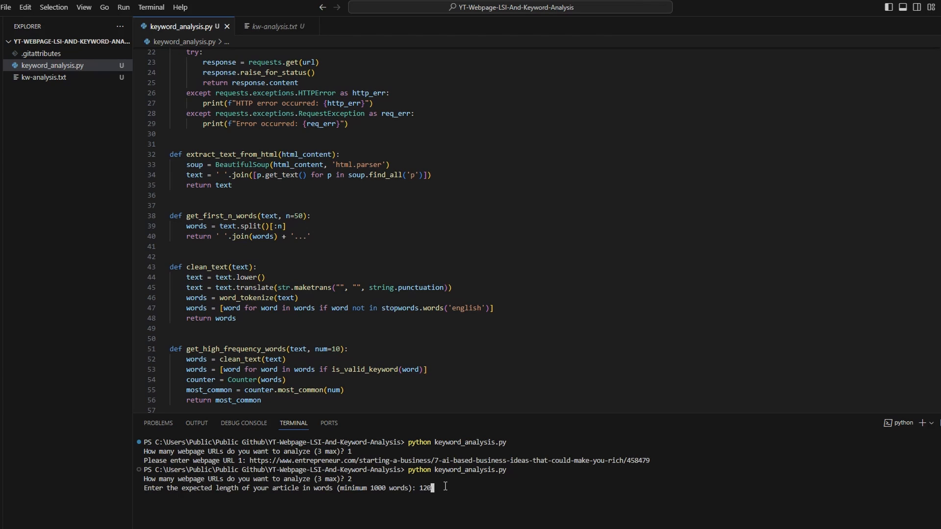
{"action": "key", "text": "Enter"}
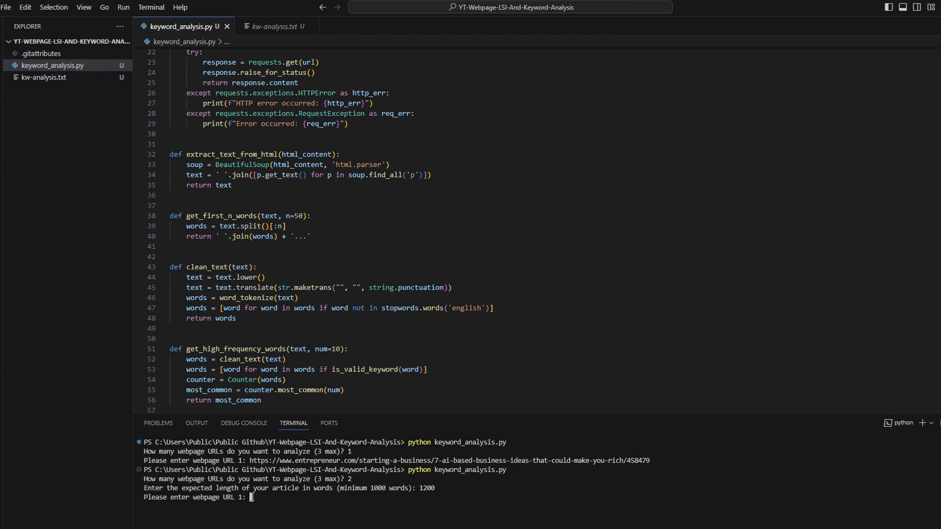
{"action": "type", "text": "https://www.entrepreneur.com/starting-a-business/7-ai-based-business-ideas-that-could-make-you-rich/458479"}
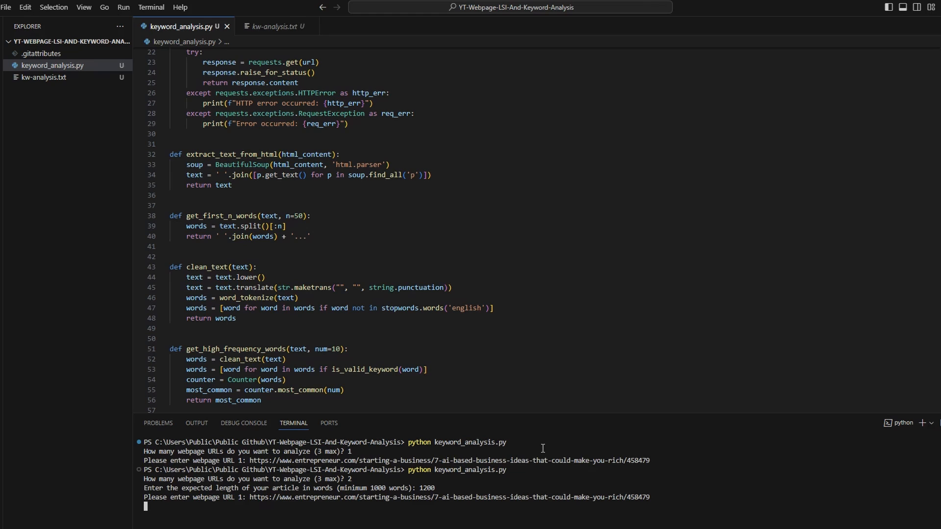
{"action": "key", "text": "Enter"}
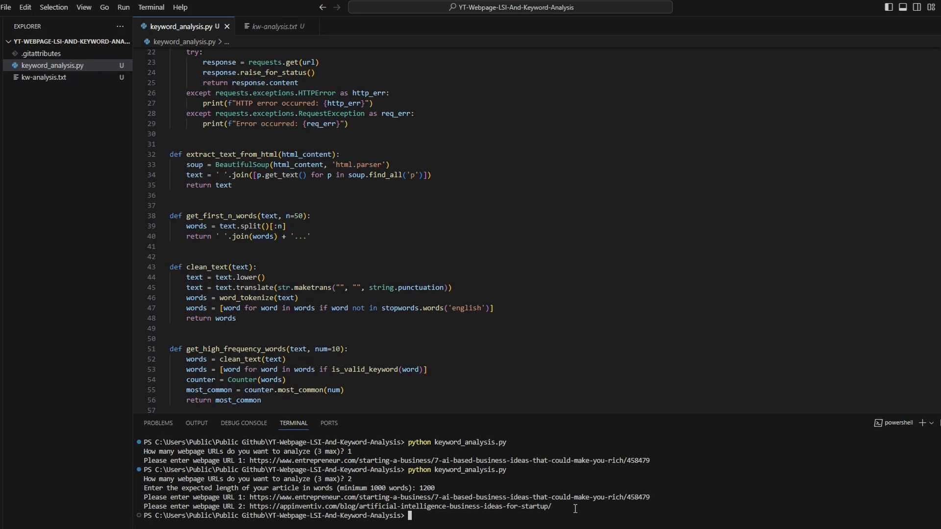
{"action": "mouse_move", "coordinate": [457, 506]}
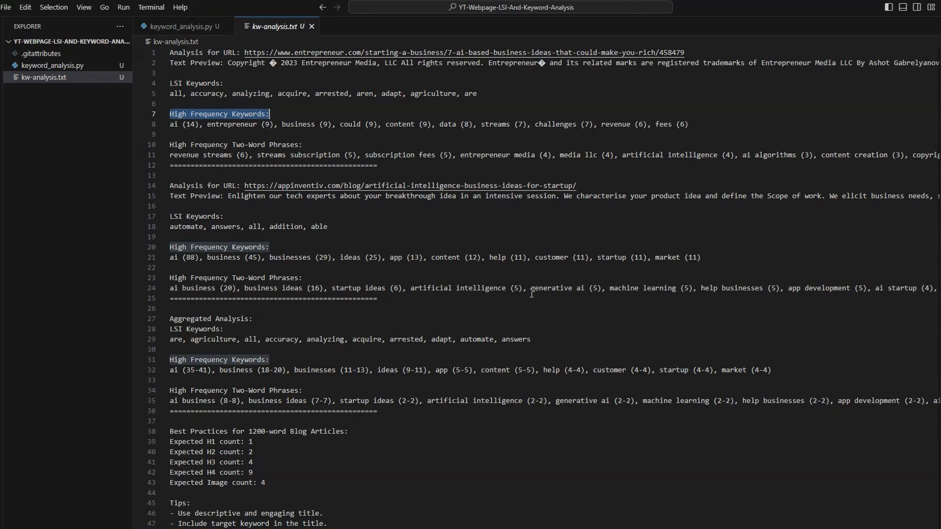
{"action": "mouse_move", "coordinate": [221, 76]}
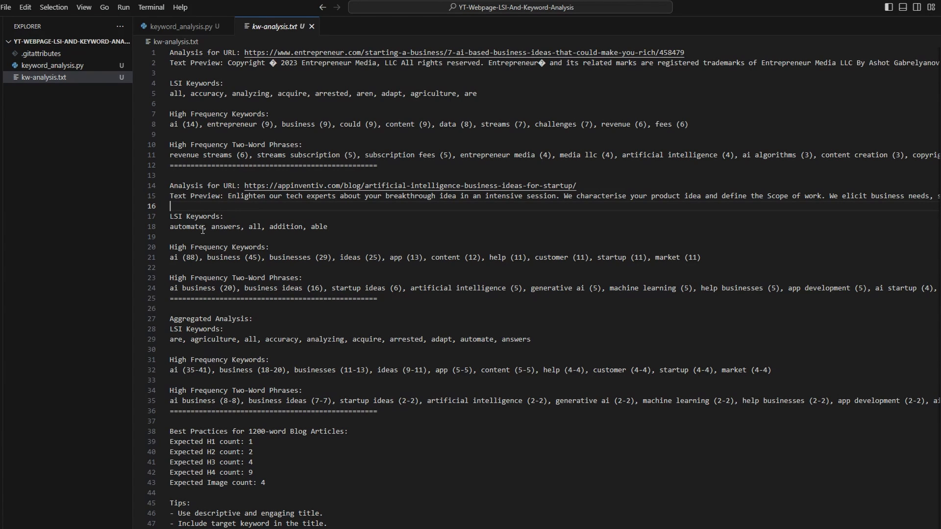
Step: Highlight the Aggregated Analysis and Two-Word Phrases headings and every occurrence of 'business'
{"action": "scroll", "scroll_direction": "down", "scroll_amount": 3}
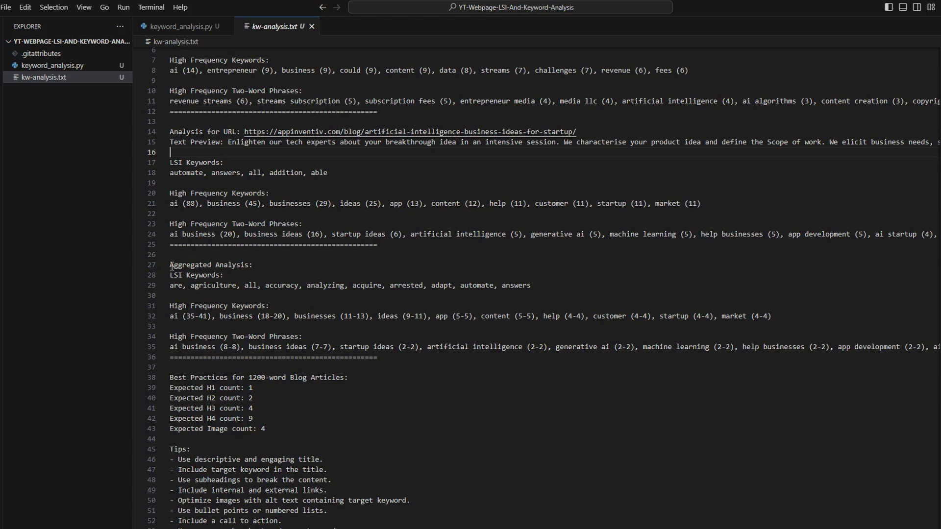
{"action": "double_click", "coordinate": [200, 265]}
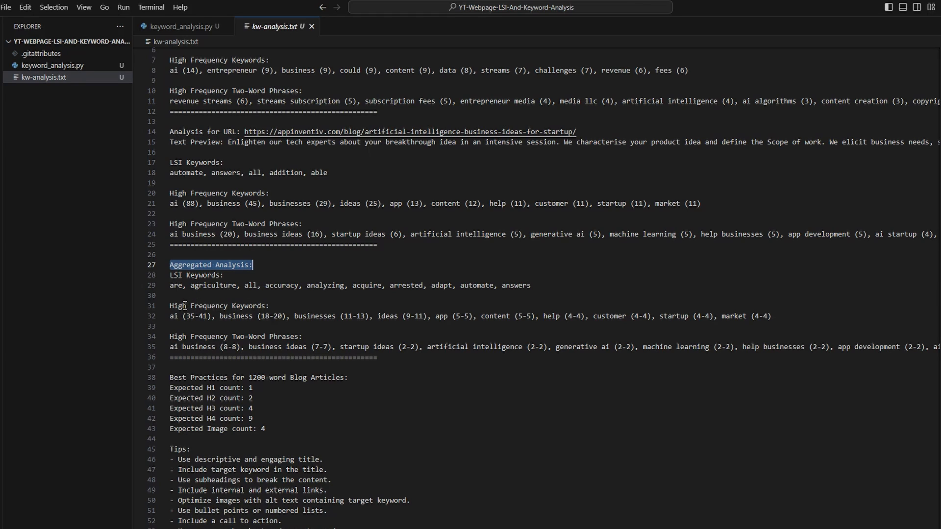
{"action": "left_click", "coordinate": [181, 305]}
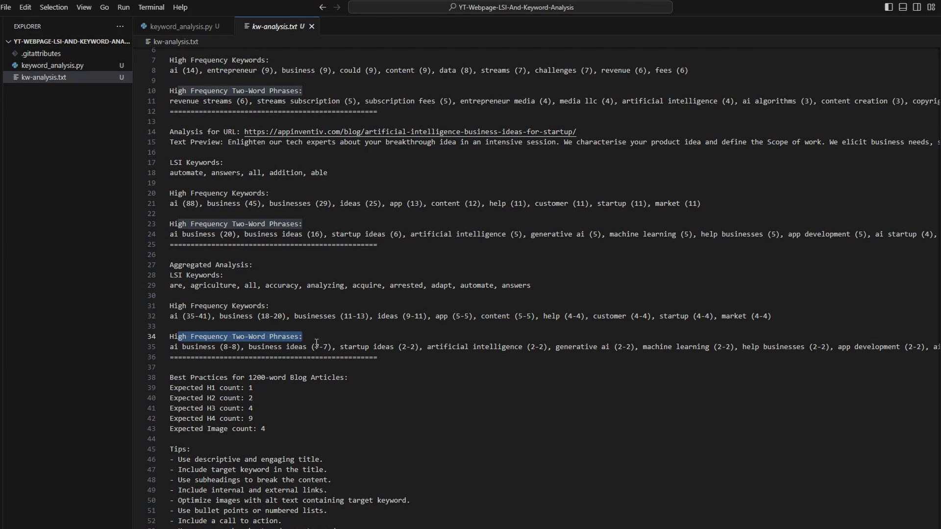
{"action": "double_click", "coordinate": [198, 346]}
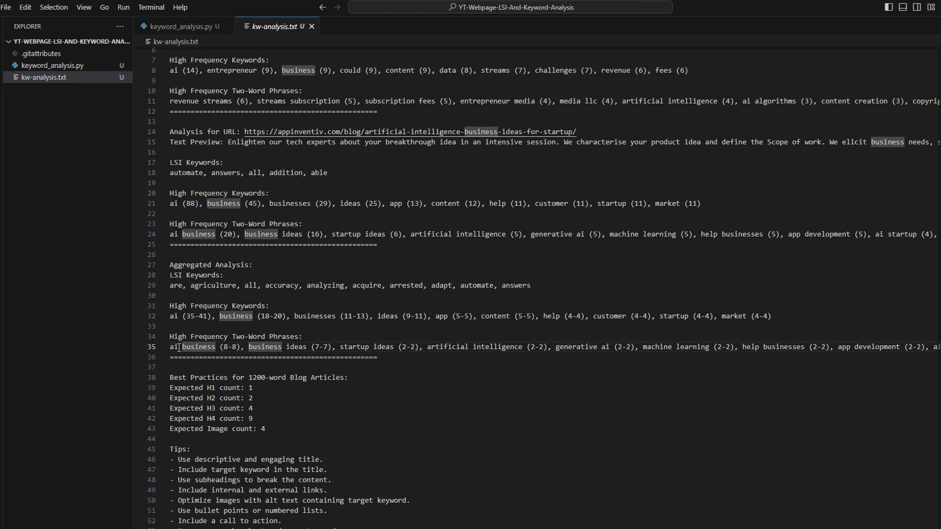
{"action": "mouse_move", "coordinate": [278, 353]}
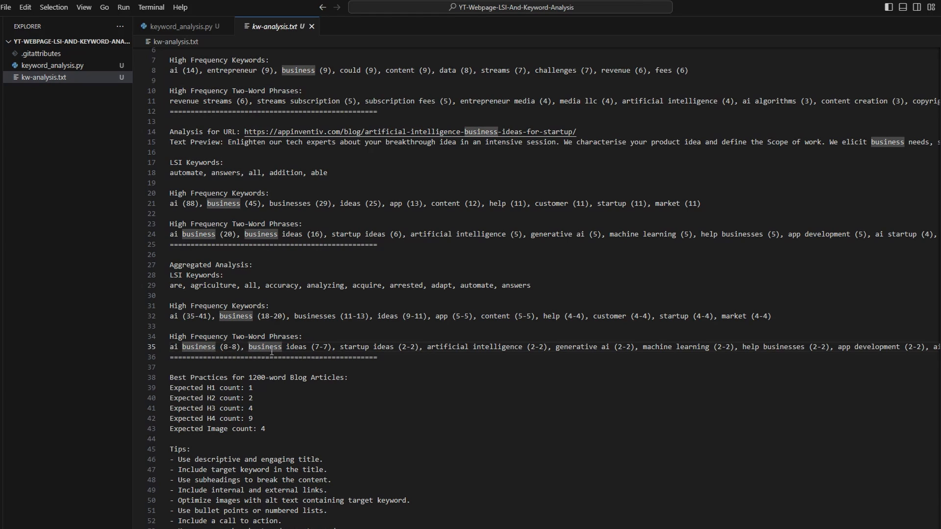
{"action": "mouse_move", "coordinate": [453, 349]}
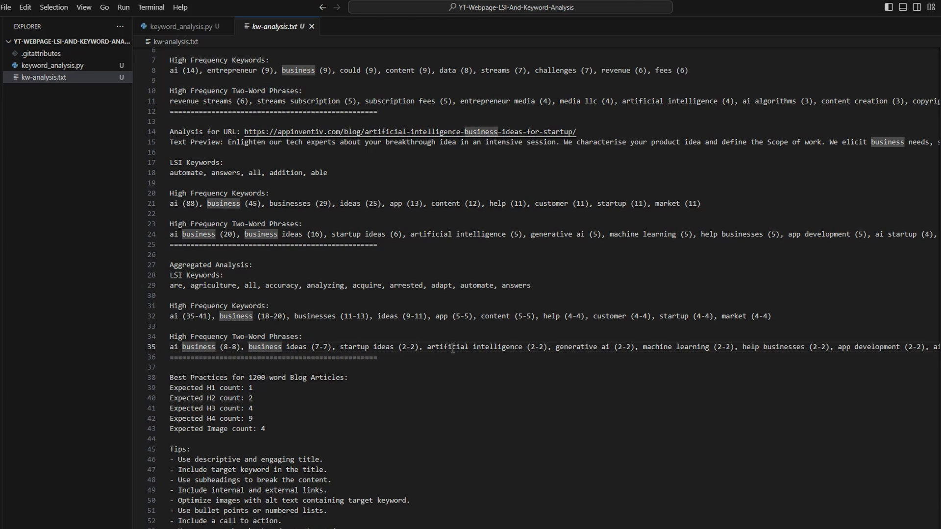
{"action": "mouse_move", "coordinate": [697, 352]}
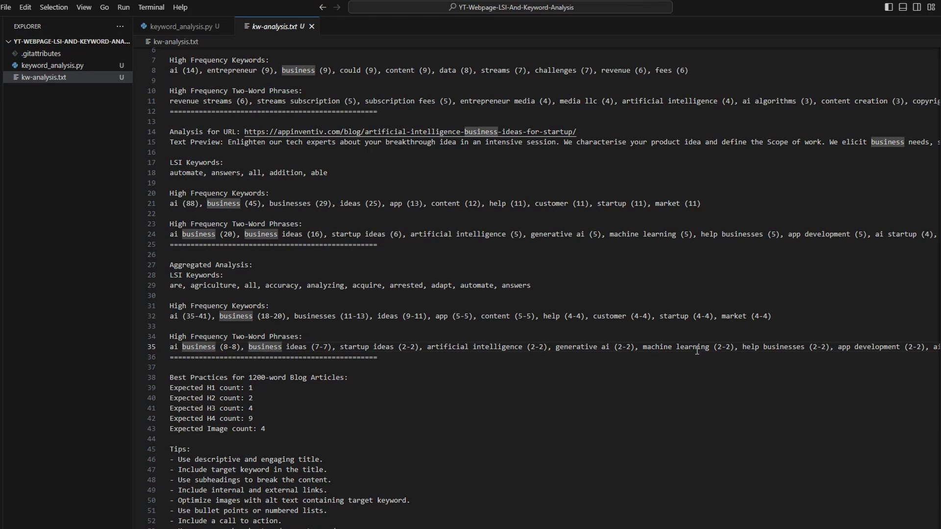
{"action": "mouse_move", "coordinate": [522, 336]}
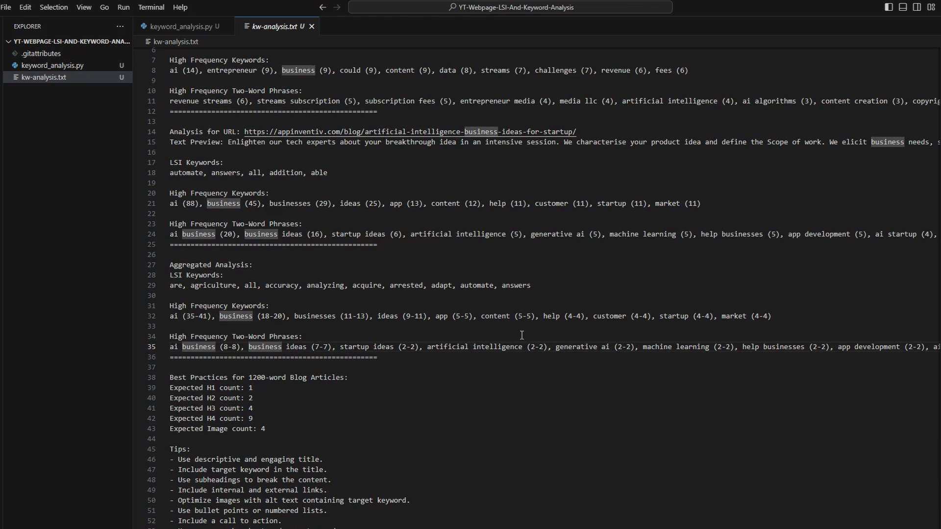
{"action": "mouse_move", "coordinate": [428, 504]}
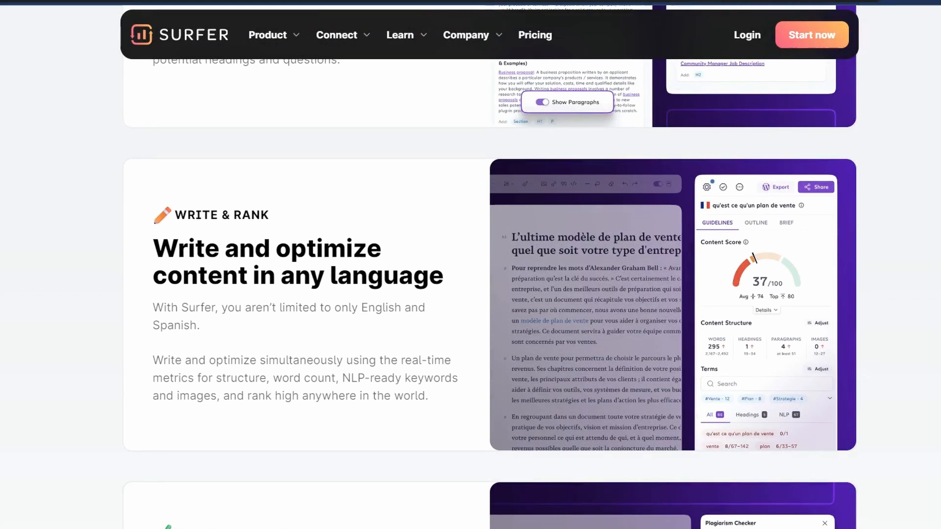
{"action": "mouse_move", "coordinate": [906, 253]}
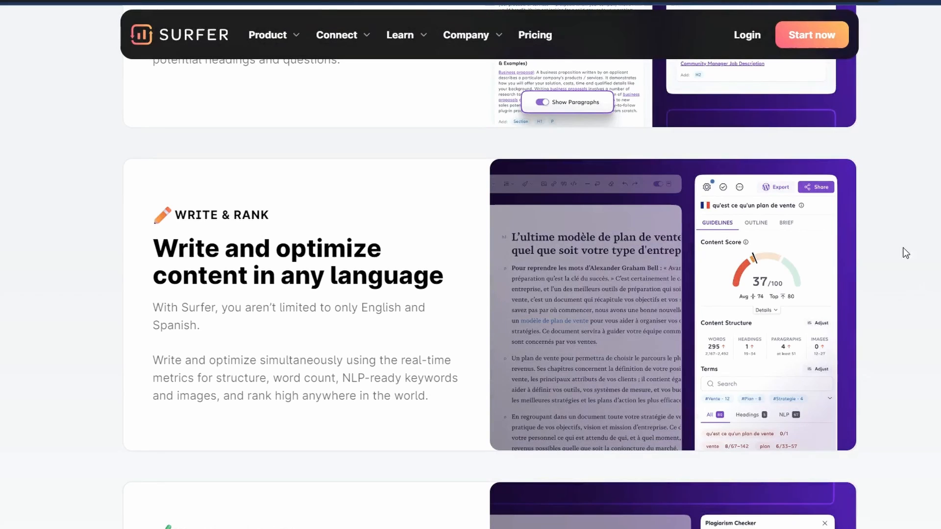
{"action": "mouse_move", "coordinate": [598, 319]}
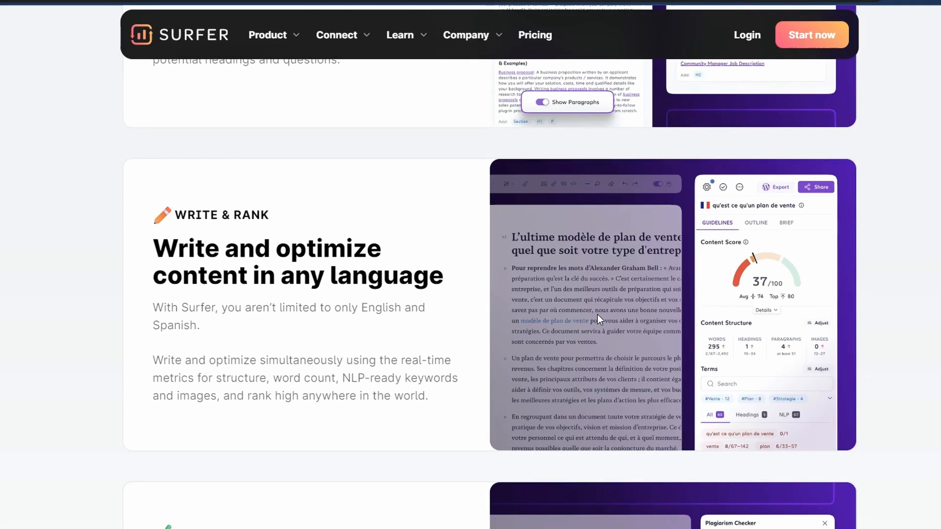
{"action": "mouse_move", "coordinate": [661, 395]}
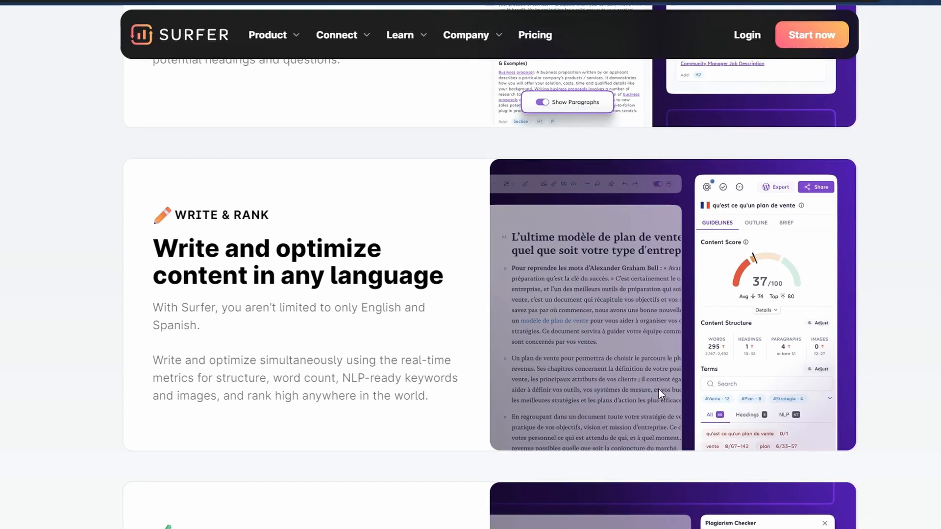
{"action": "mouse_move", "coordinate": [653, 391]}
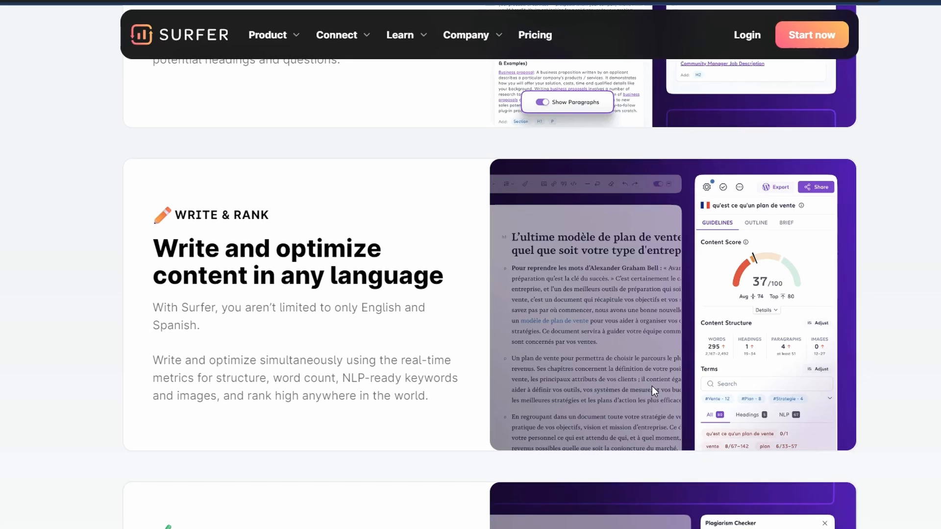
{"action": "mouse_move", "coordinate": [818, 280]}
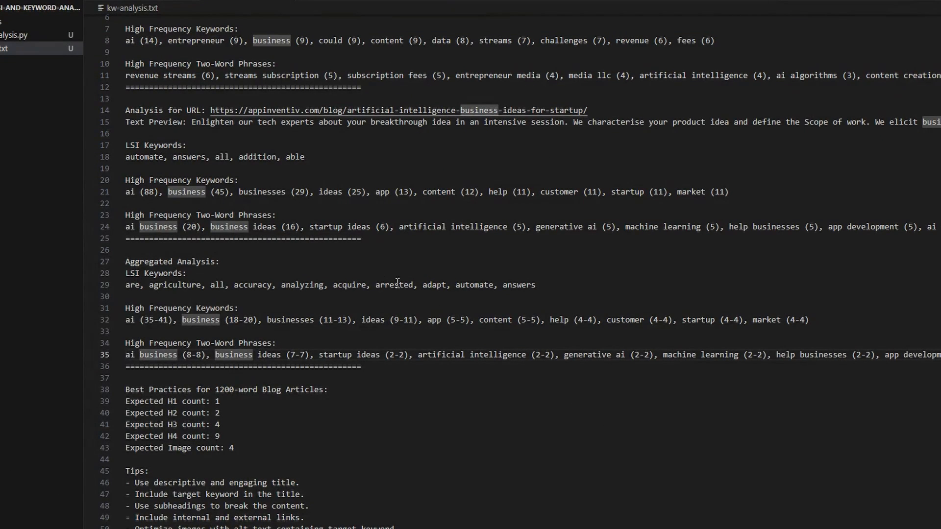
{"action": "mouse_move", "coordinate": [375, 283]}
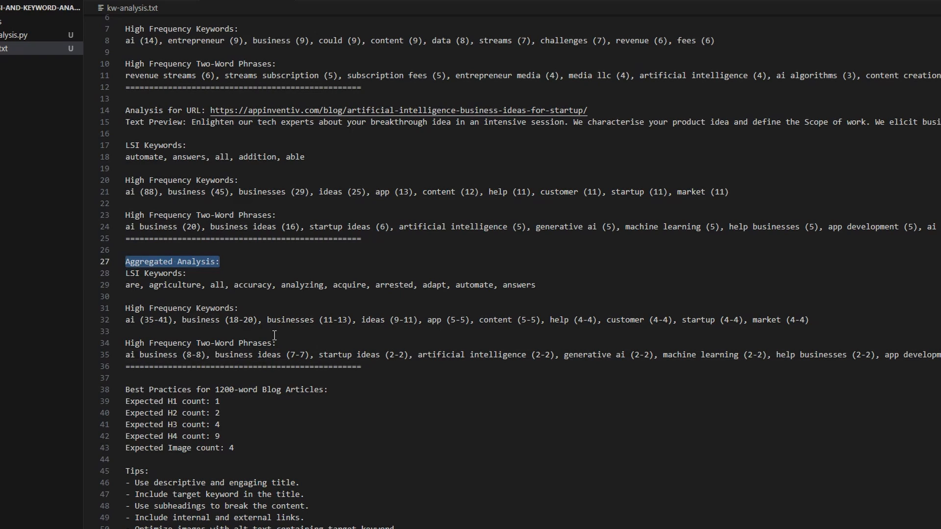
{"action": "mouse_move", "coordinate": [304, 270]}
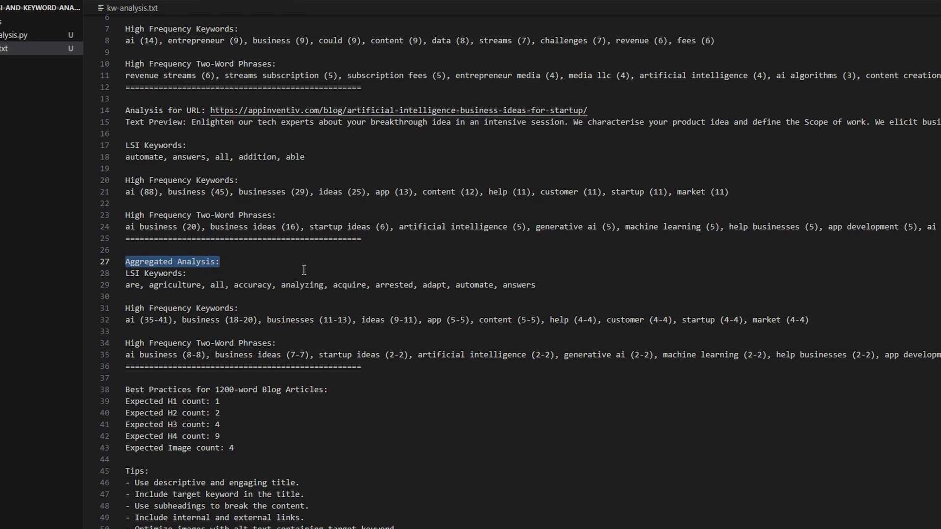
{"action": "mouse_move", "coordinate": [333, 381]}
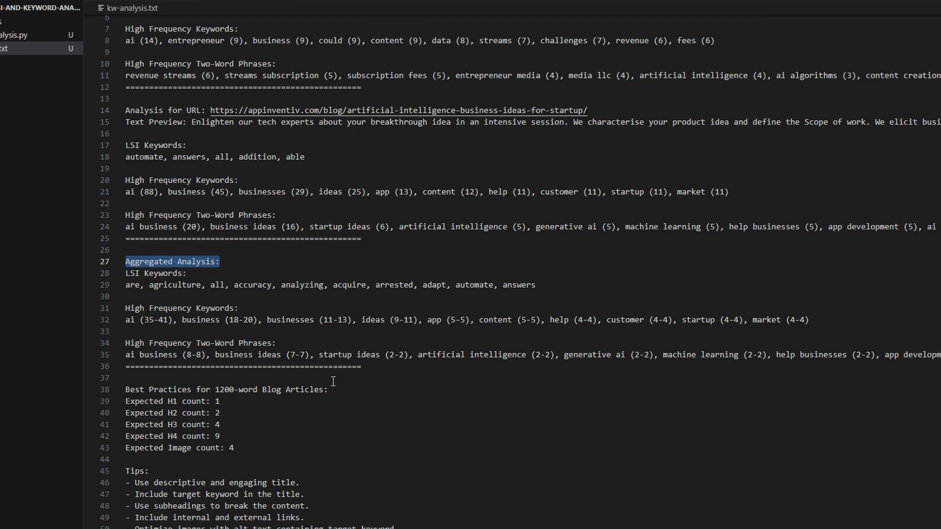
{"action": "left_click", "coordinate": [131, 390]}
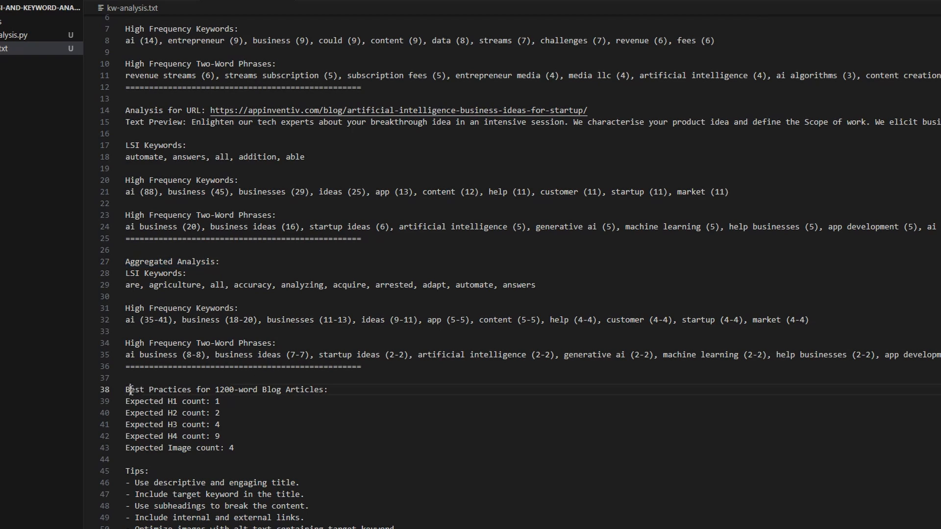
{"action": "double_click", "coordinate": [226, 390]}
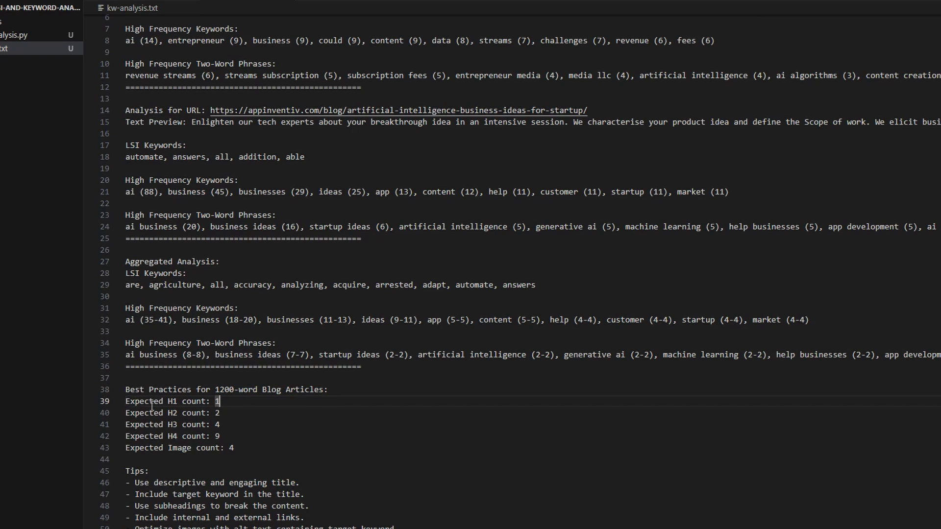
{"action": "mouse_move", "coordinate": [180, 401]}
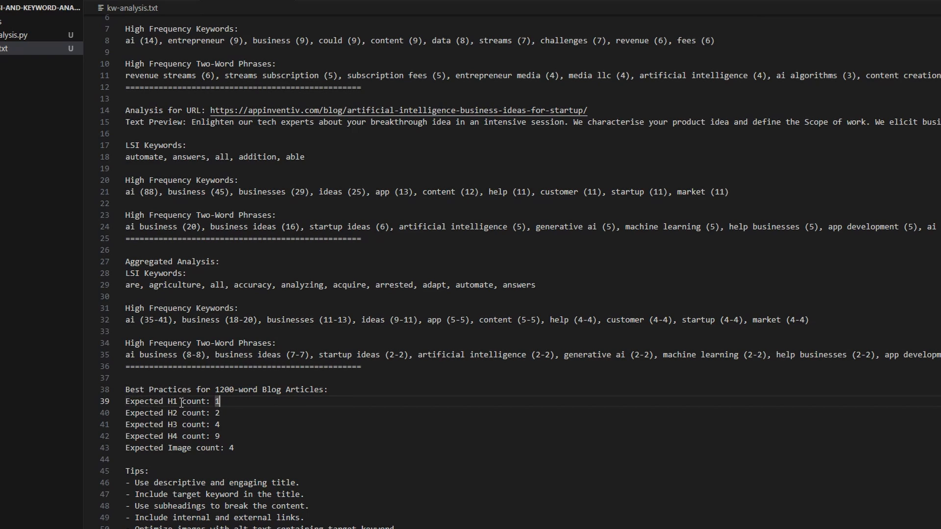
{"action": "mouse_move", "coordinate": [182, 444]}
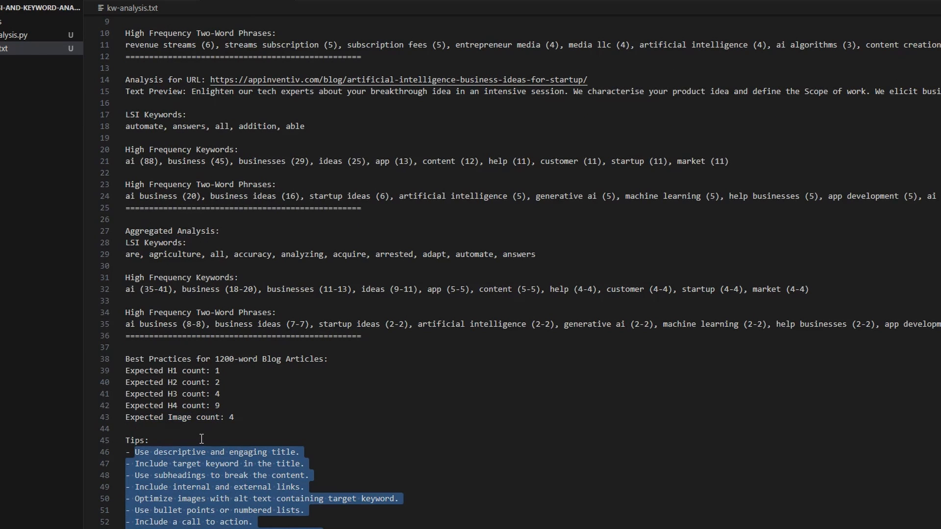
{"action": "left_click", "coordinate": [149, 441]}
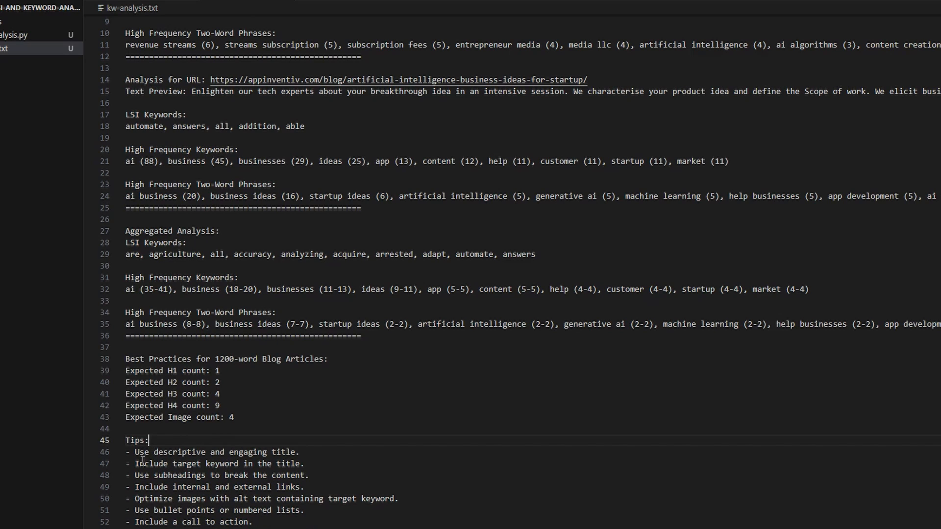
{"action": "left_click_drag", "start_coordinate": [145, 463], "coordinate": [304, 463]}
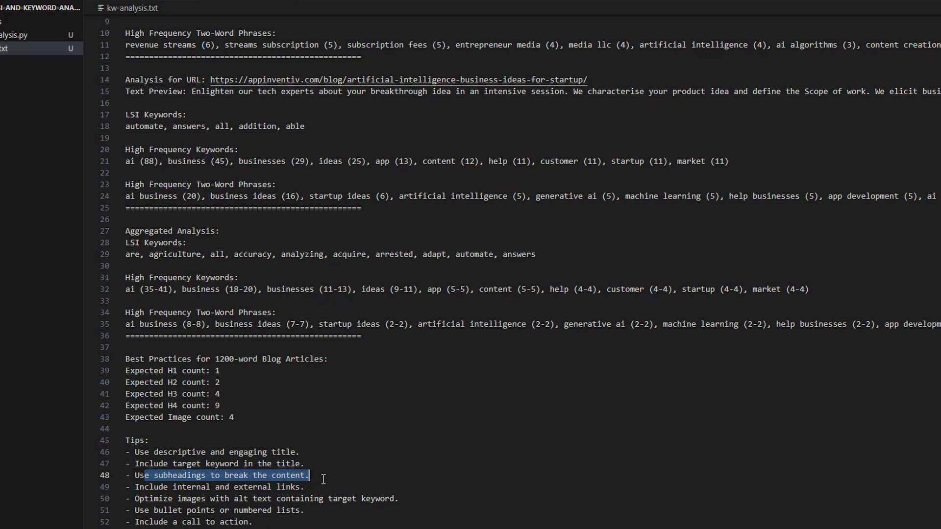
{"action": "mouse_move", "coordinate": [169, 488]}
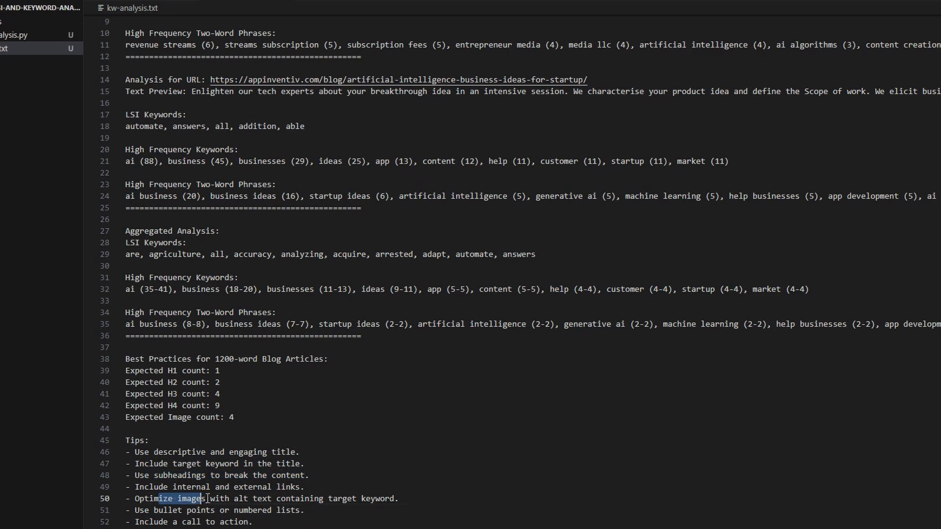
{"action": "left_click_drag", "start_coordinate": [204, 499], "coordinate": [330, 499]}
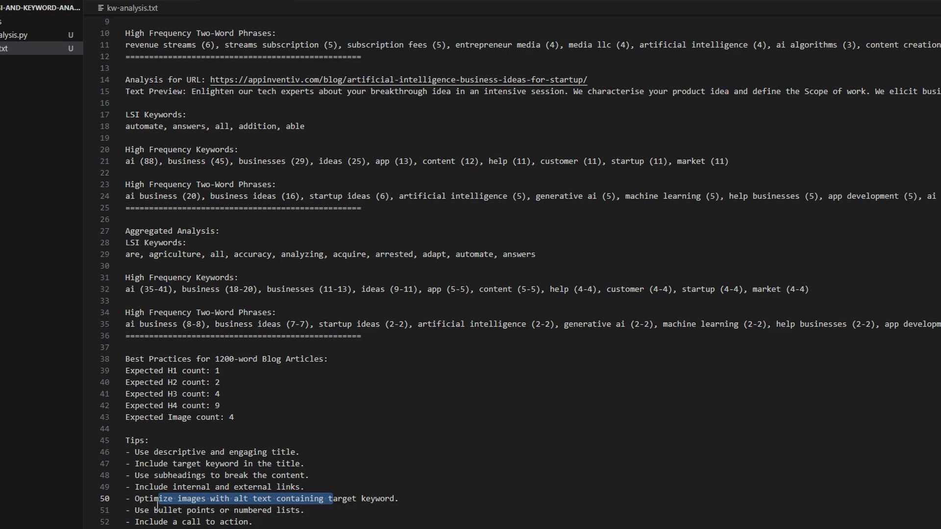
{"action": "mouse_move", "coordinate": [156, 522]}
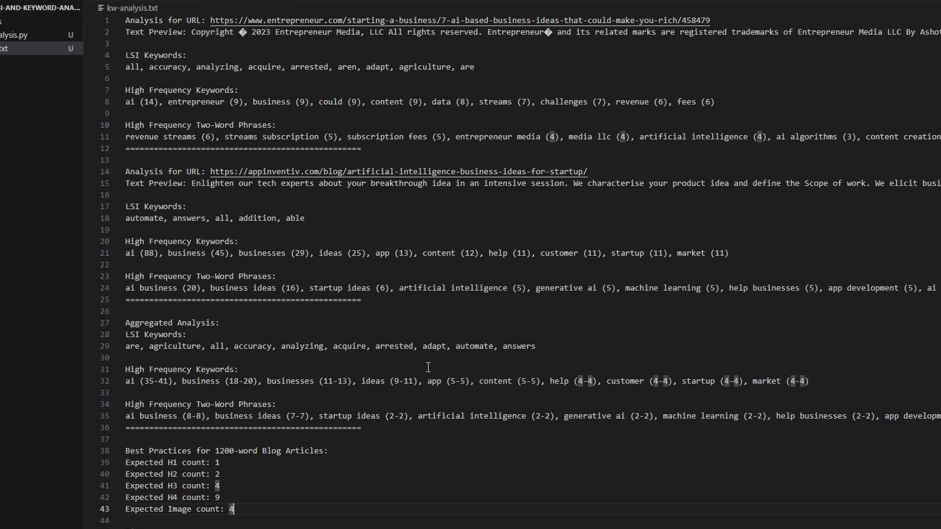
{"action": "mouse_move", "coordinate": [357, 363]}
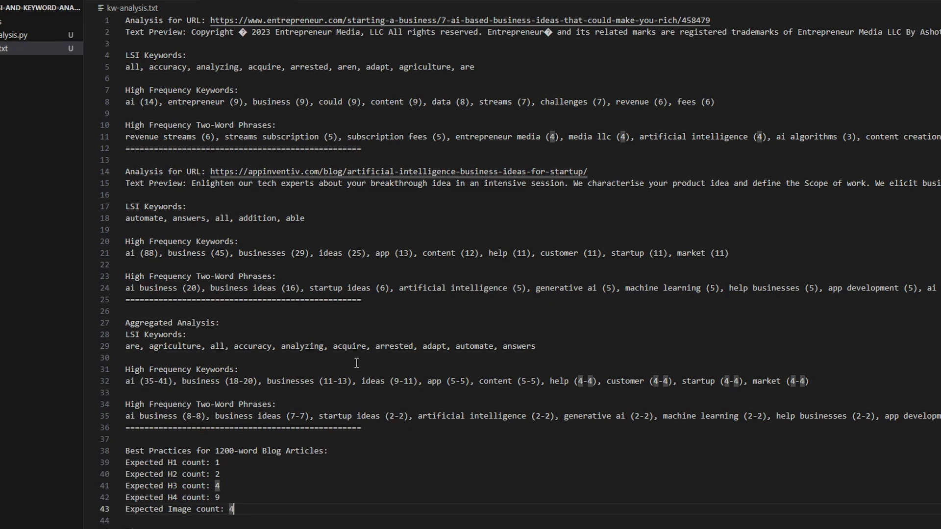
{"action": "mouse_move", "coordinate": [358, 363]}
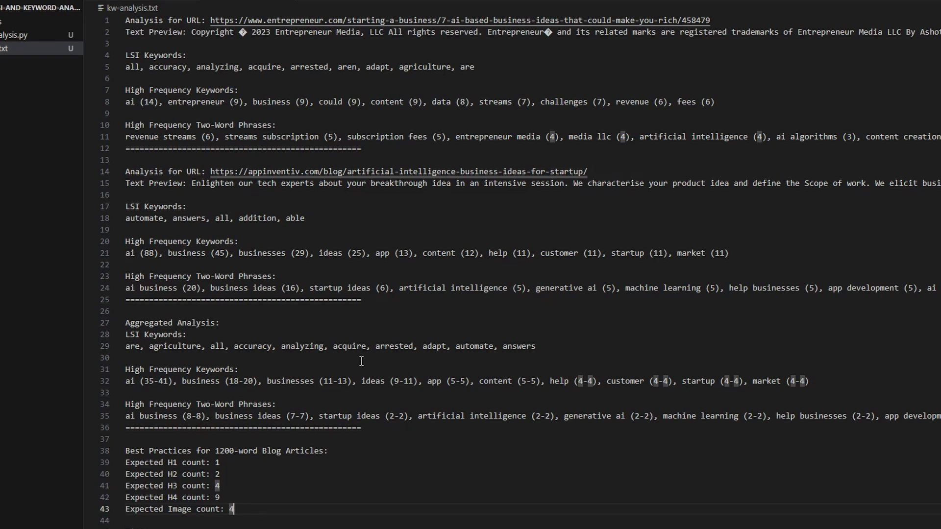
{"action": "mouse_move", "coordinate": [352, 362]}
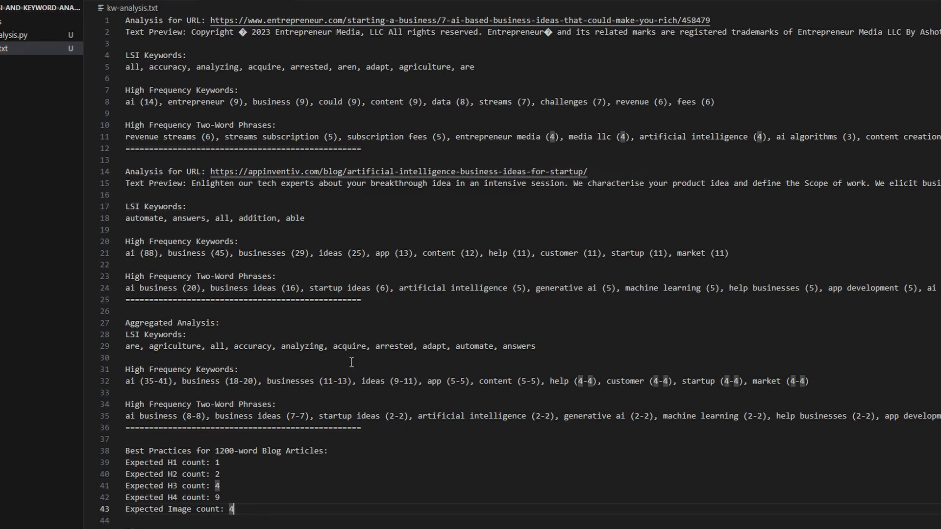
{"action": "mouse_move", "coordinate": [166, 373]}
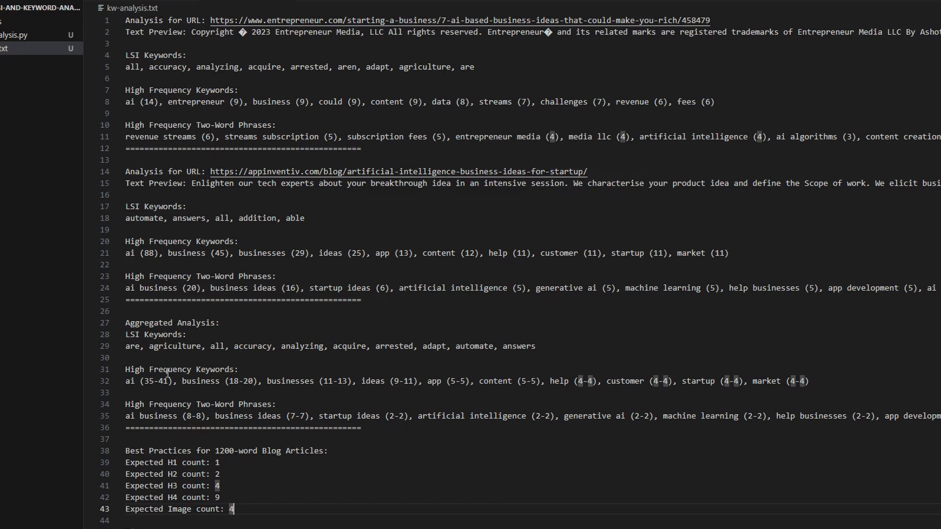
{"action": "mouse_move", "coordinate": [223, 404]}
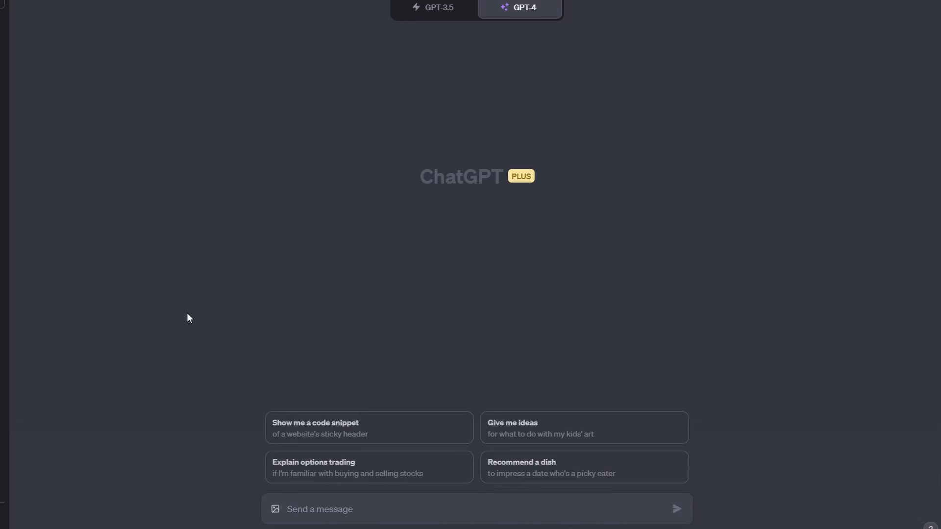
Step: Send the SEO-writer role prompt, then the 1000–1400 word, no 'Conclusion' rule
{"action": "left_click", "coordinate": [342, 510]}
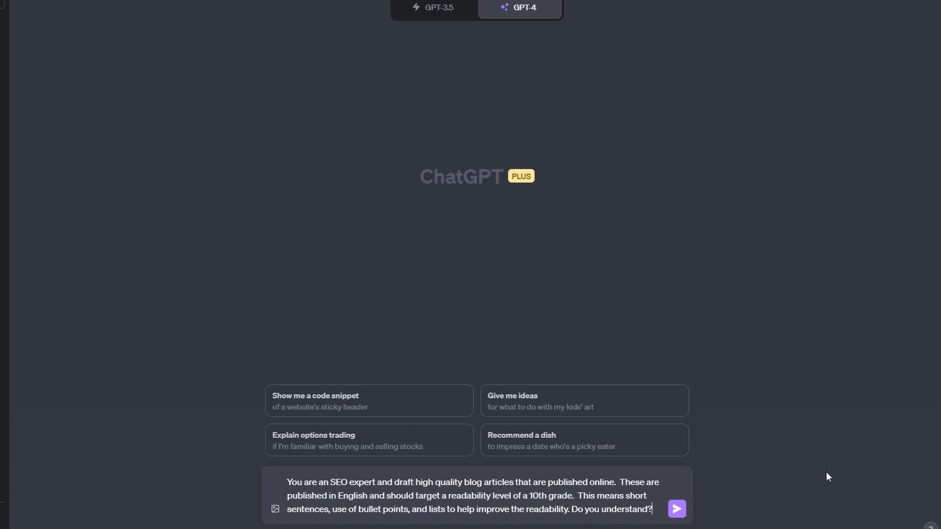
{"action": "mouse_move", "coordinate": [778, 465]}
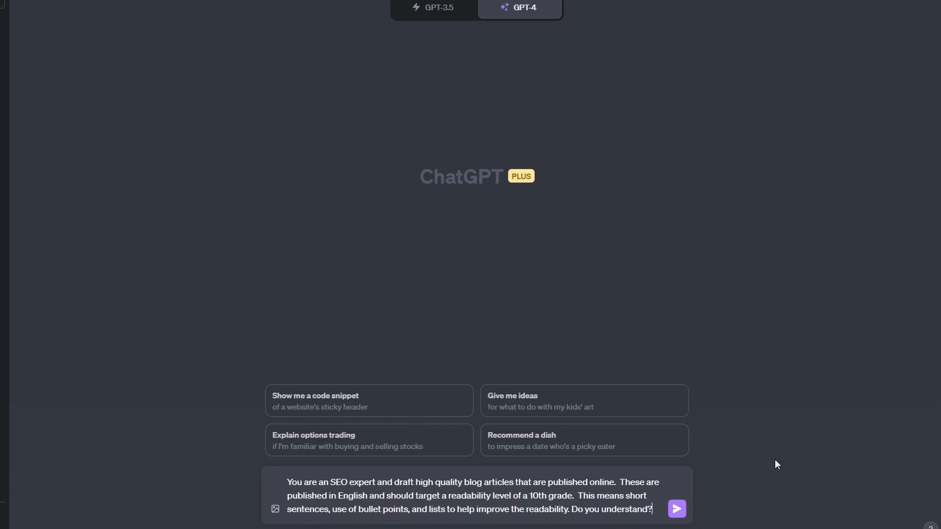
{"action": "mouse_move", "coordinate": [767, 462]}
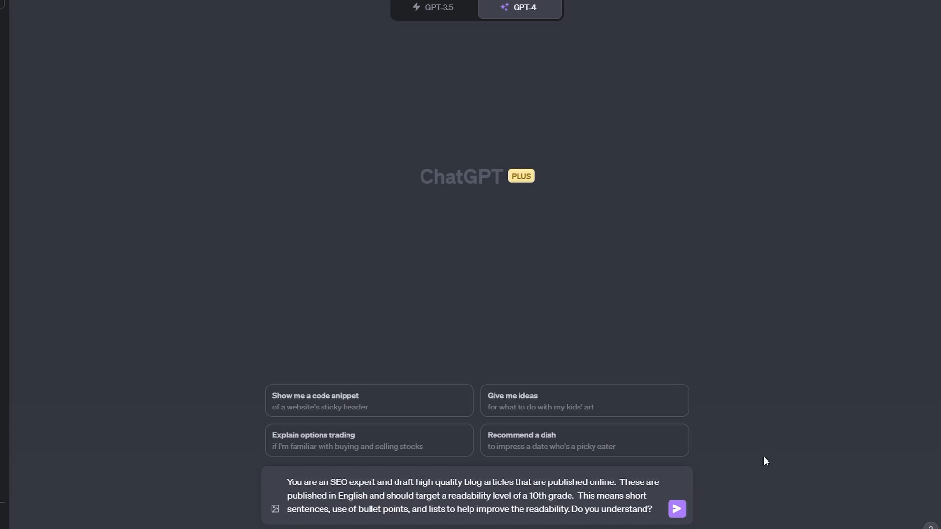
{"action": "mouse_move", "coordinate": [677, 509]}
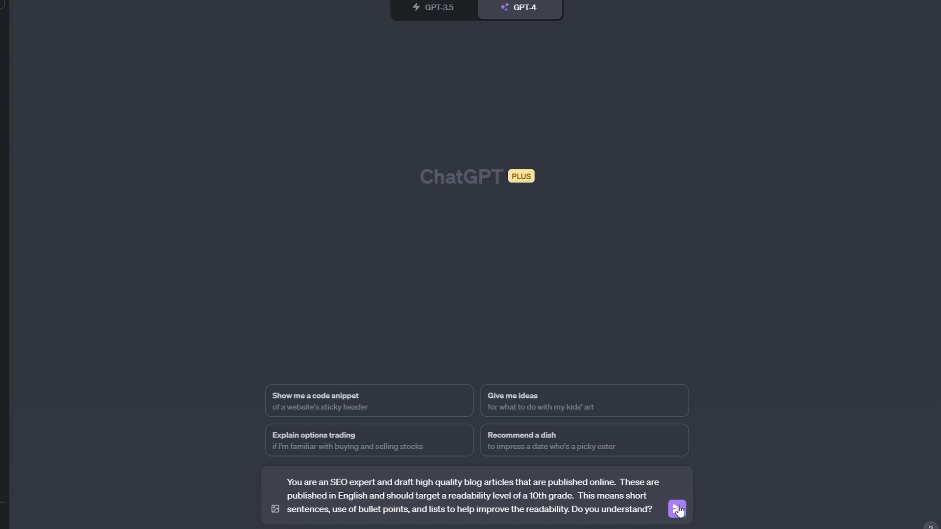
{"action": "left_click", "coordinate": [678, 509]}
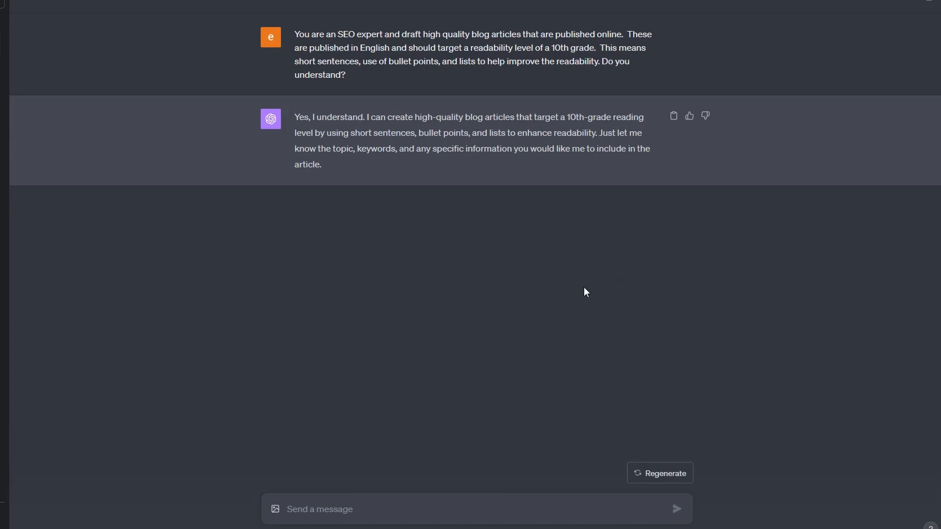
{"action": "type", "text": "The first draft should be in the 1000 word to 1400 word range.  Do not use the title 'Conclusion' in the content, be more creative.  Do you understand?"}
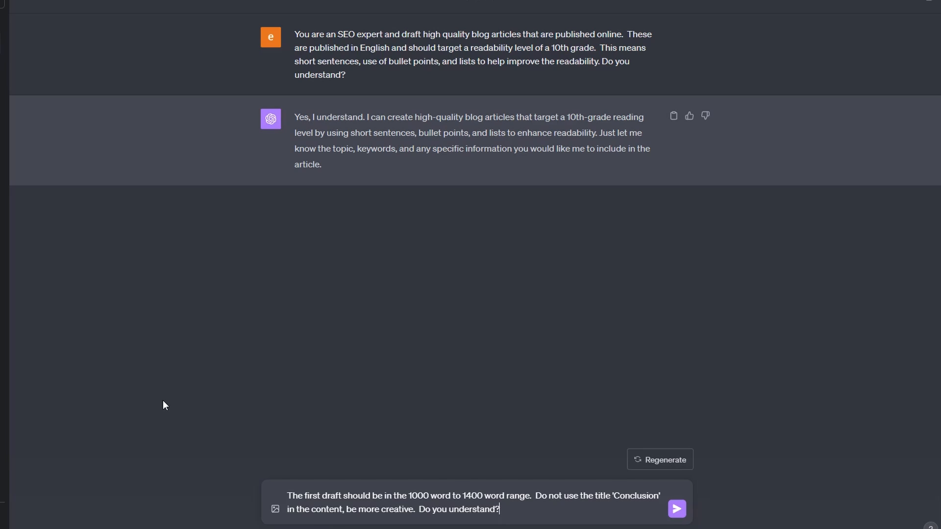
{"action": "mouse_move", "coordinate": [180, 402]}
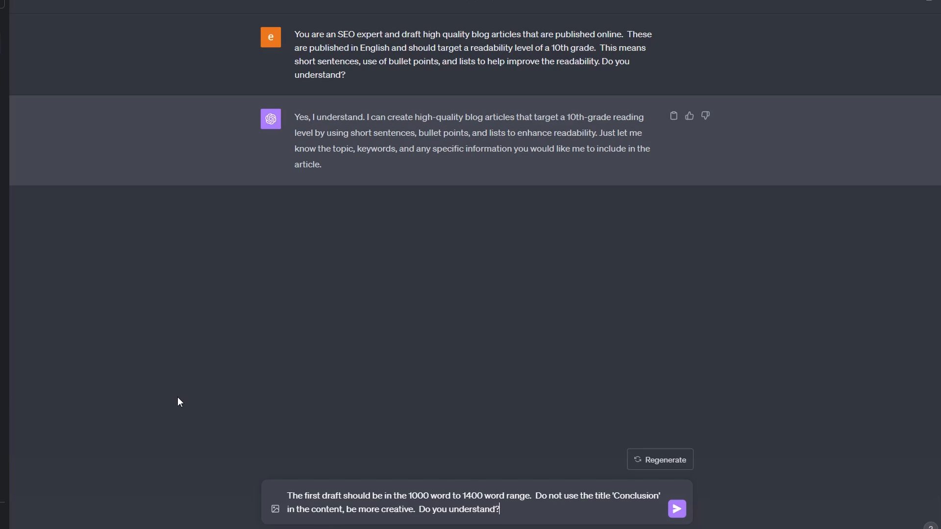
{"action": "left_click", "coordinate": [677, 509]}
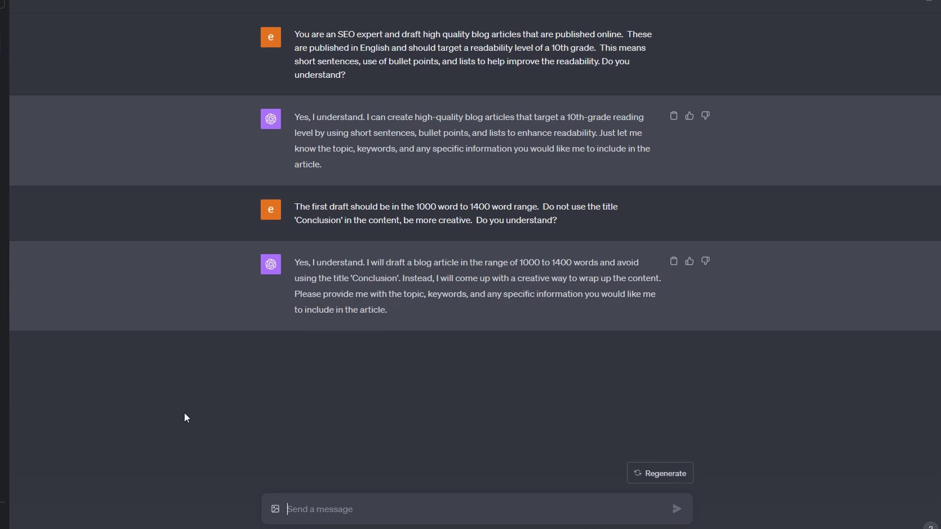
Step: Request a draft of 'Best Machine Learning Business Ideas', read it, and type a detail follow-up
{"action": "type", "text": "Draft the article for the blog titled 'Best Machine Learning Business Ideas'."}
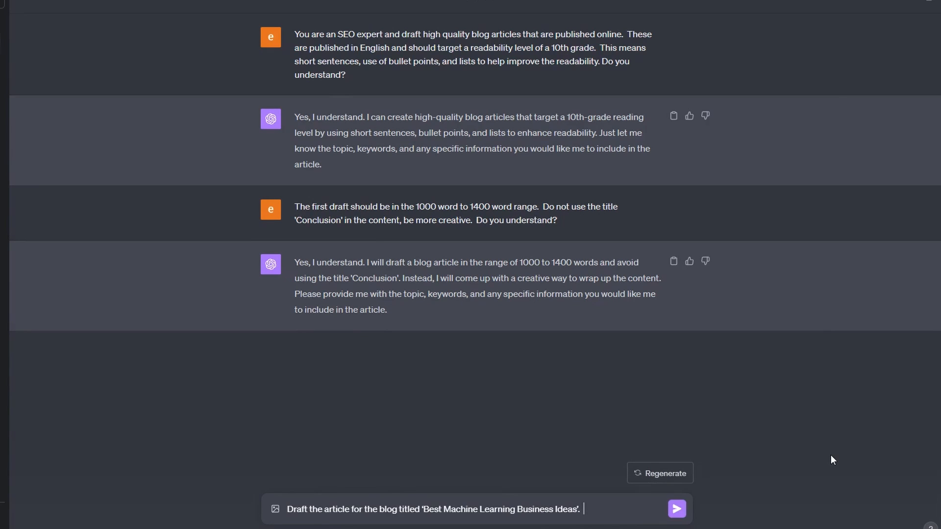
{"action": "mouse_move", "coordinate": [840, 455]}
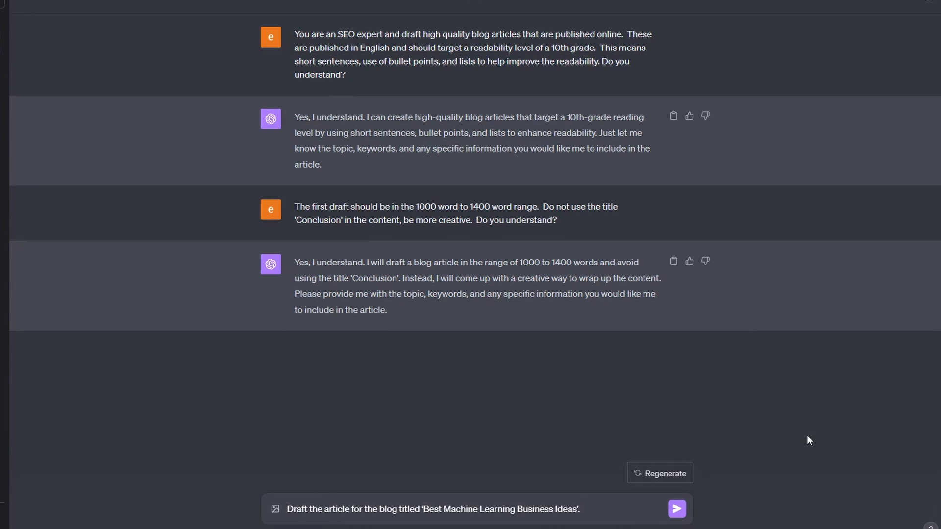
{"action": "mouse_move", "coordinate": [811, 438]}
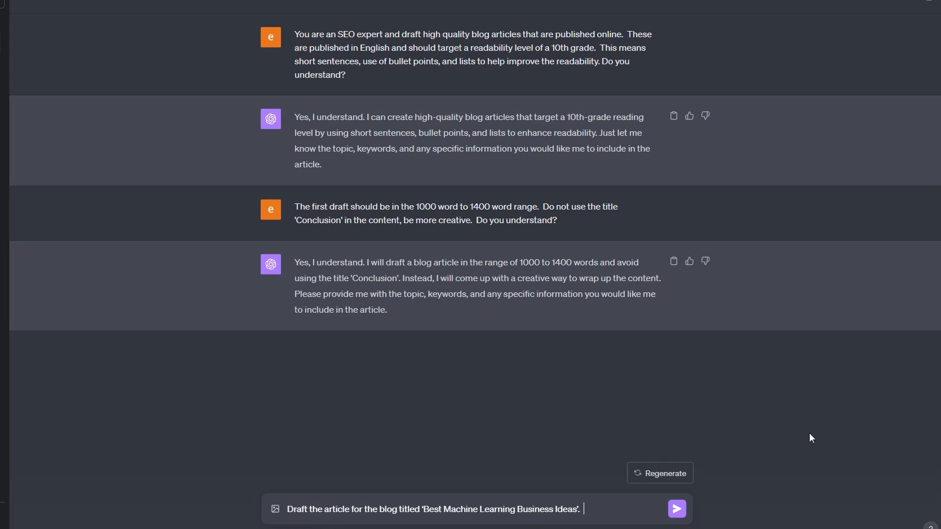
{"action": "mouse_move", "coordinate": [787, 463]}
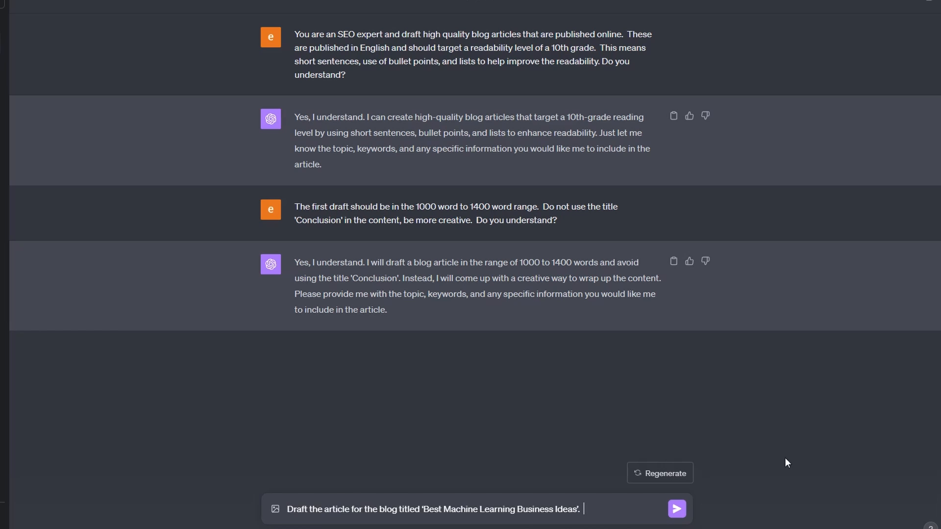
{"action": "left_click", "coordinate": [677, 522]}
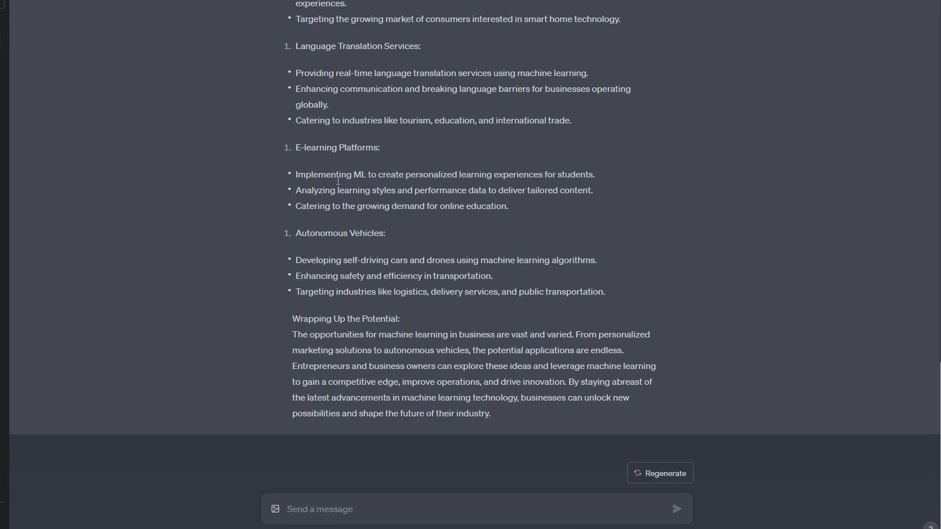
{"action": "mouse_move", "coordinate": [370, 226]}
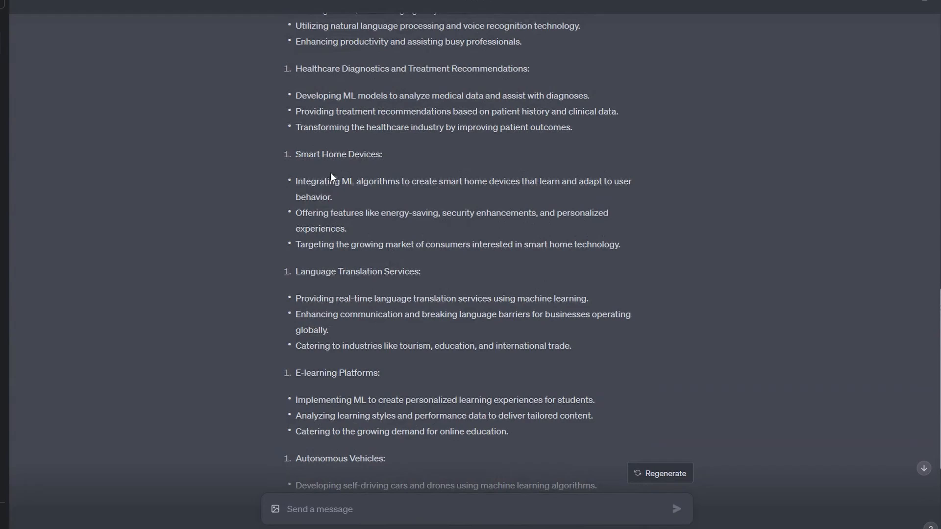
{"action": "scroll", "scroll_direction": "down", "scroll_amount": 3}
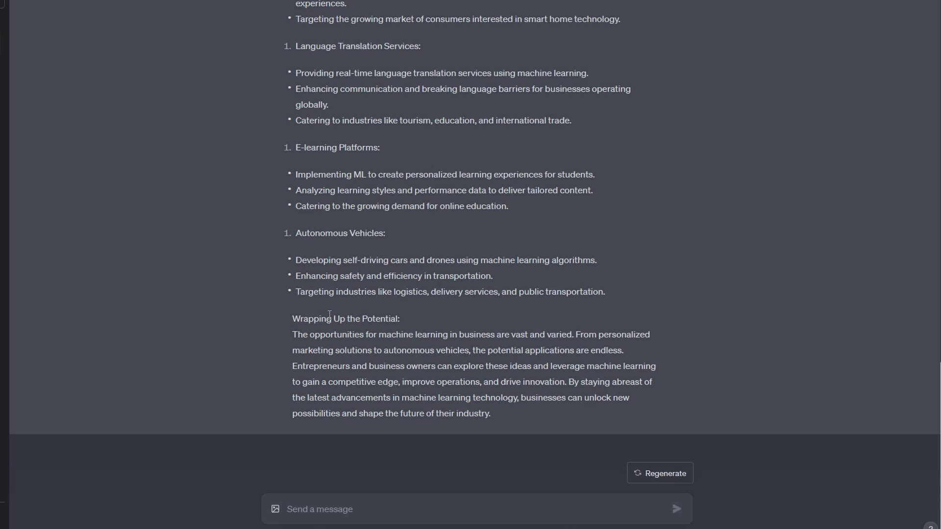
{"action": "mouse_move", "coordinate": [334, 315]}
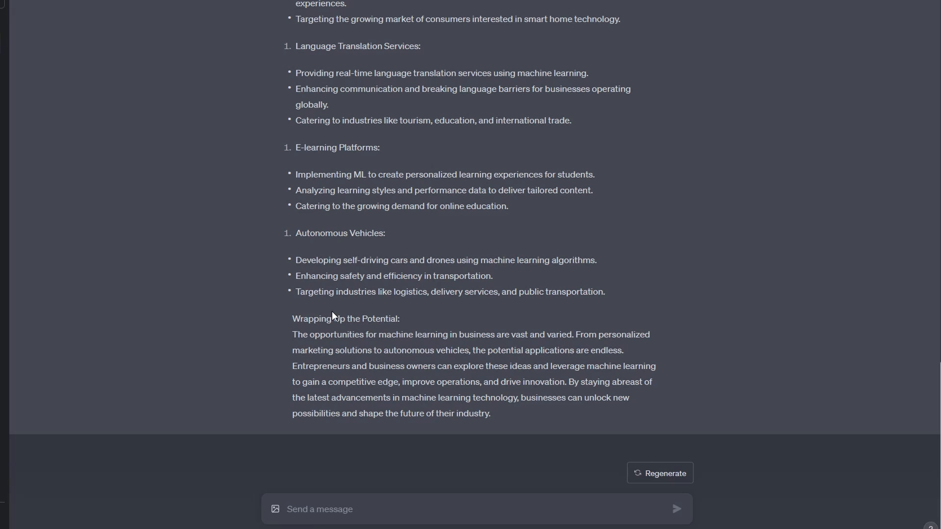
{"action": "mouse_move", "coordinate": [335, 316]}
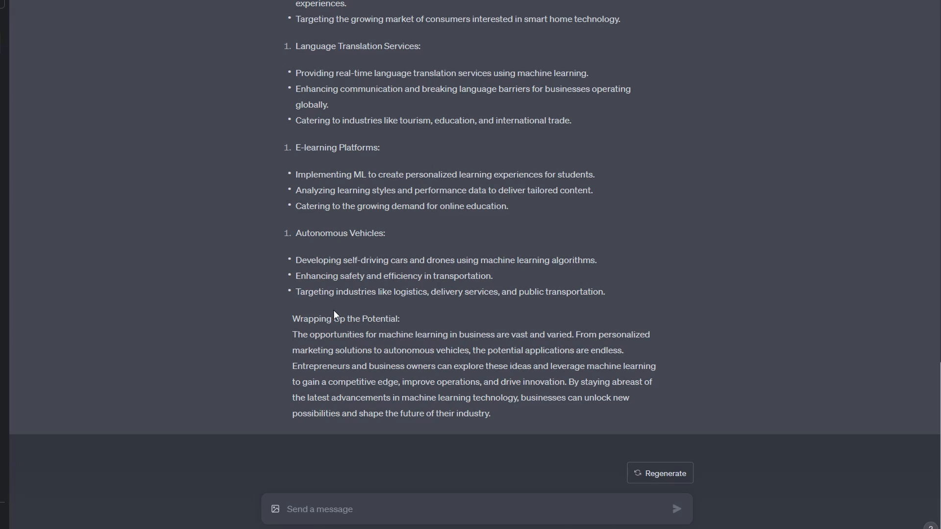
{"action": "type", "text": "Include a paragraph to explain each business idea in more detail prior to listing the bullet points. In addition the updated draft article must address the following common questions, What are some good AI startup ideas?, Which AI gives business ideas?, What can machine learning do for my business?,Which industry will gain from machine learning? This must be an in-depth article."}
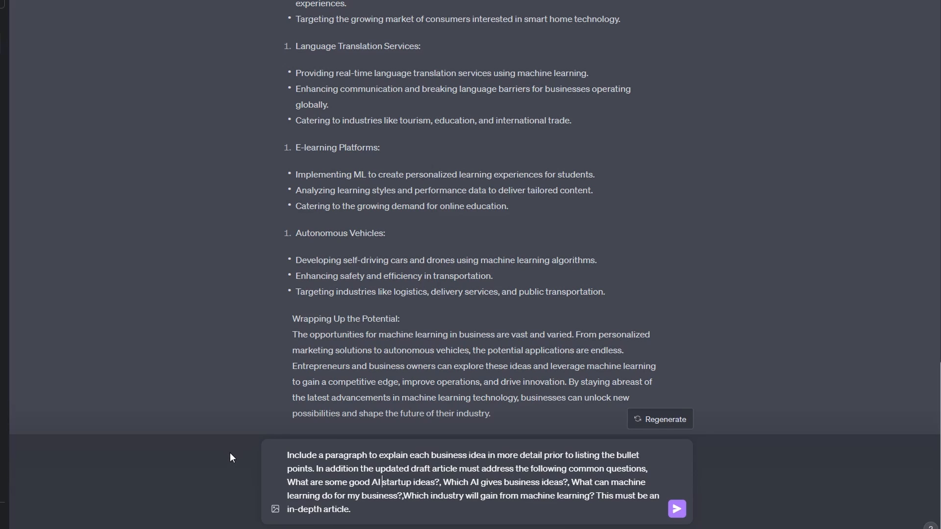
{"action": "mouse_move", "coordinate": [239, 456]}
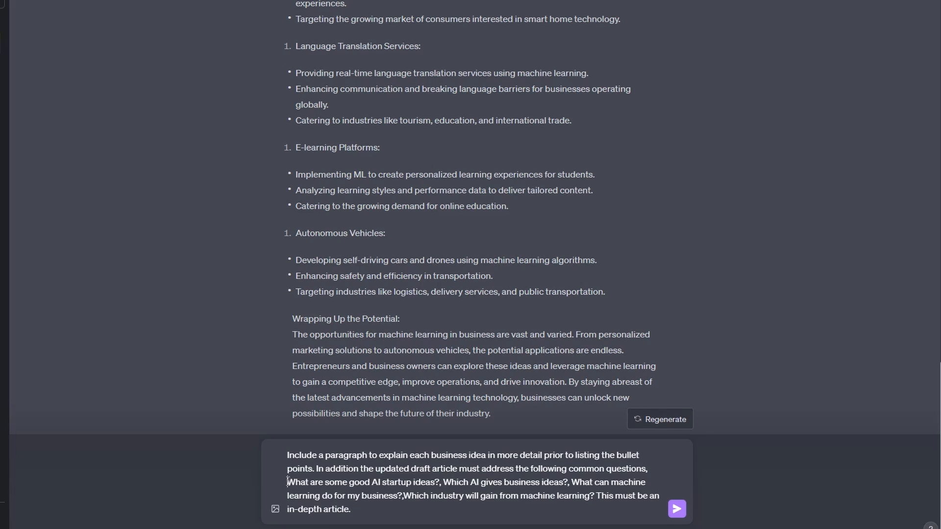
Step: Send the follow-up asking for per-idea paragraphs and FAQ answers, then copy the revised article
{"action": "left_click_drag", "start_coordinate": [287, 481], "coordinate": [365, 482]}
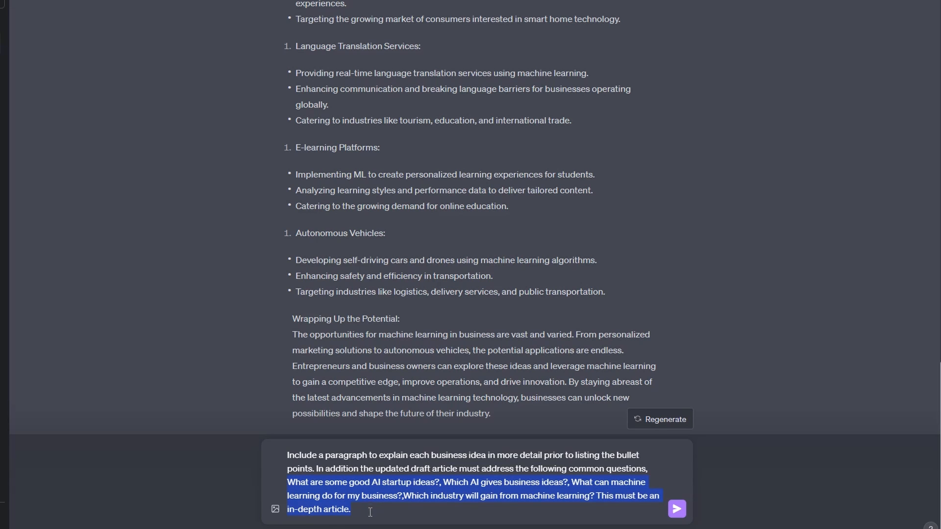
{"action": "left_click", "coordinate": [677, 510]}
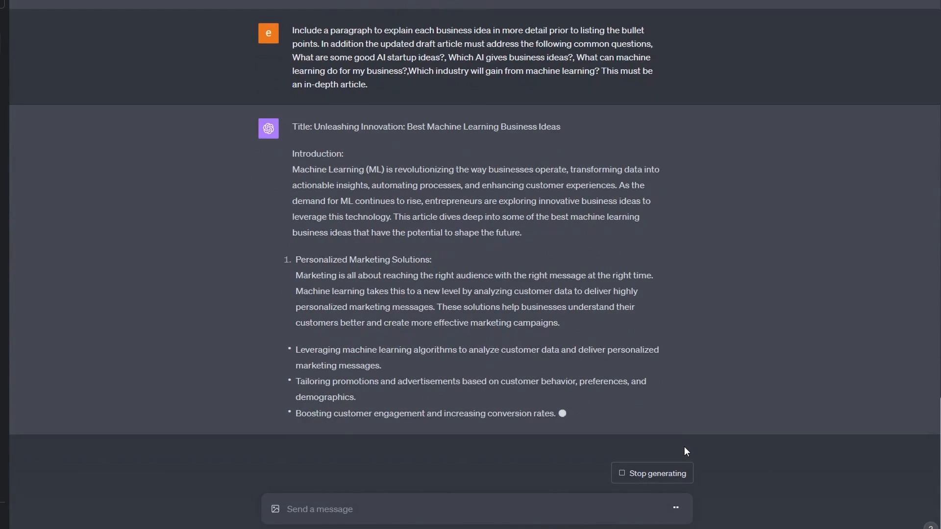
{"action": "scroll", "scroll_direction": "down", "scroll_amount": 3}
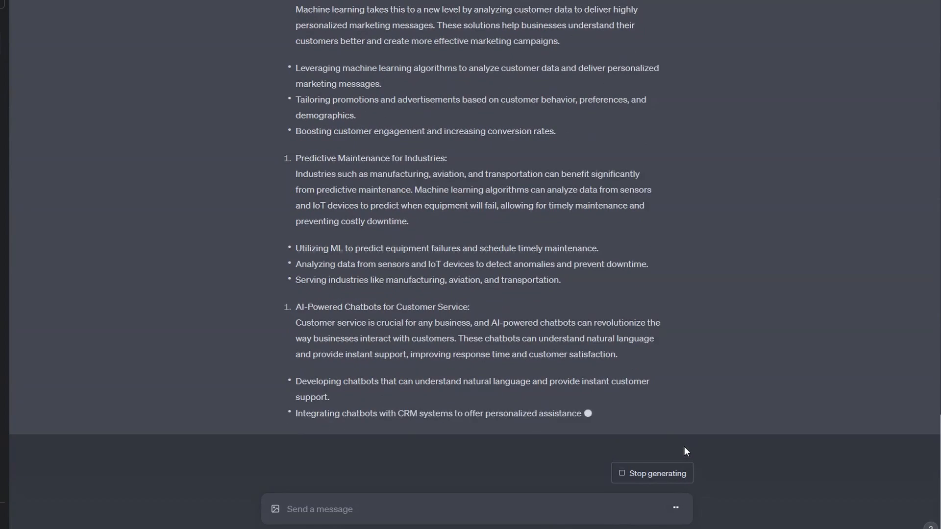
{"action": "scroll", "scroll_direction": "down", "scroll_amount": 3}
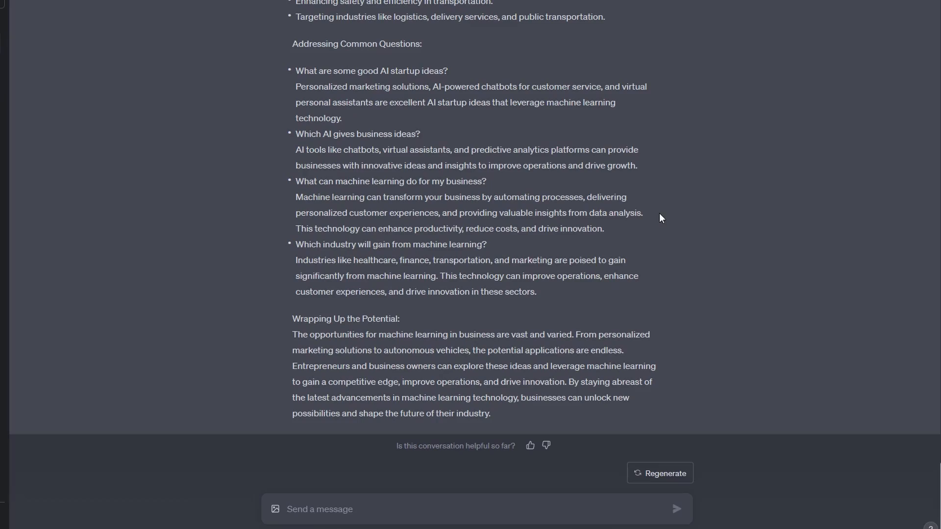
{"action": "mouse_move", "coordinate": [476, 244]}
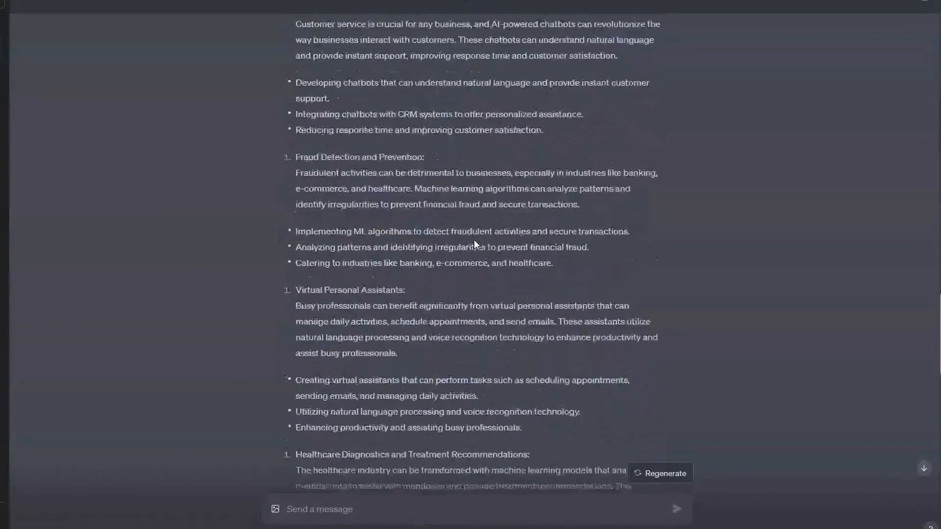
{"action": "scroll", "scroll_direction": "down", "scroll_amount": 3}
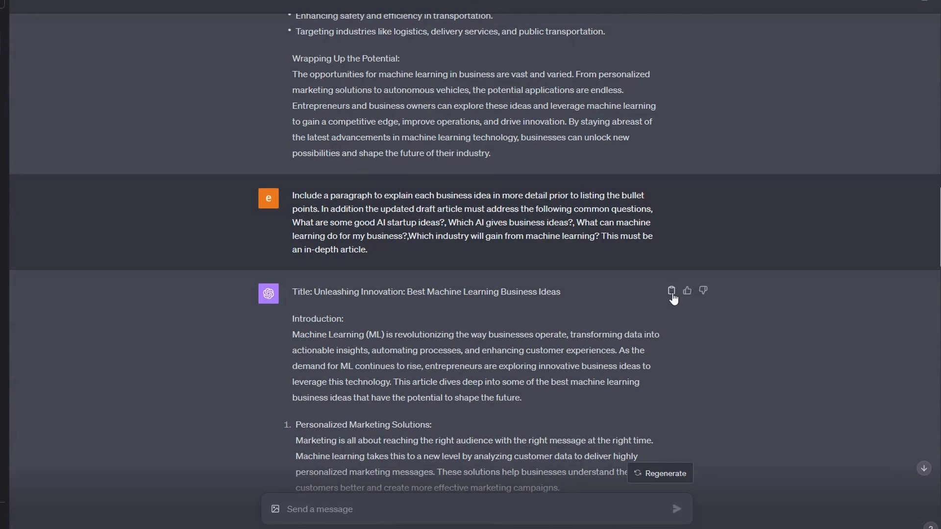
{"action": "left_click", "coordinate": [671, 291]}
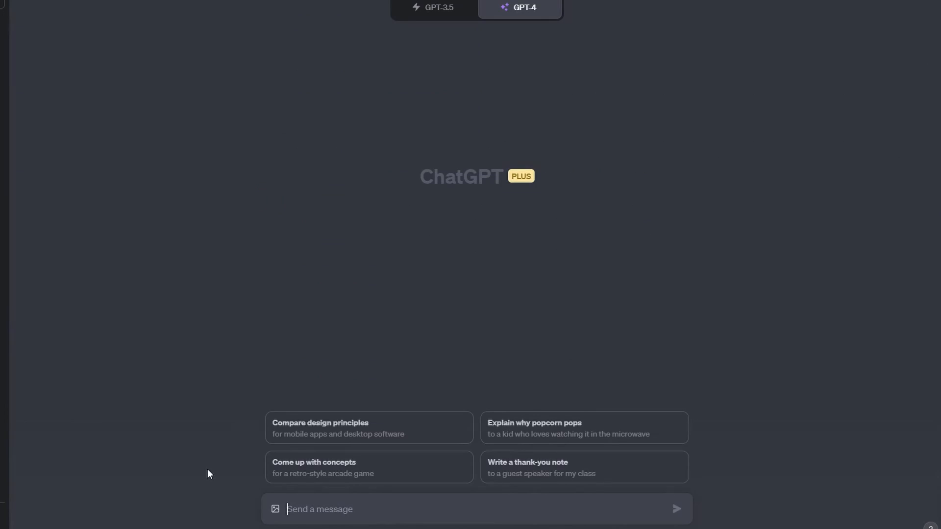
{"action": "mouse_move", "coordinate": [134, 499]}
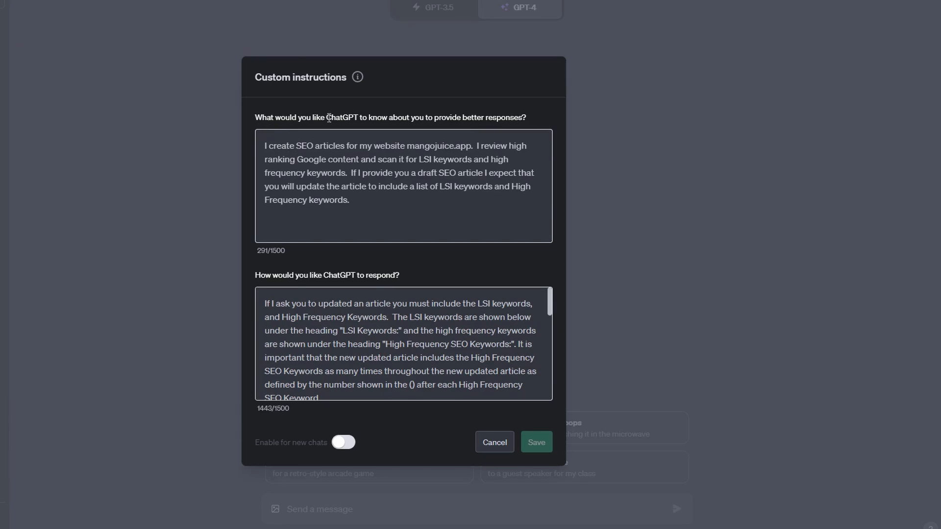
{"action": "mouse_move", "coordinate": [471, 132]}
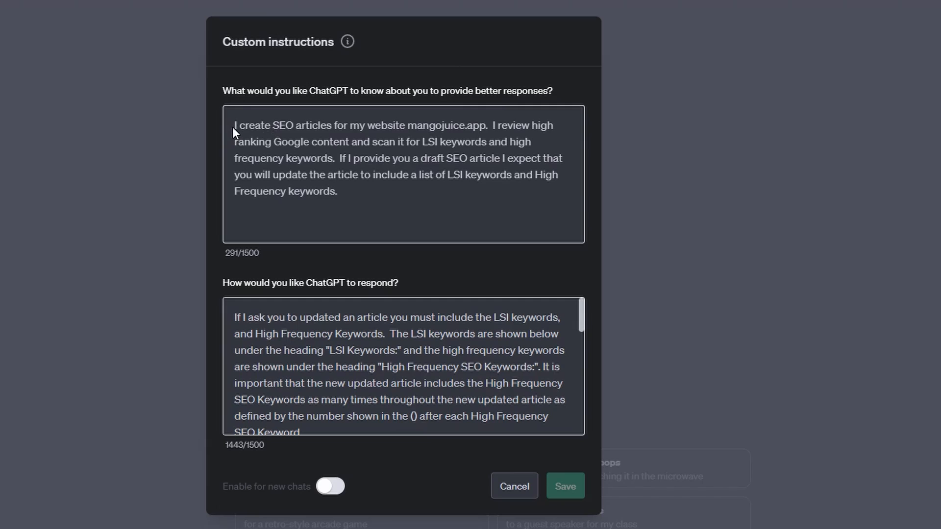
{"action": "mouse_move", "coordinate": [355, 126]}
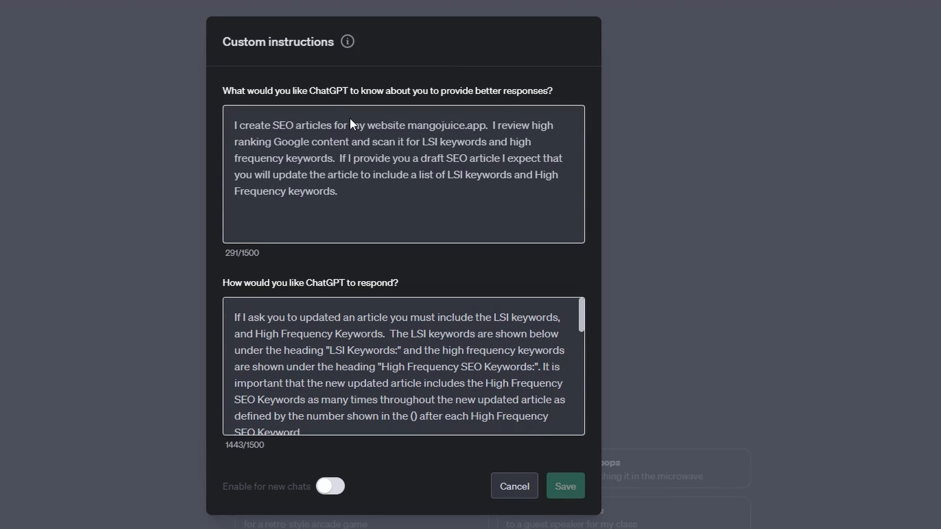
{"action": "mouse_move", "coordinate": [384, 146]}
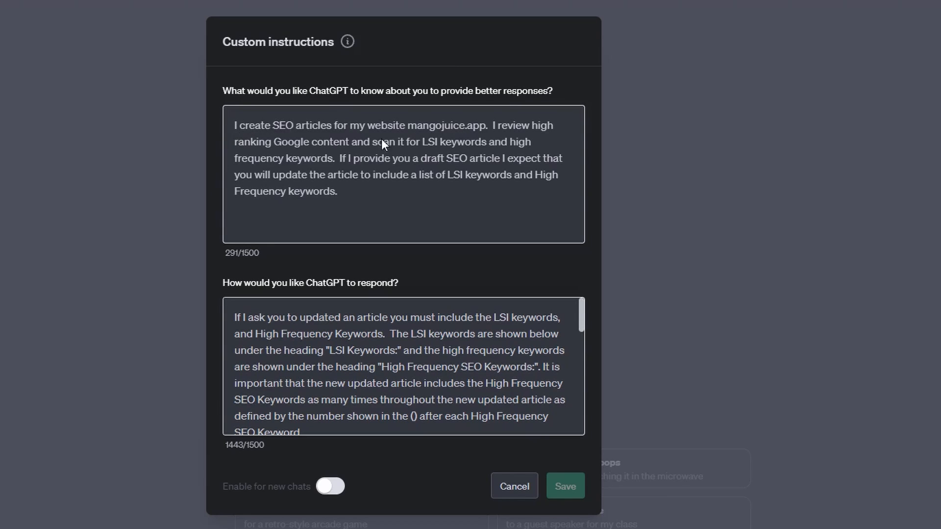
{"action": "mouse_move", "coordinate": [434, 148]}
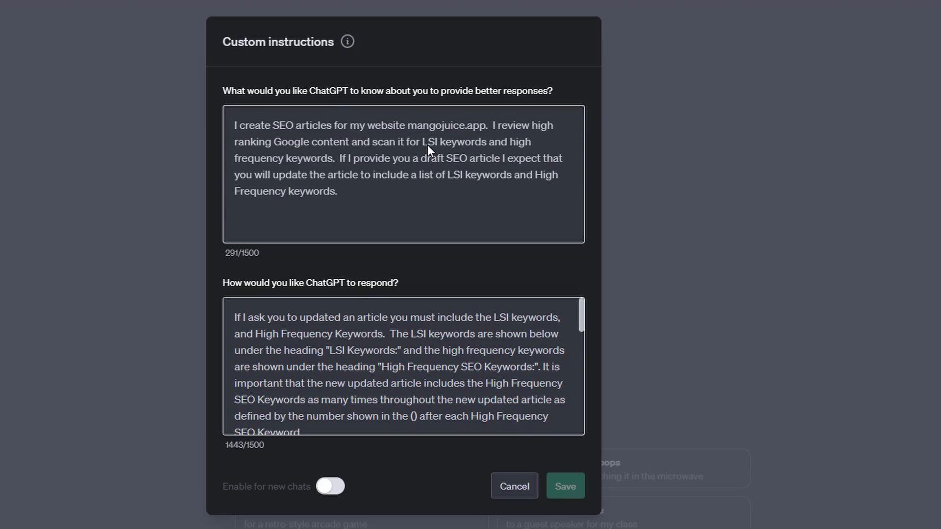
{"action": "mouse_move", "coordinate": [318, 162]}
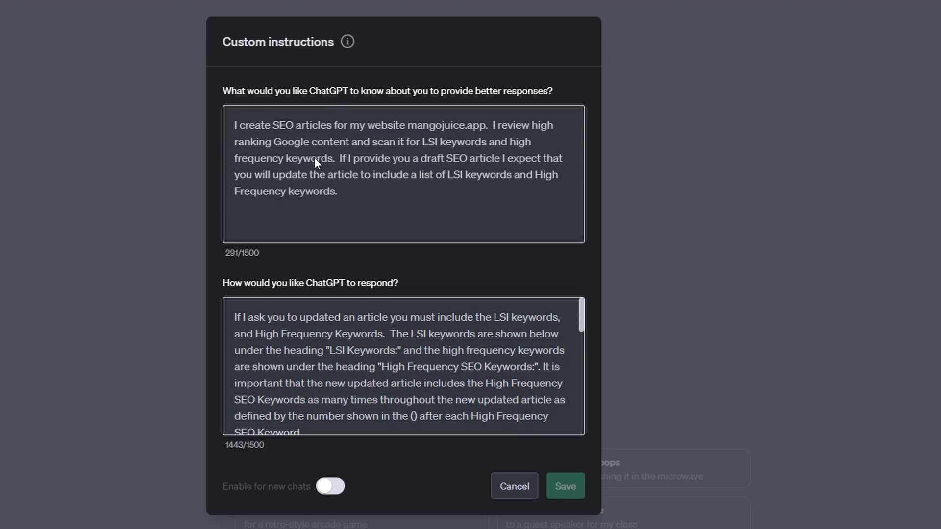
{"action": "mouse_move", "coordinate": [391, 166]}
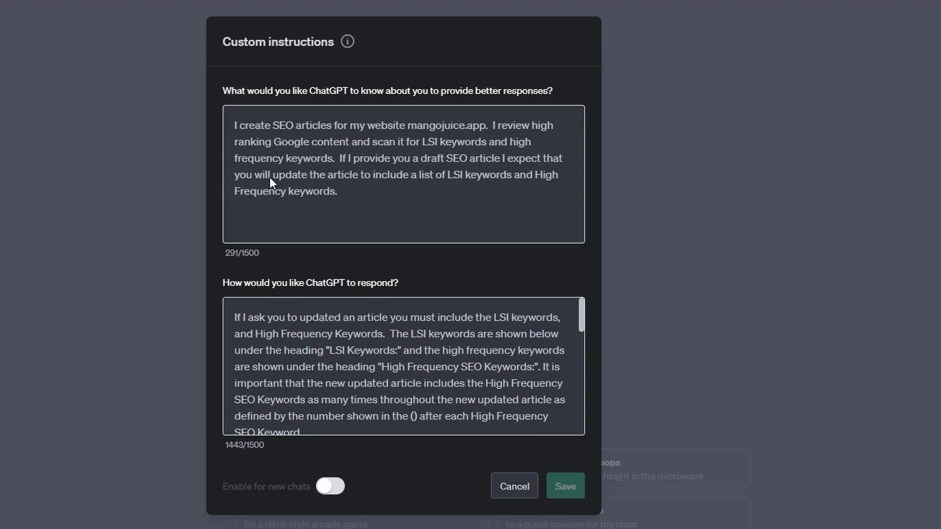
Step: Review the keyword custom instructions, enable them for new chats, and save
{"action": "left_click_drag", "start_coordinate": [271, 174], "coordinate": [430, 174]}
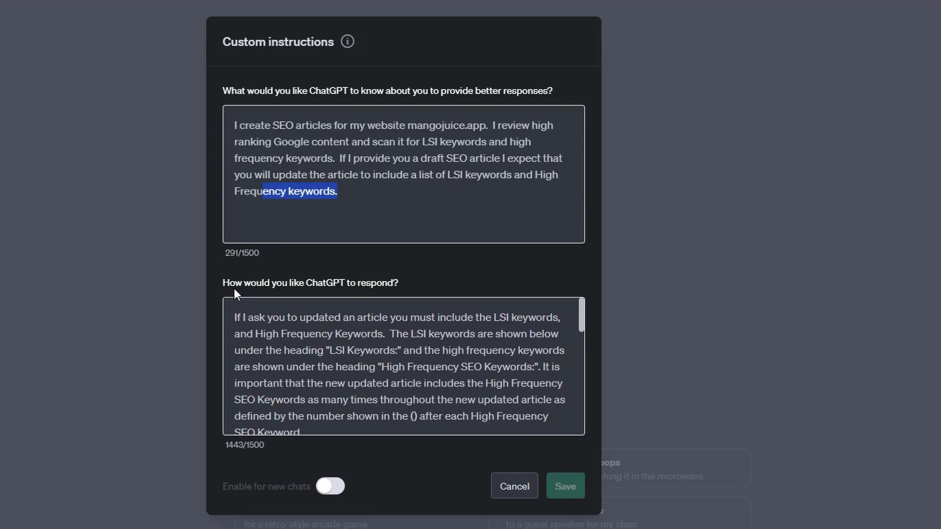
{"action": "scroll", "scroll_direction": "down", "scroll_amount": 3}
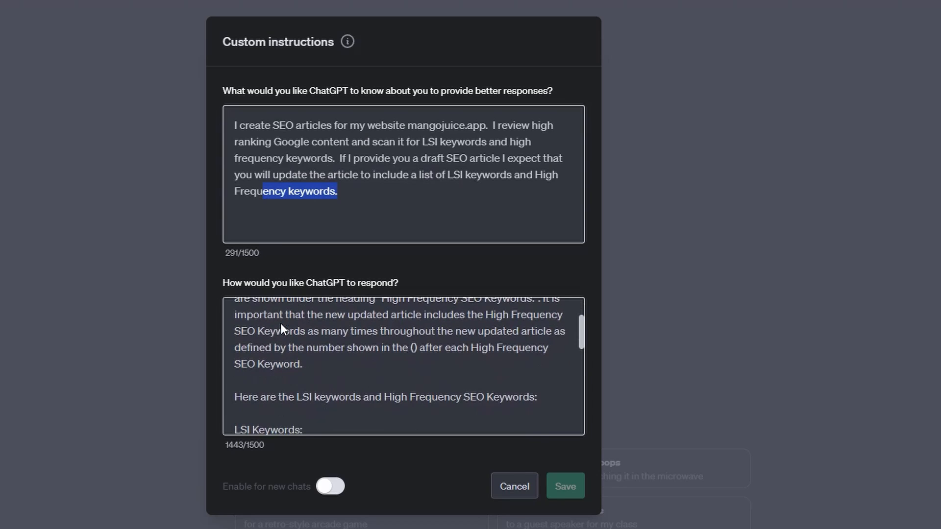
{"action": "scroll", "scroll_direction": "down", "scroll_amount": 3}
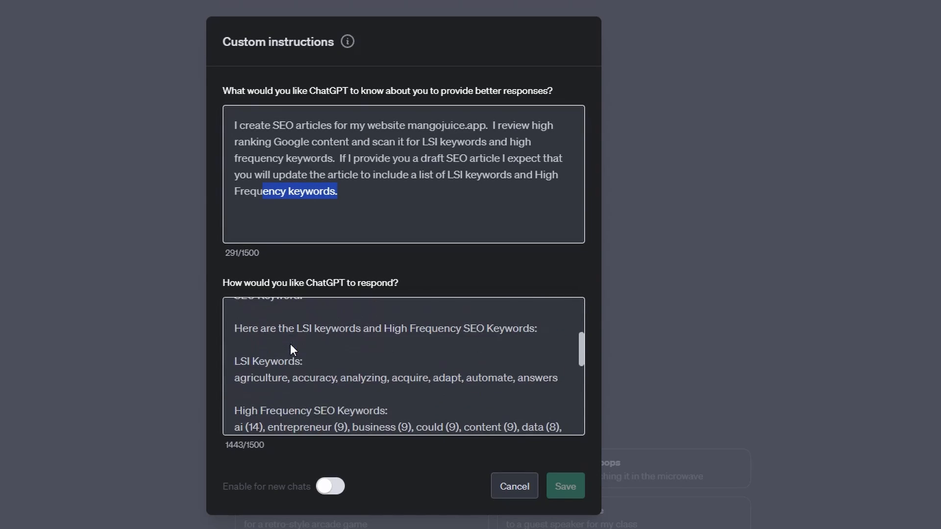
{"action": "mouse_move", "coordinate": [249, 386]}
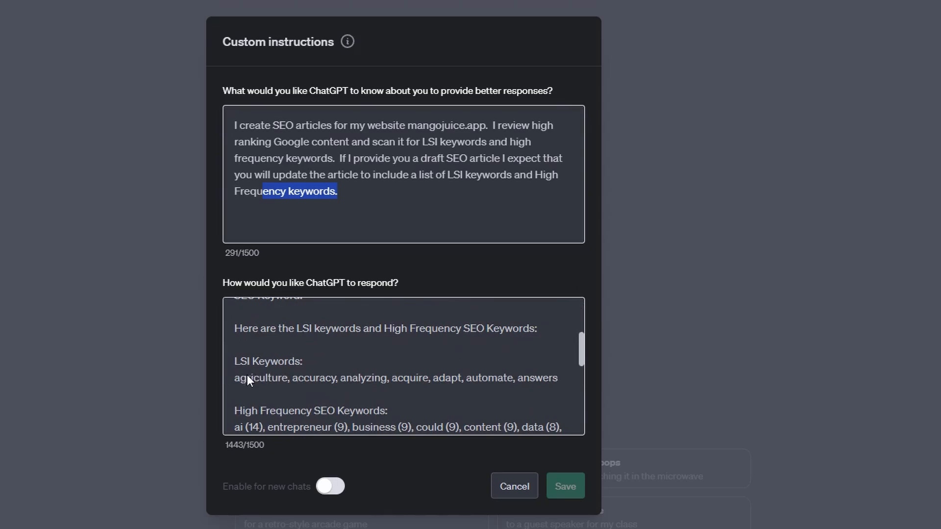
{"action": "scroll", "scroll_direction": "down", "scroll_amount": 3}
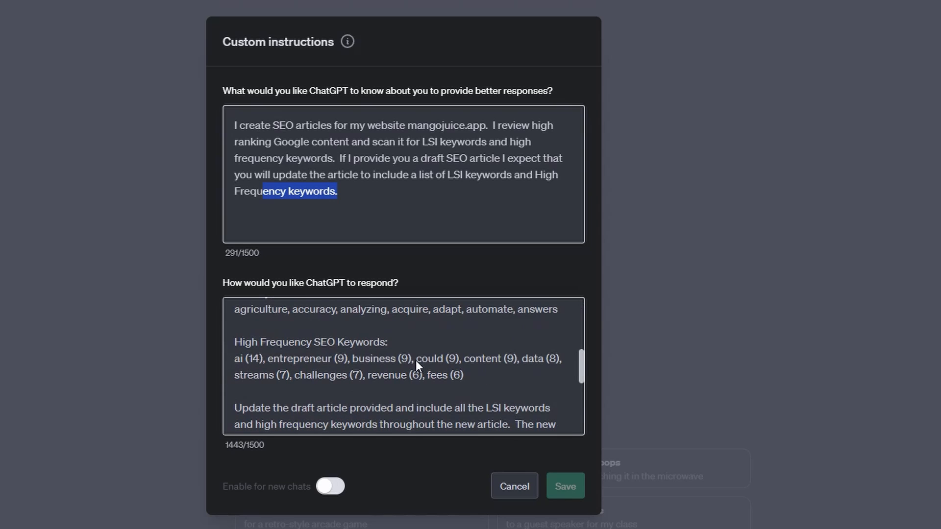
{"action": "scroll", "scroll_direction": "down", "scroll_amount": 3}
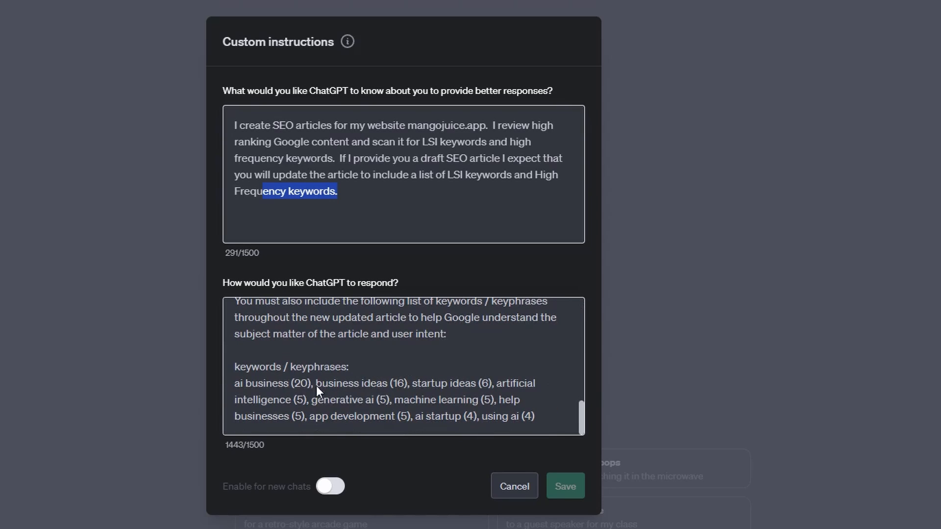
{"action": "mouse_move", "coordinate": [393, 389]}
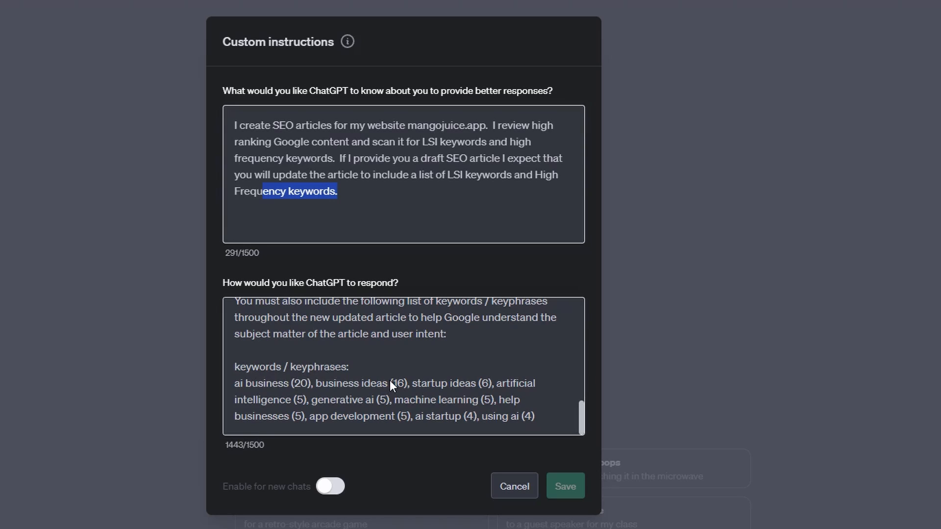
{"action": "mouse_move", "coordinate": [448, 379]}
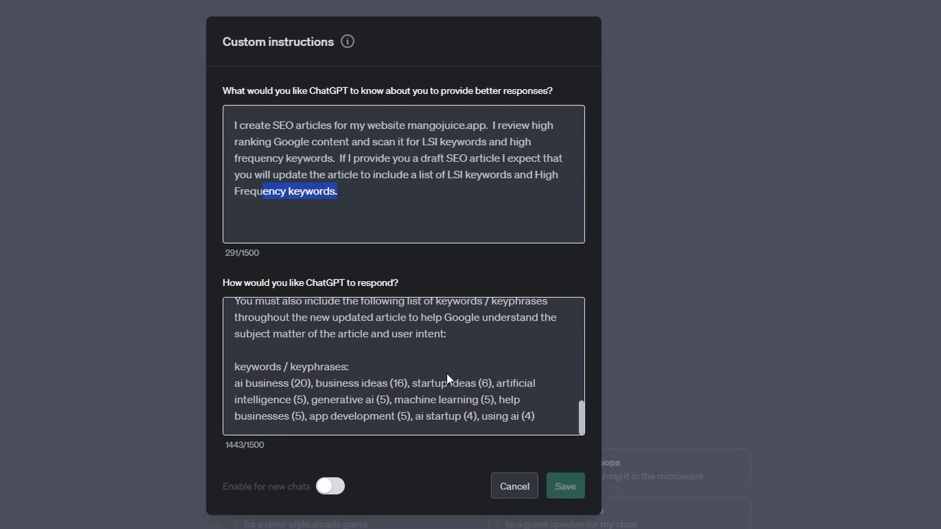
{"action": "mouse_move", "coordinate": [330, 495]}
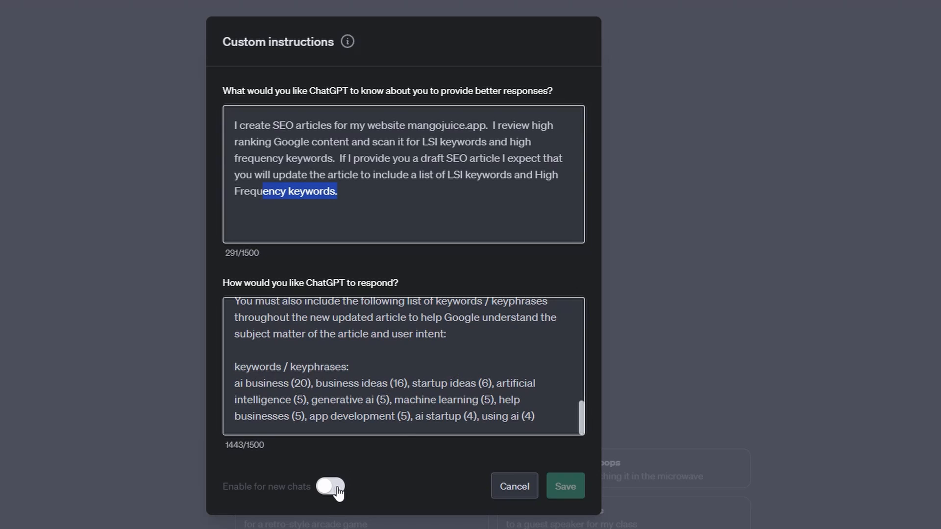
{"action": "left_click", "coordinate": [330, 486]}
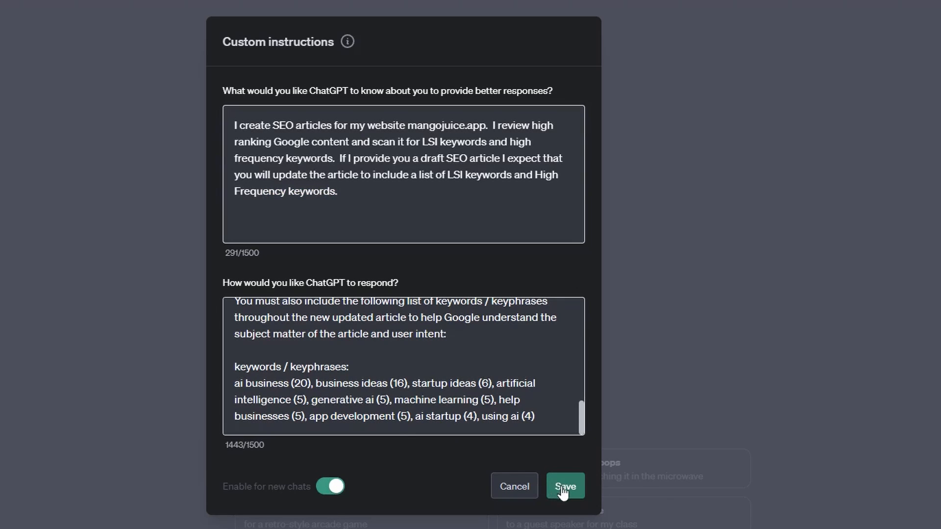
{"action": "left_click", "coordinate": [565, 486]}
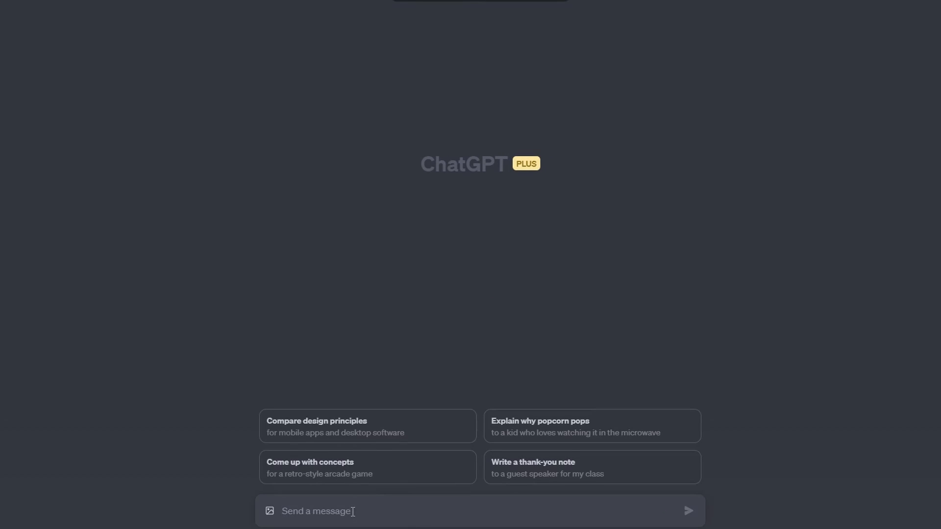
Step: Ask ChatGPT to update a draft using the custom instructions, highlighting parts of its reply
{"action": "type", "text": "Using the custom instructions can you update a draft article for me?"}
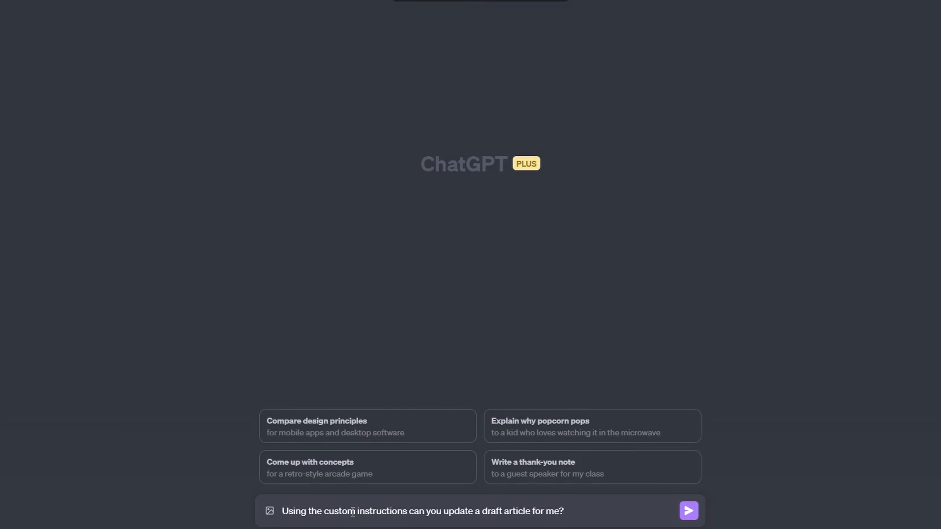
{"action": "mouse_move", "coordinate": [465, 319]}
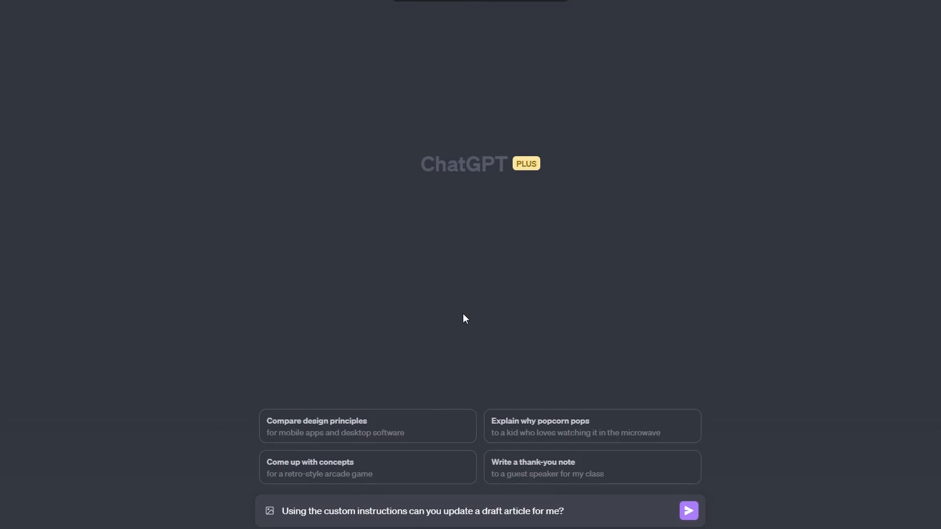
{"action": "mouse_move", "coordinate": [471, 319]}
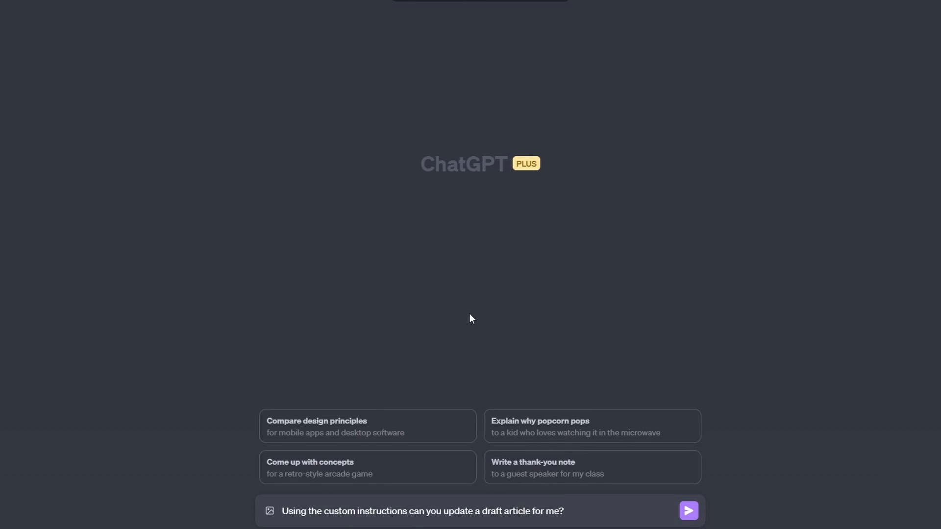
{"action": "left_click", "coordinate": [689, 511]}
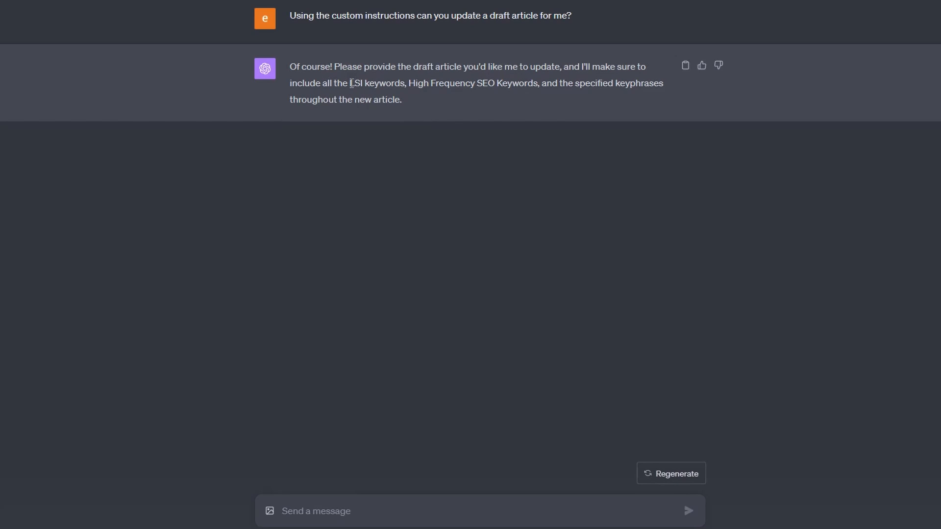
{"action": "left_click_drag", "start_coordinate": [349, 83], "coordinate": [492, 83]}
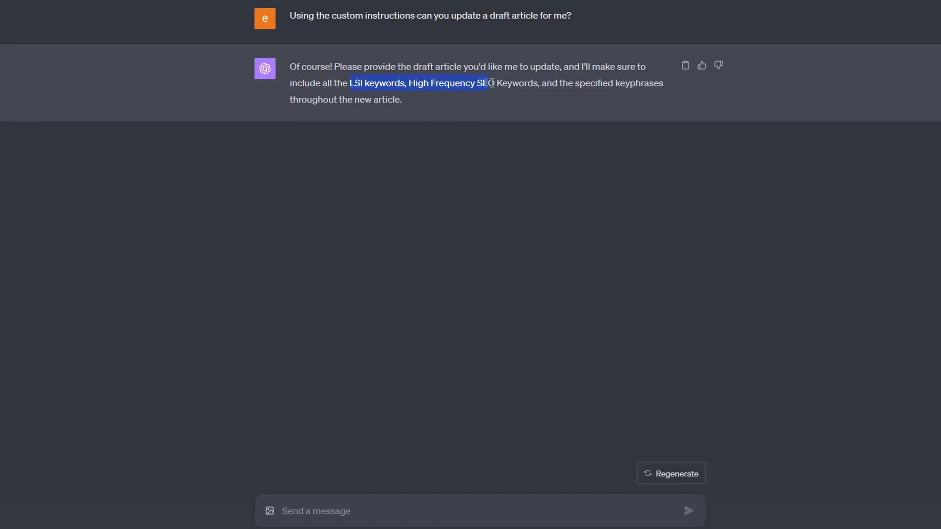
{"action": "left_click_drag", "start_coordinate": [491, 83], "coordinate": [584, 83]}
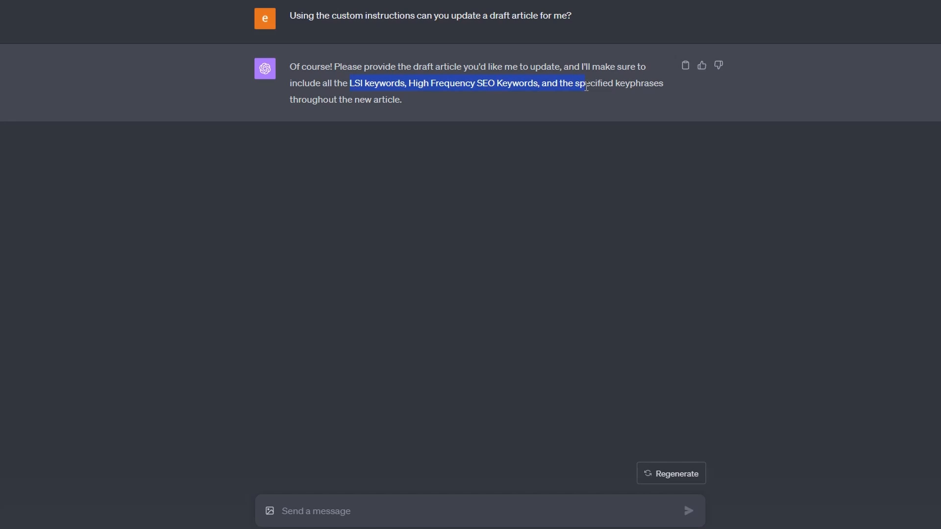
{"action": "left_click_drag", "start_coordinate": [585, 83], "coordinate": [401, 99]}
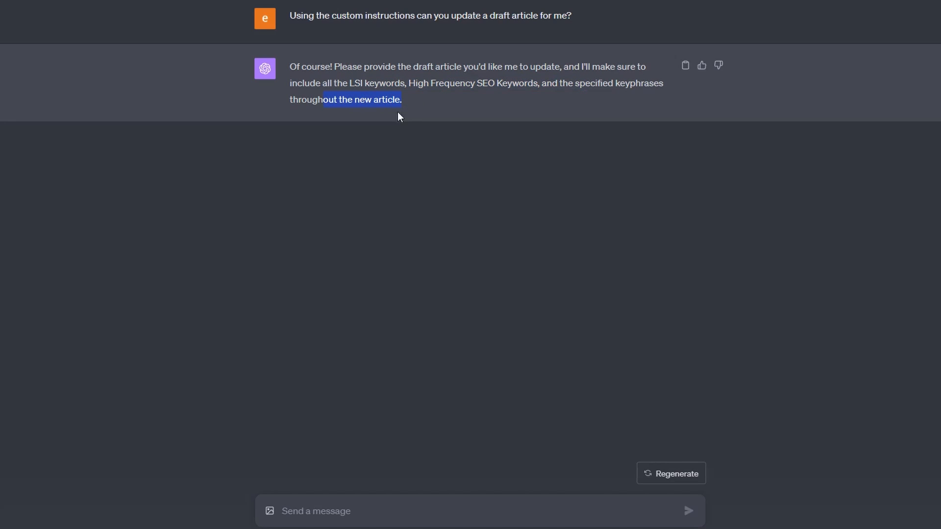
{"action": "left_click", "coordinate": [229, 64]}
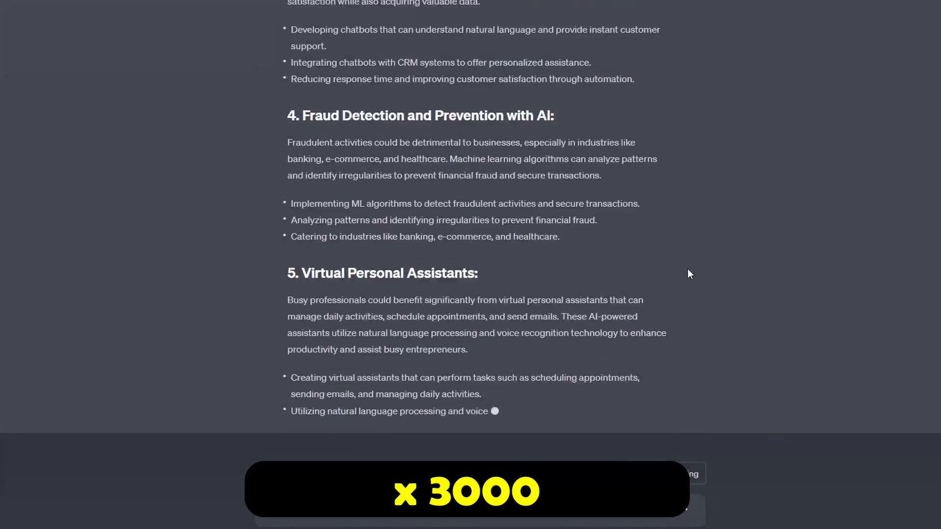
{"action": "scroll", "scroll_direction": "down", "scroll_amount": 3}
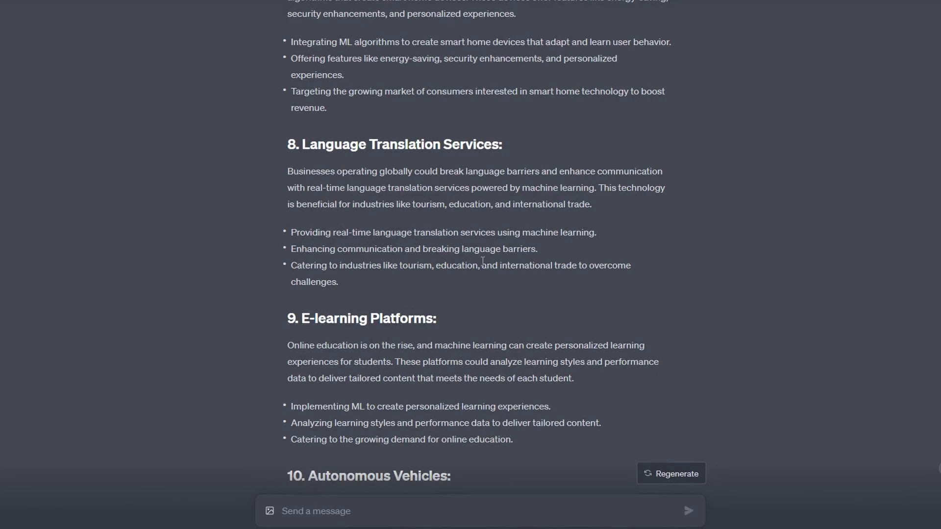
{"action": "scroll", "scroll_direction": "down", "scroll_amount": 3}
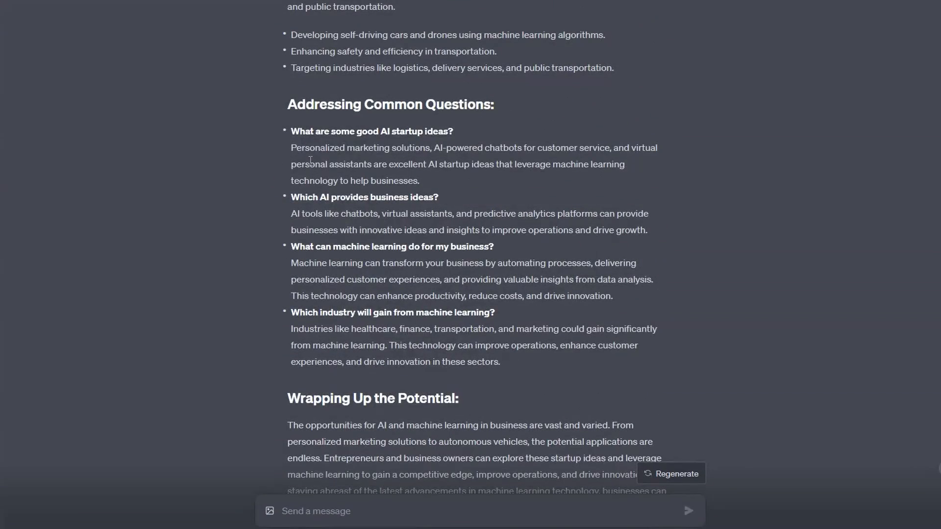
{"action": "mouse_move", "coordinate": [337, 112]}
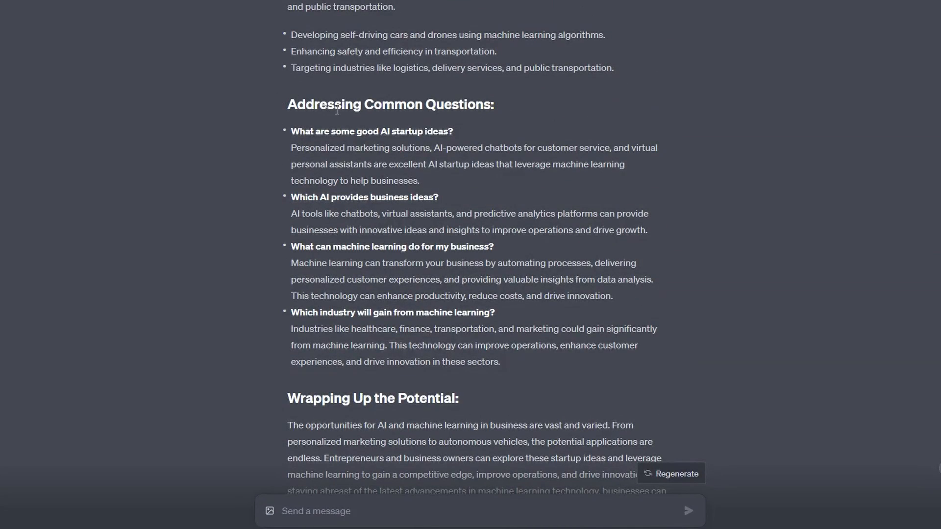
{"action": "mouse_move", "coordinate": [388, 219]}
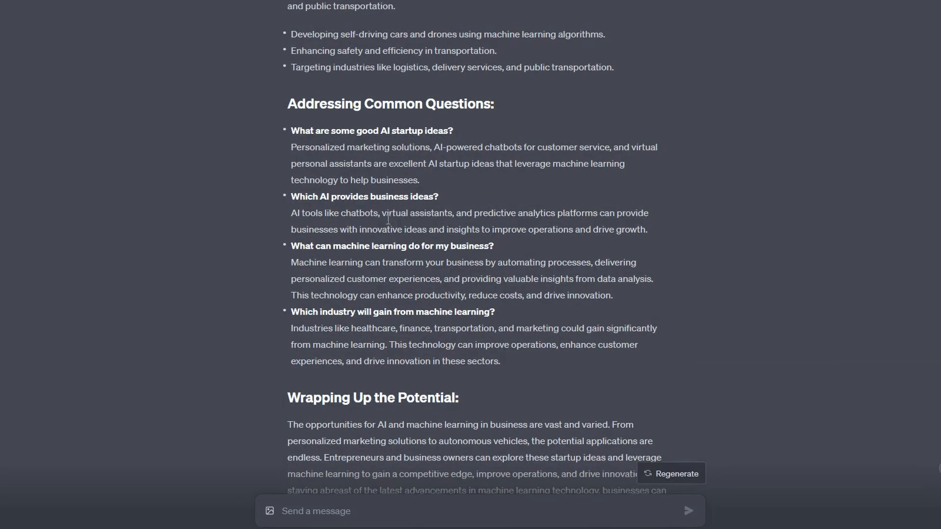
{"action": "scroll", "scroll_direction": "down", "scroll_amount": 3}
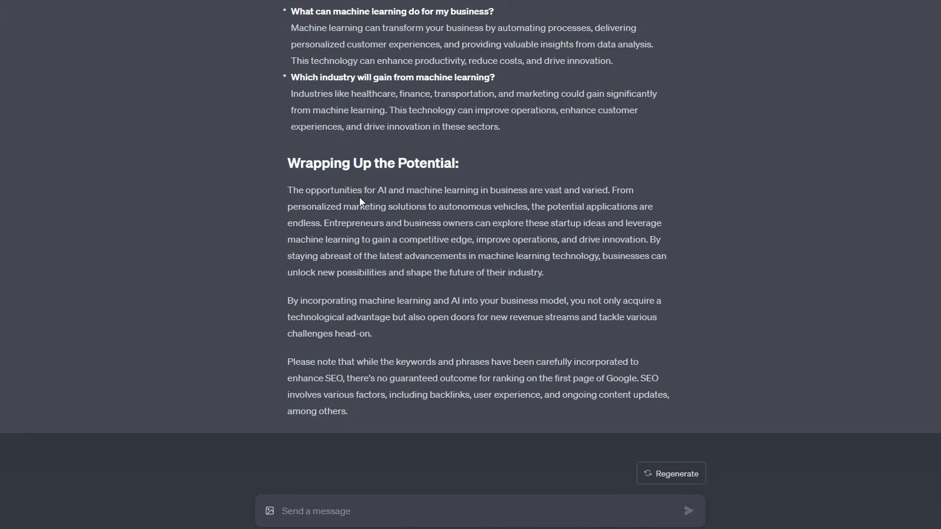
{"action": "mouse_move", "coordinate": [355, 205]}
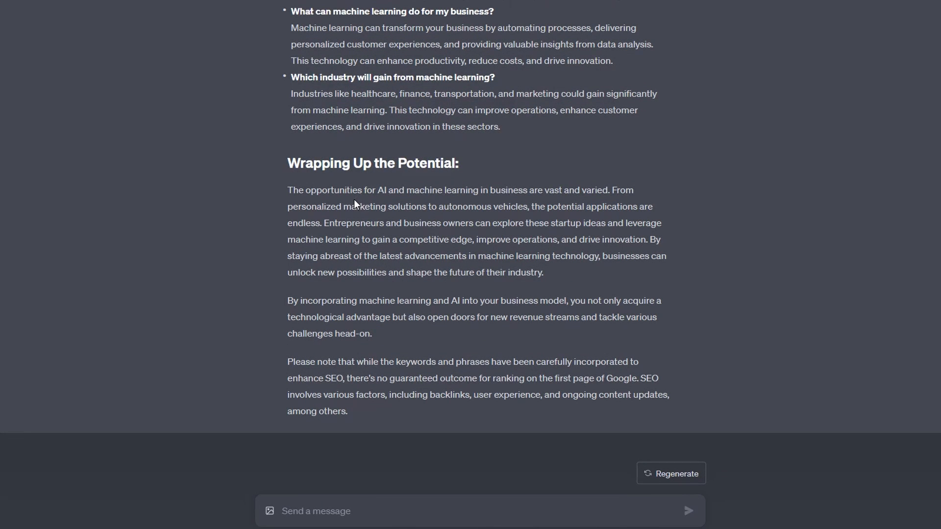
{"action": "mouse_move", "coordinate": [290, 365]}
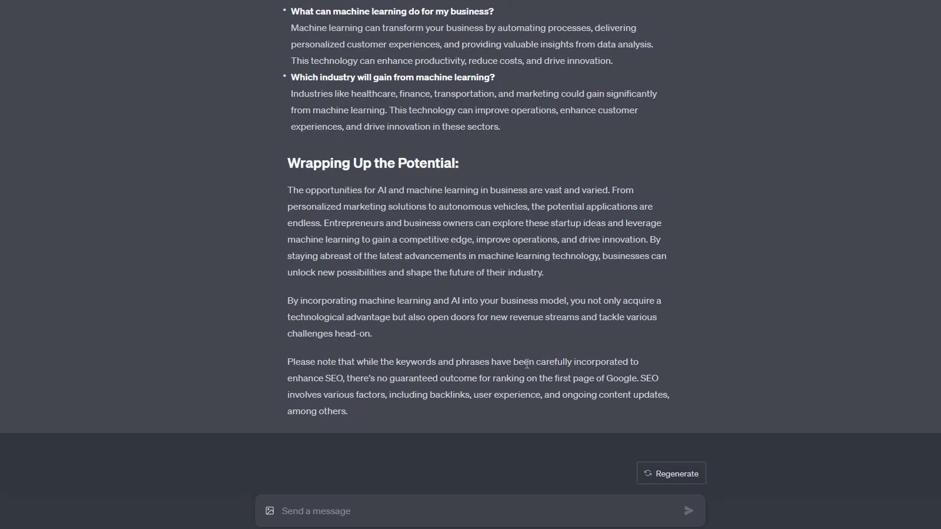
{"action": "left_click_drag", "start_coordinate": [540, 361], "coordinate": [628, 361]}
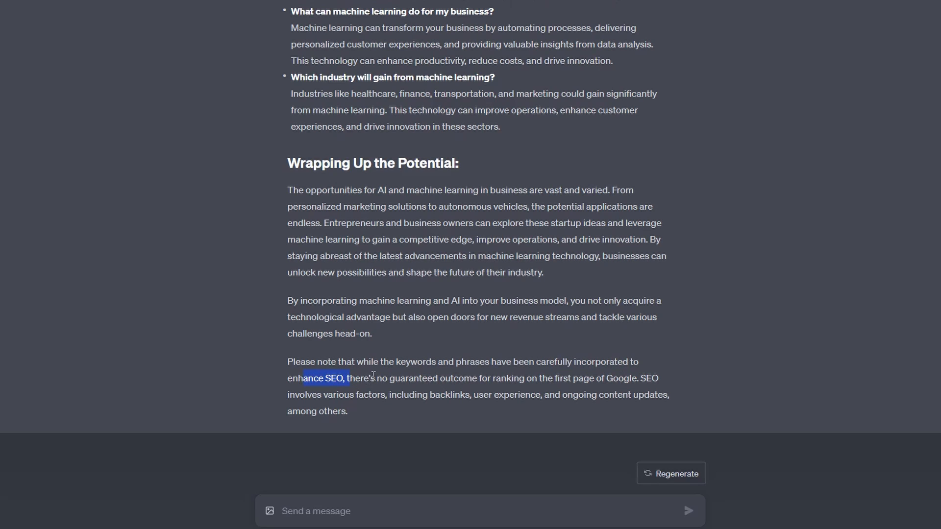
{"action": "mouse_move", "coordinate": [418, 342]}
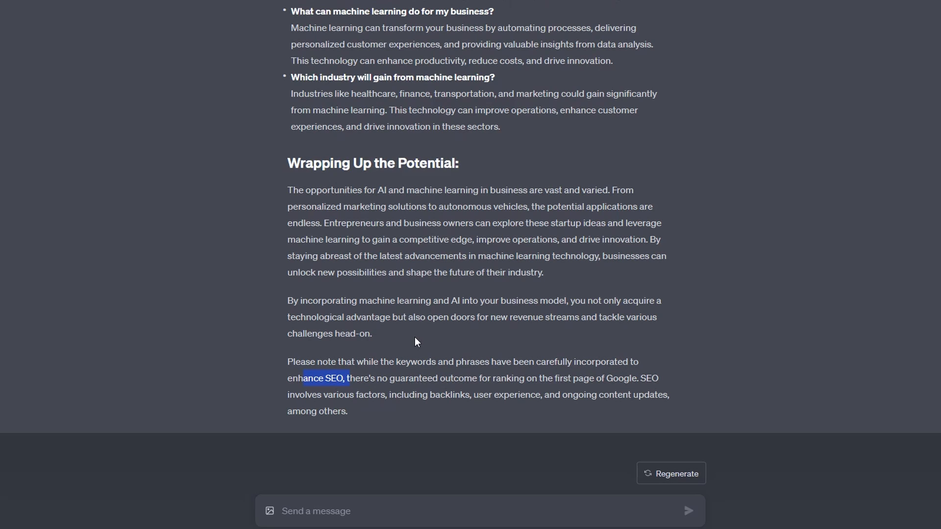
{"action": "left_click", "coordinate": [411, 361]}
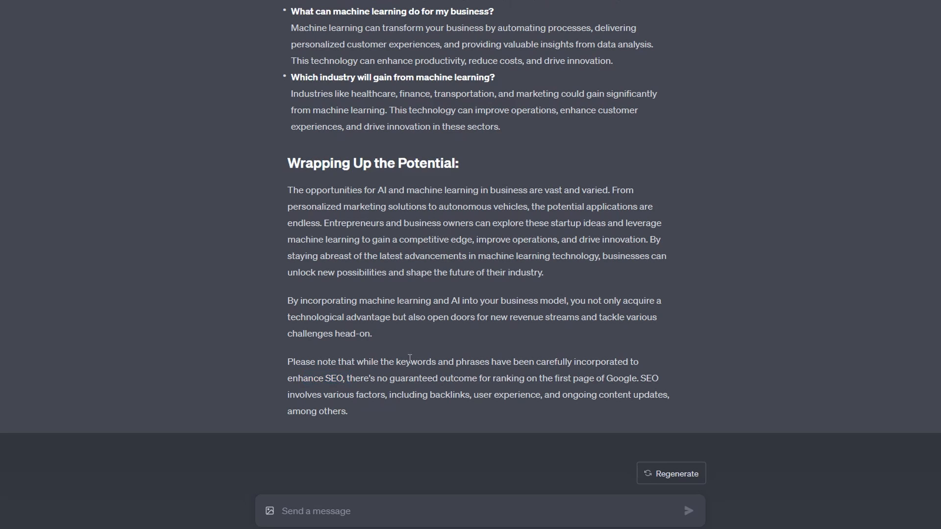
{"action": "mouse_move", "coordinate": [368, 510]}
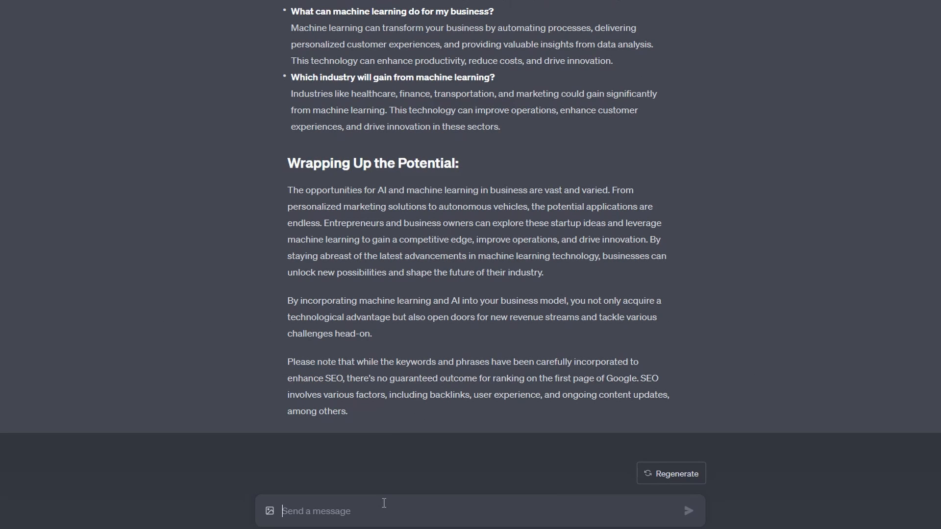
Step: Request a comma-separated table of contents, then begin a prompt for SEO meta
{"action": "type", "text": "provide a table of content in list form comm"}
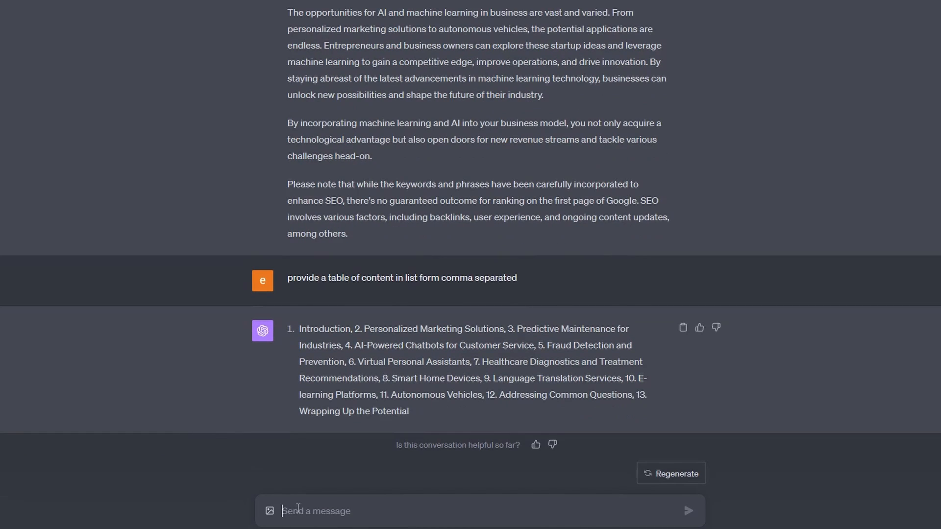
{"action": "type", "text": "provide seo meta"}
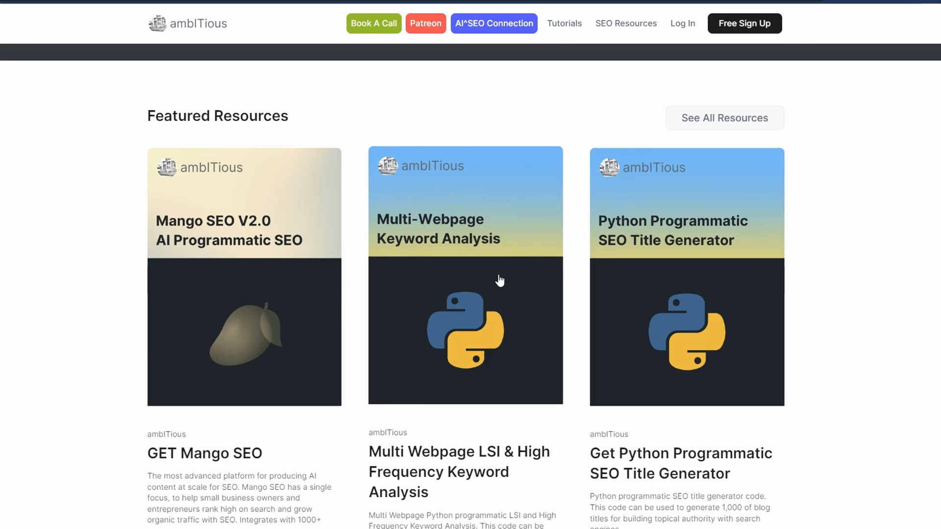
{"action": "mouse_move", "coordinate": [507, 111]}
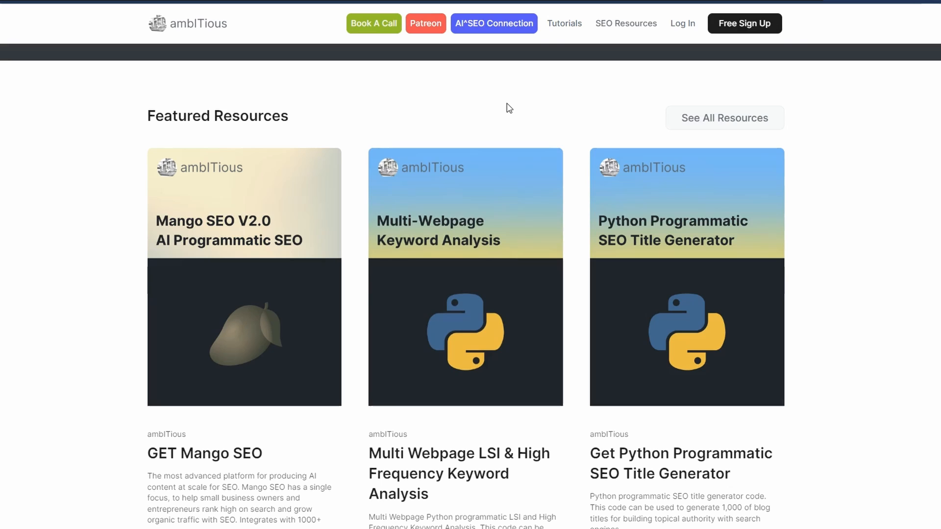
{"action": "mouse_move", "coordinate": [423, 29]}
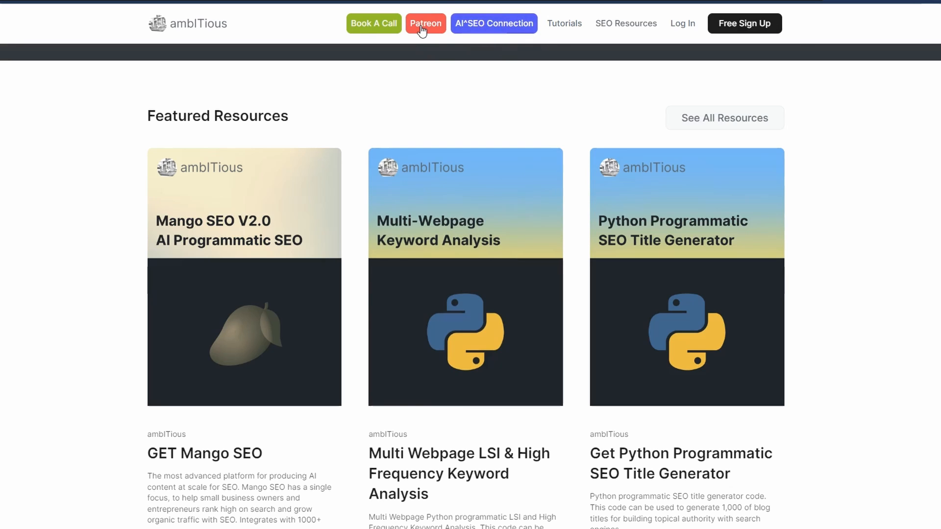
{"action": "mouse_move", "coordinate": [527, 126]}
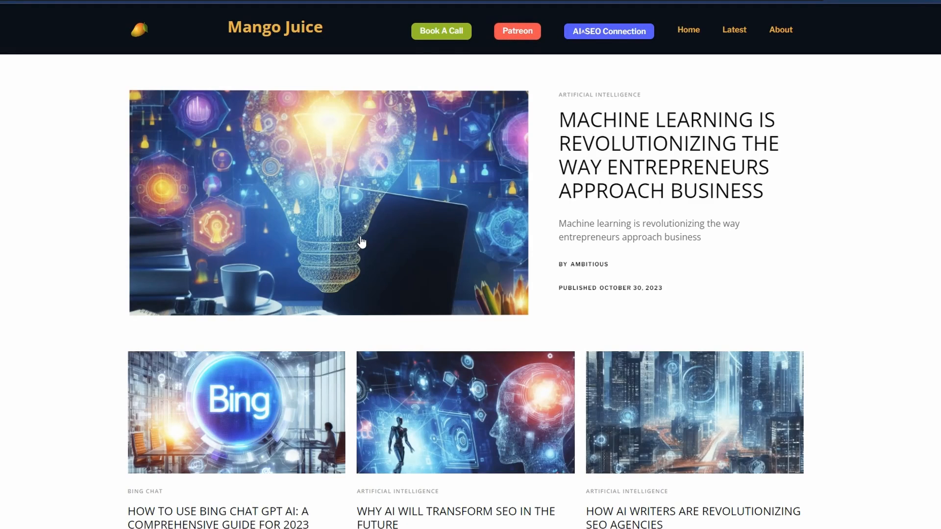
{"action": "mouse_move", "coordinate": [374, 244]}
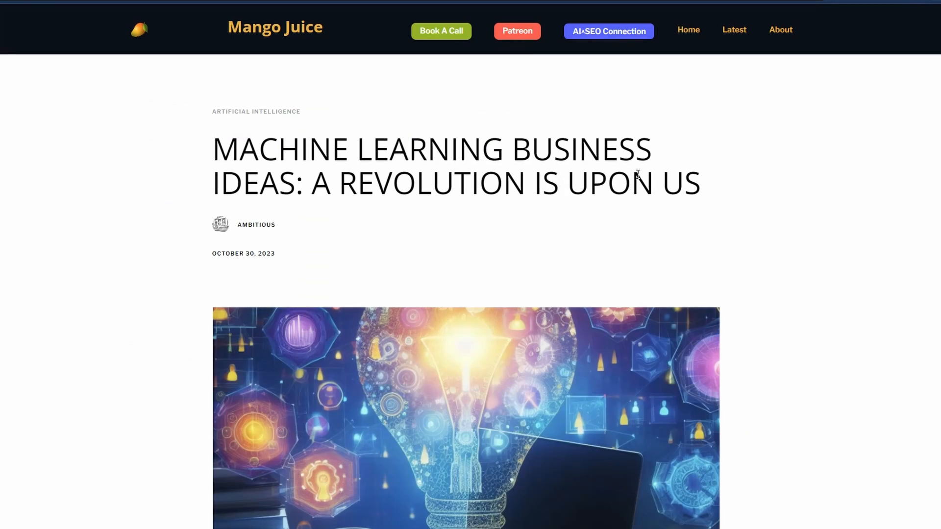
{"action": "mouse_move", "coordinate": [755, 435]}
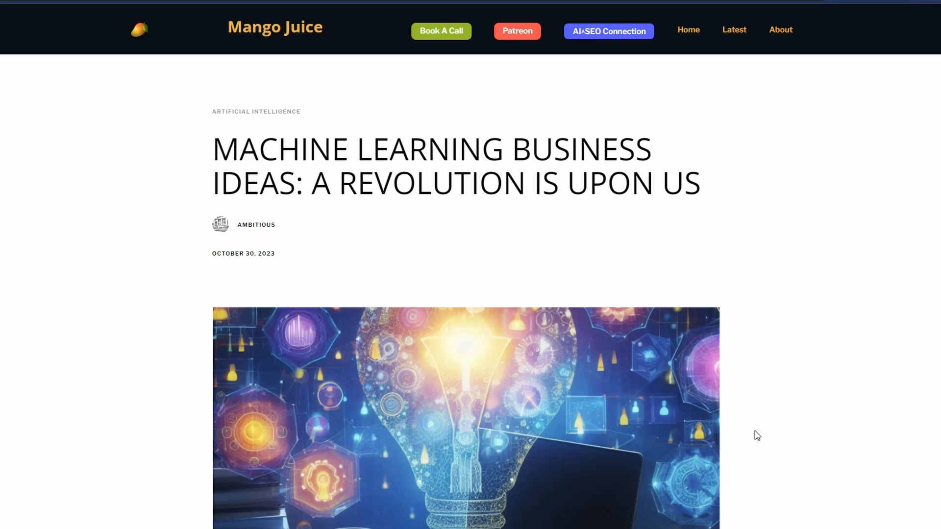
{"action": "mouse_move", "coordinate": [748, 429]}
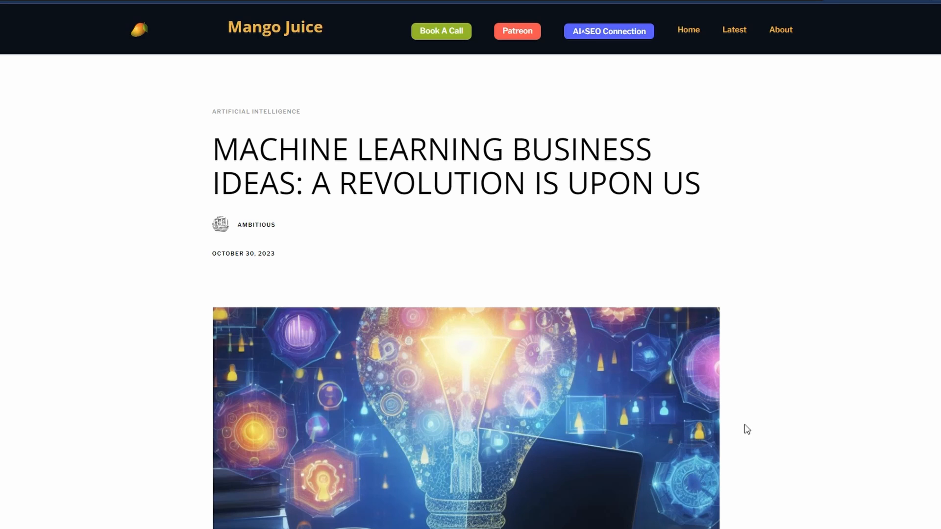
{"action": "mouse_move", "coordinate": [469, 252]}
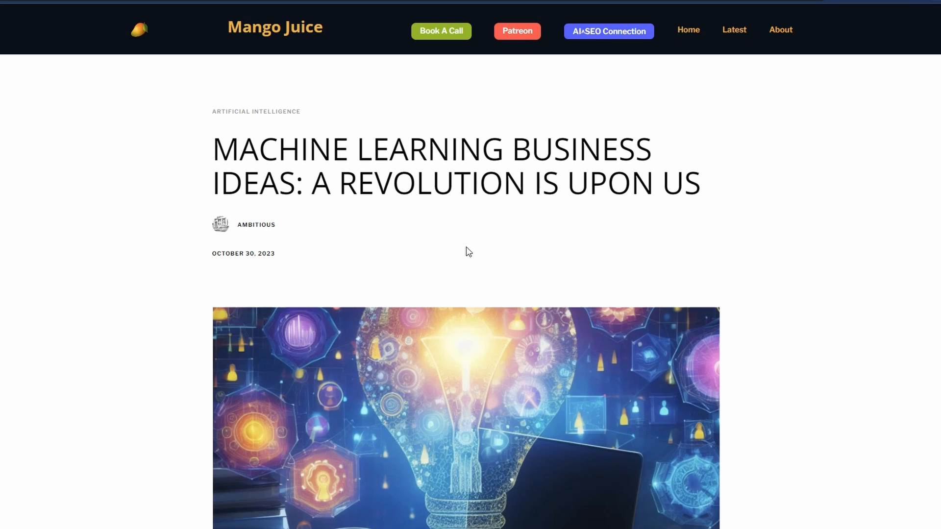
{"action": "mouse_move", "coordinate": [384, 219]}
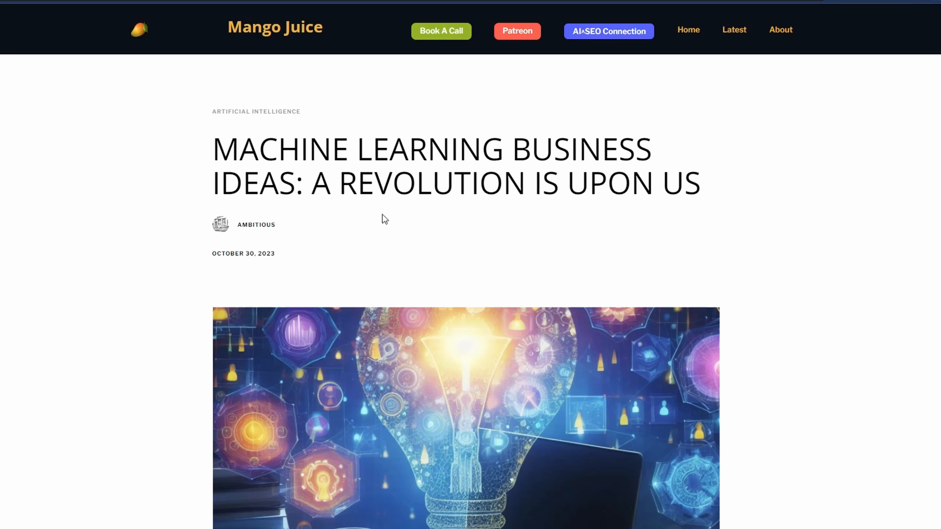
Step: Scroll through the 'Machine Learning Business Ideas' post down to its reference links
{"action": "scroll", "scroll_direction": "down", "scroll_amount": 3}
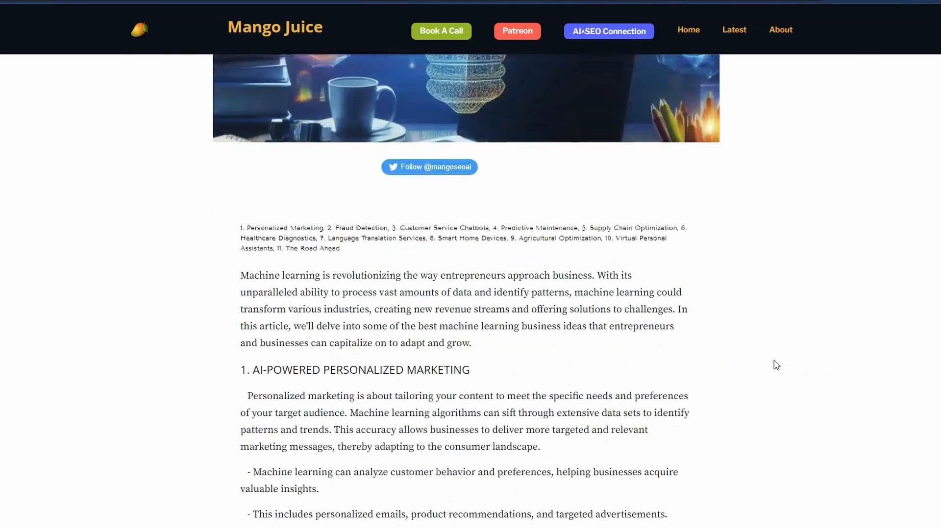
{"action": "scroll", "scroll_direction": "down", "scroll_amount": 3}
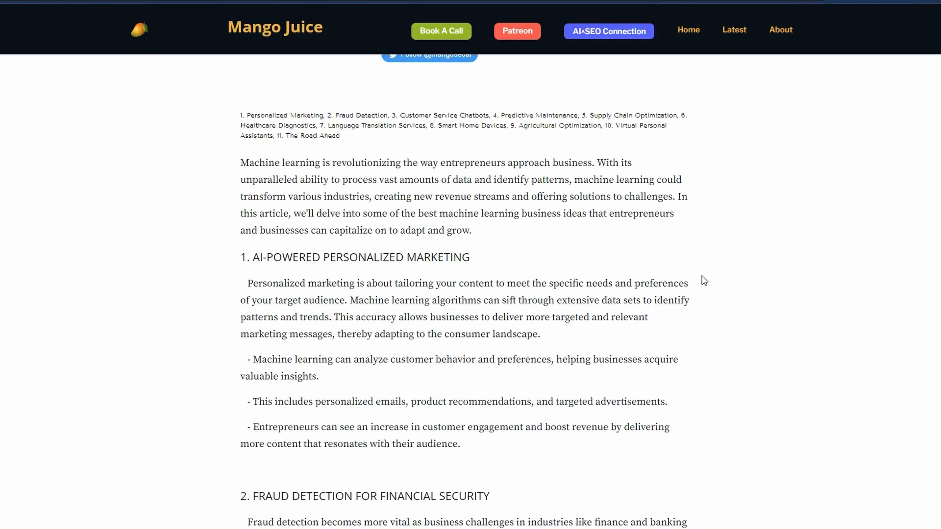
{"action": "mouse_move", "coordinate": [704, 337]}
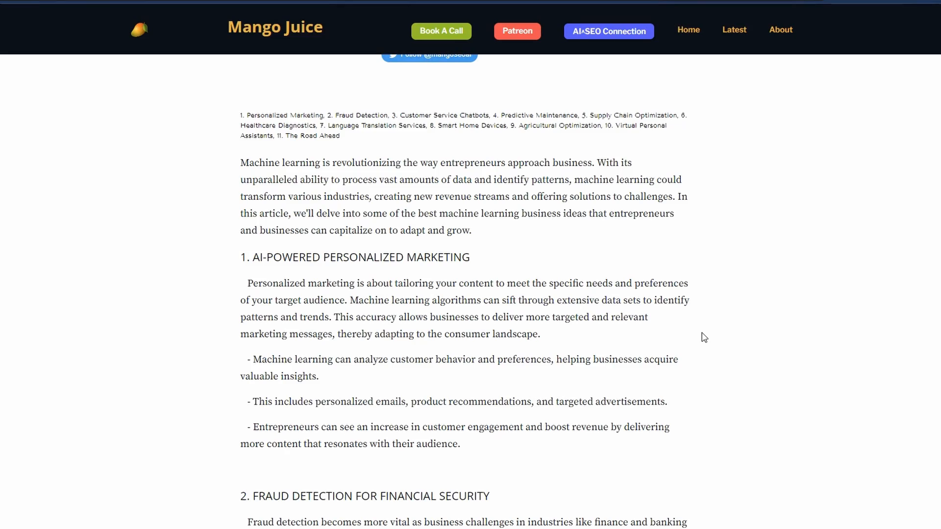
{"action": "scroll", "scroll_direction": "down", "scroll_amount": 3}
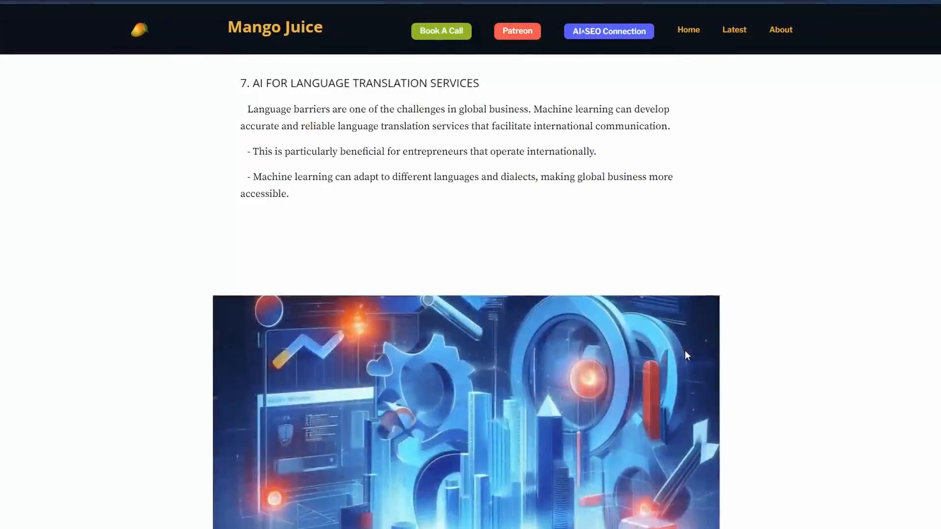
{"action": "scroll", "scroll_direction": "down", "scroll_amount": 3}
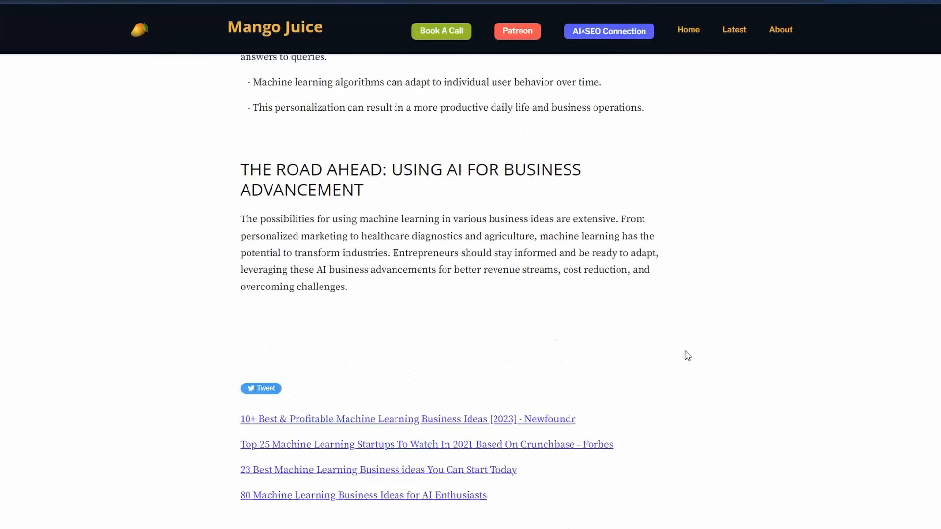
{"action": "scroll", "scroll_direction": "down", "scroll_amount": 3}
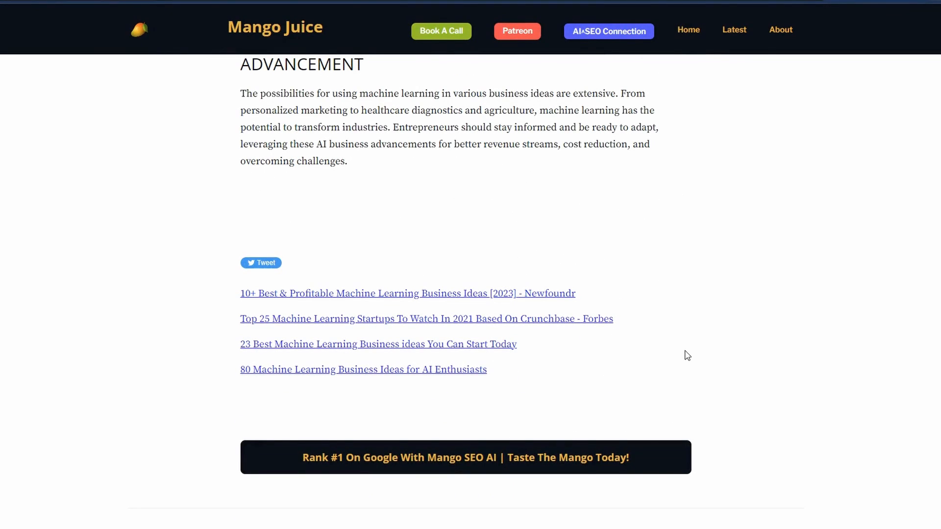
{"action": "mouse_move", "coordinate": [600, 247]}
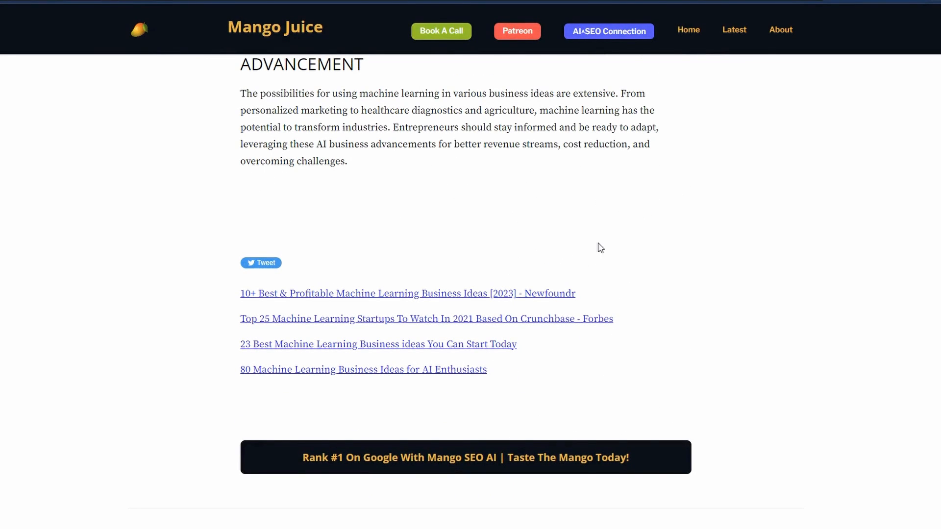
{"action": "mouse_move", "coordinate": [611, 235]}
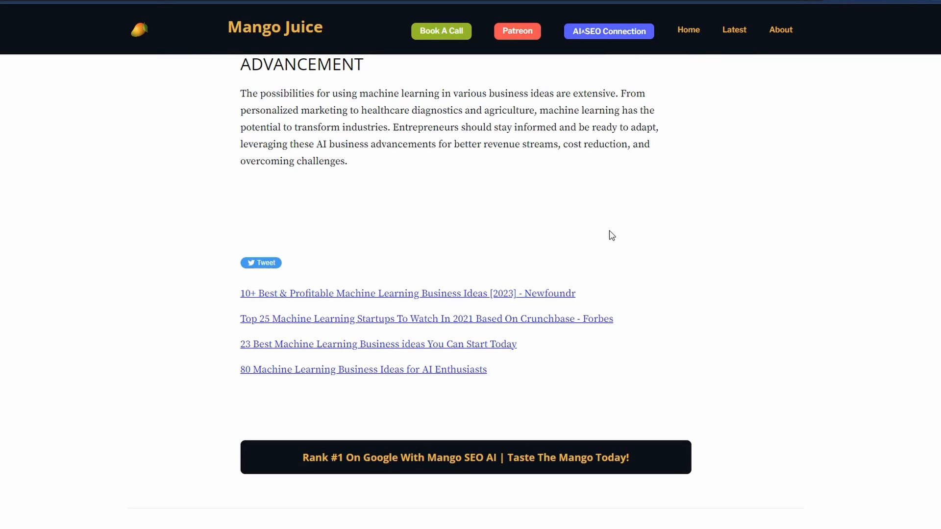
{"action": "mouse_move", "coordinate": [593, 242]}
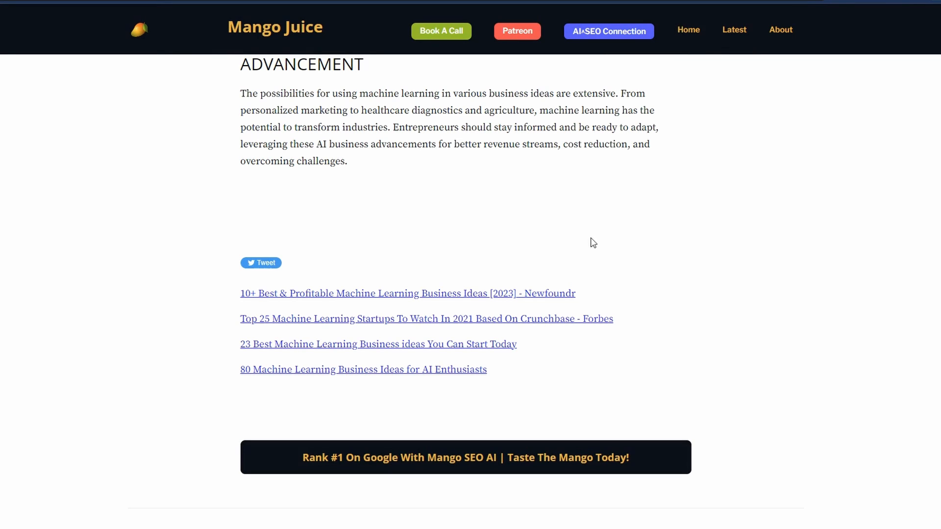
{"action": "mouse_move", "coordinate": [383, 407]}
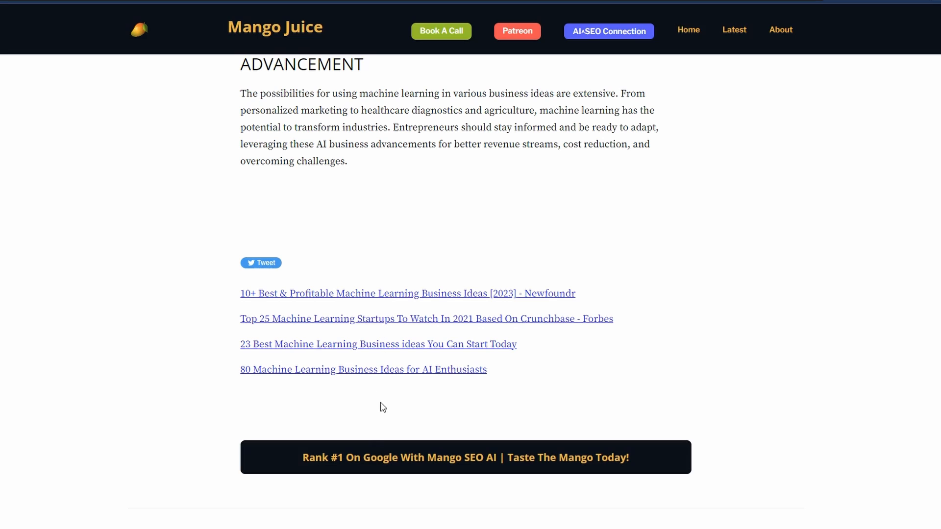
{"action": "mouse_move", "coordinate": [381, 405]}
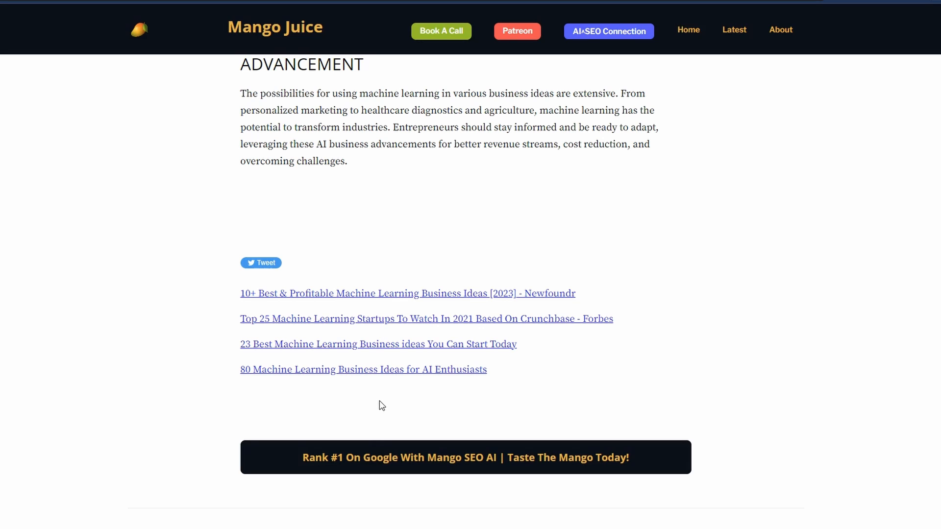
{"action": "mouse_move", "coordinate": [600, 406]}
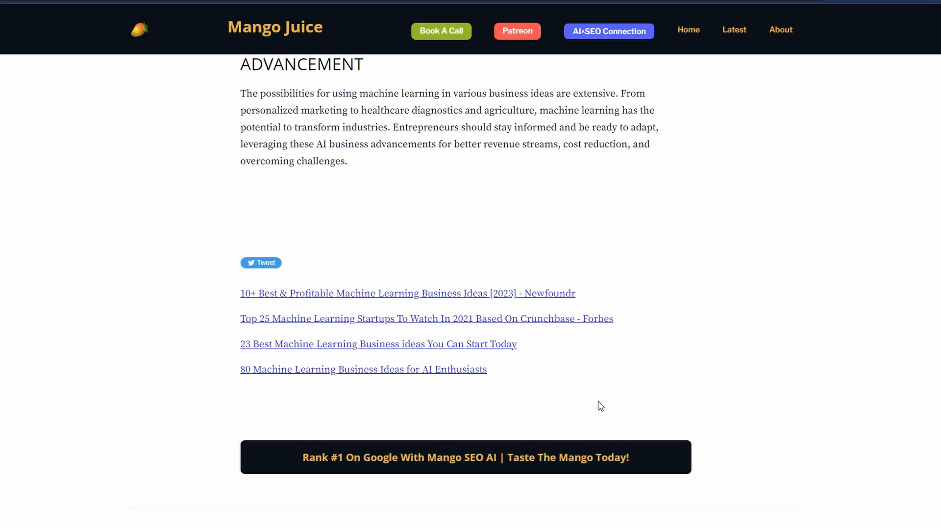
{"action": "mouse_move", "coordinate": [740, 356]}
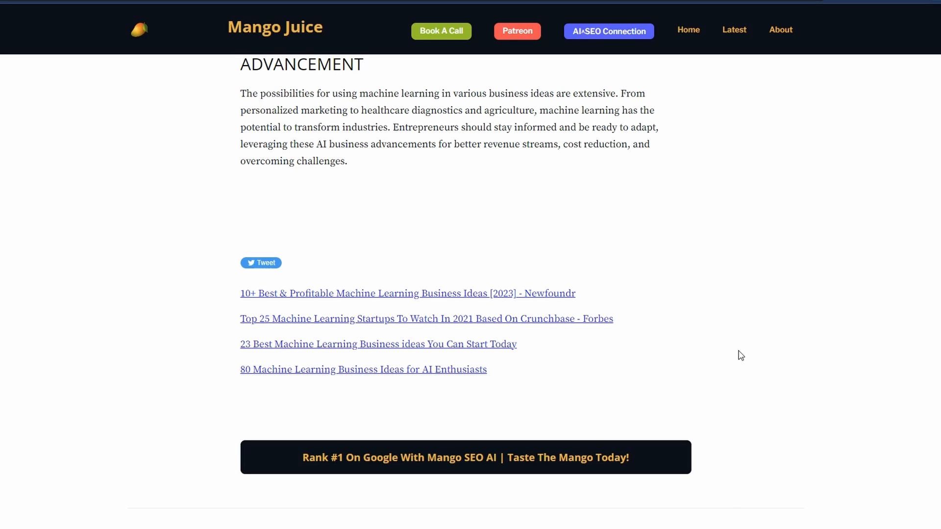
{"action": "mouse_move", "coordinate": [710, 341]}
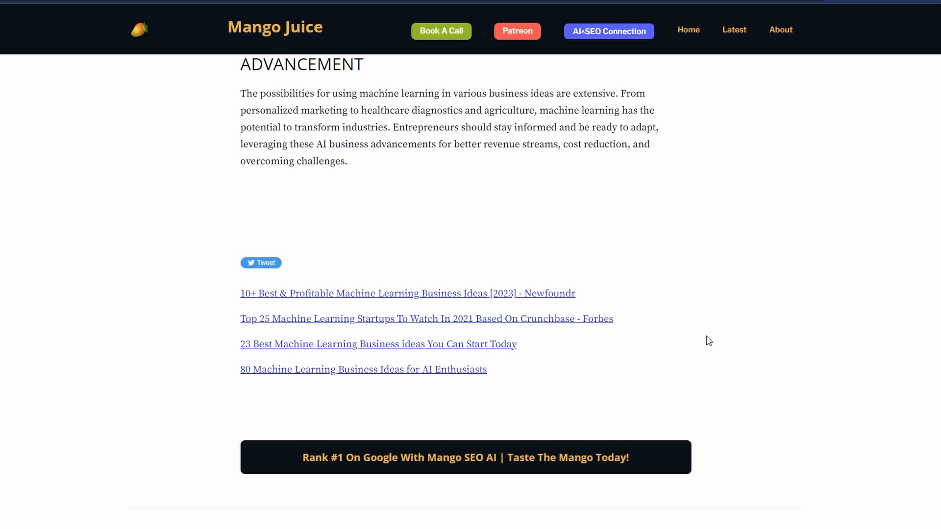